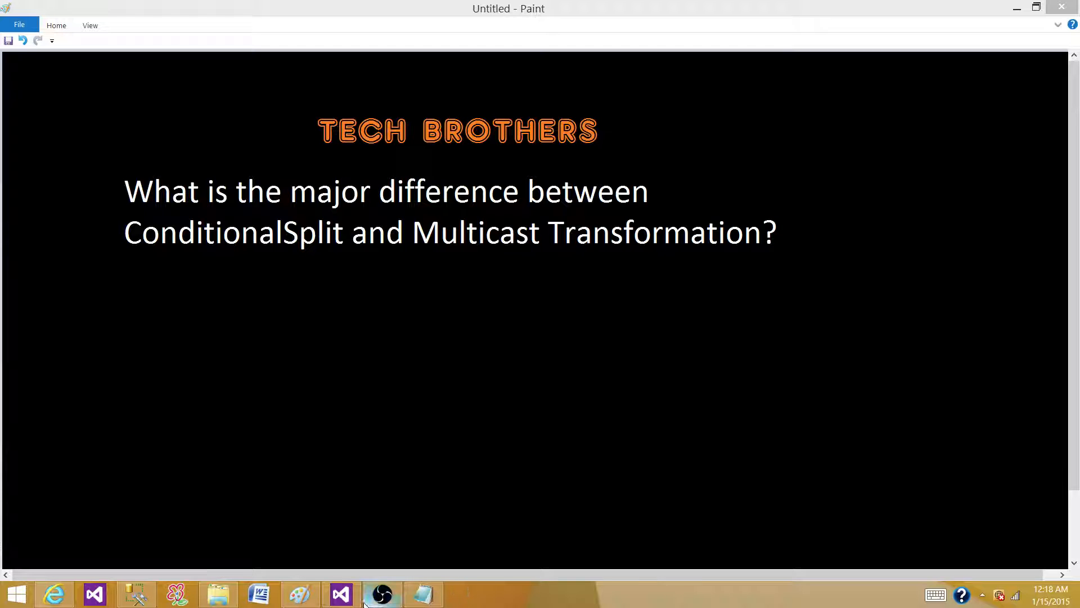
Switch from the Paint slide to the TechBrothers SSIS project in Visual Studio.
{"action": "left_click", "coordinate": [340, 594]}
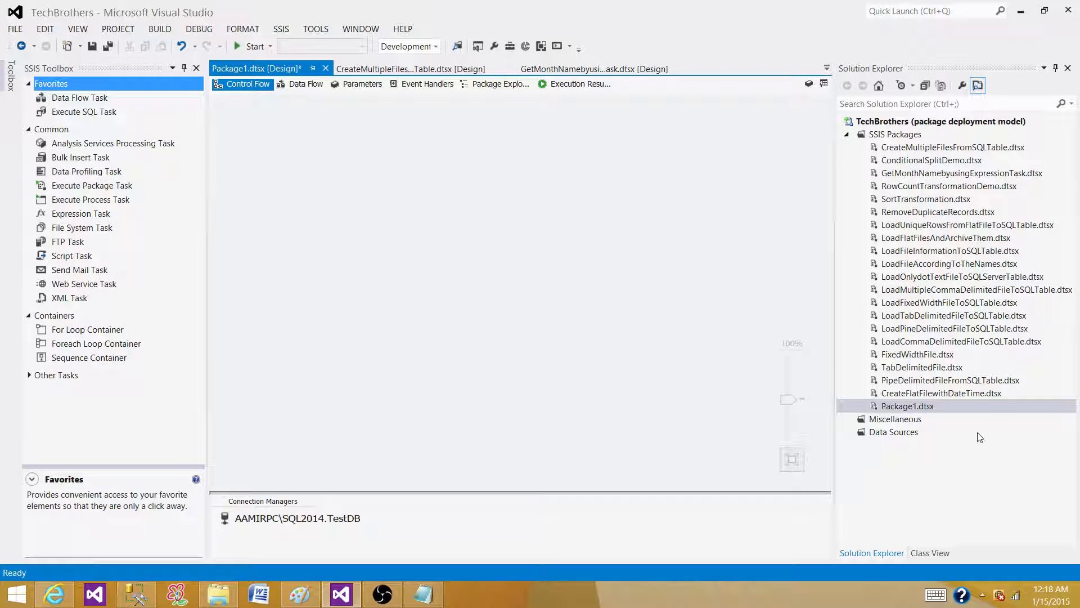
{"action": "mouse_move", "coordinate": [83, 99]}
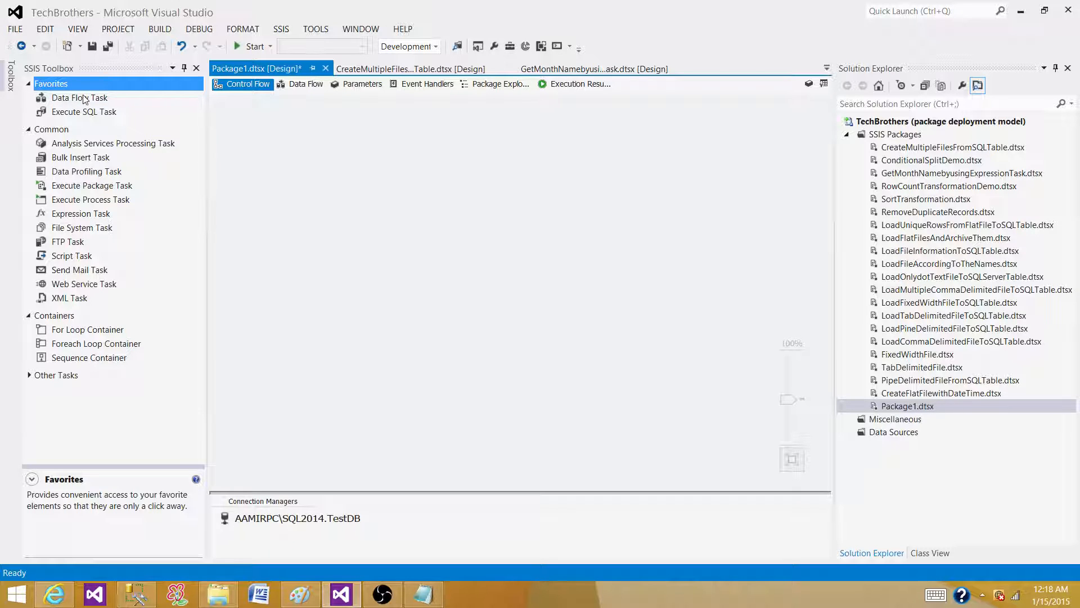
Drop a Data Flow Task onto Package1, then place an OLE DB Source in its data flow.
{"action": "left_click", "coordinate": [907, 406]}
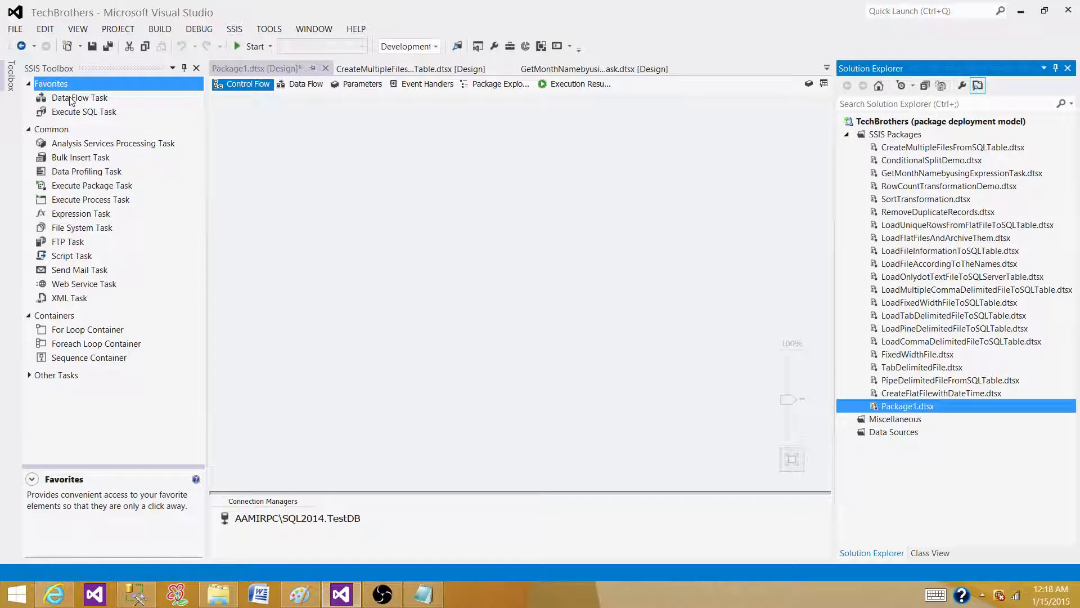
{"action": "left_click", "coordinate": [79, 97]}
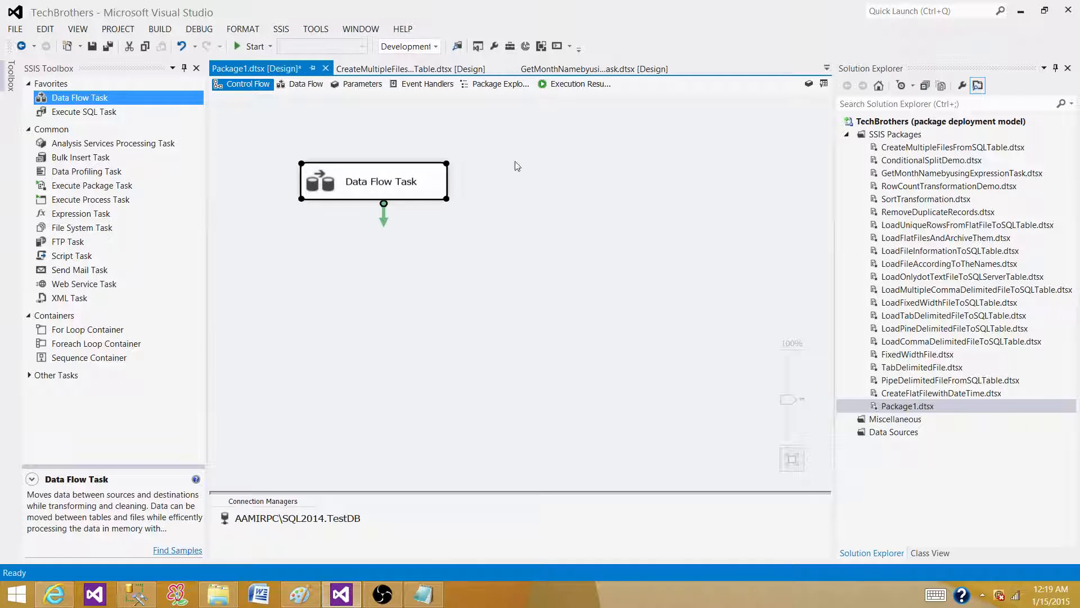
{"action": "left_click", "coordinate": [306, 83]}
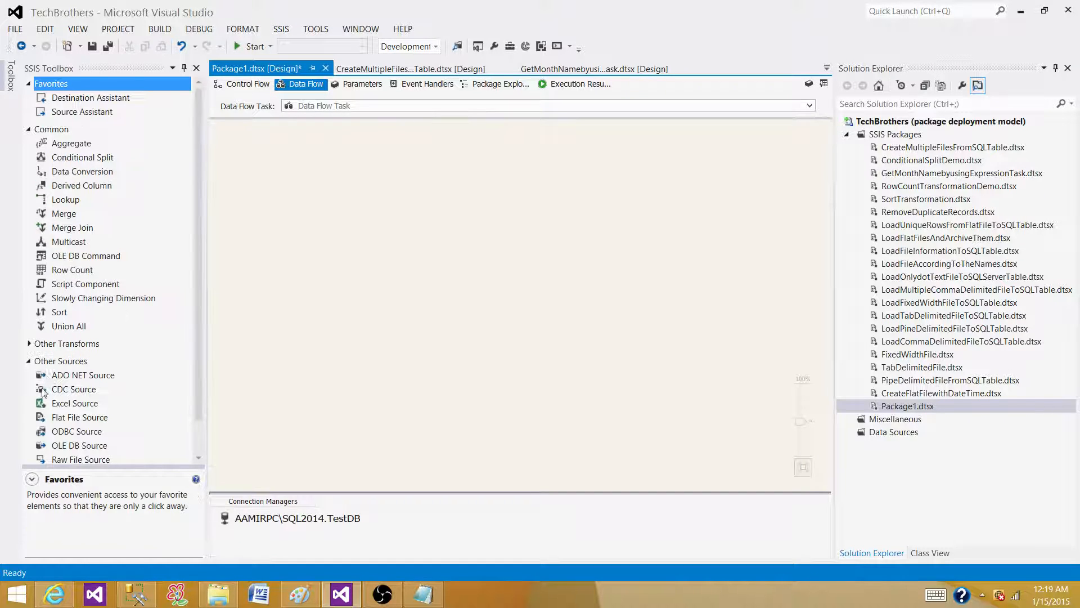
{"action": "scroll", "scroll_direction": "down", "scroll_amount": 3}
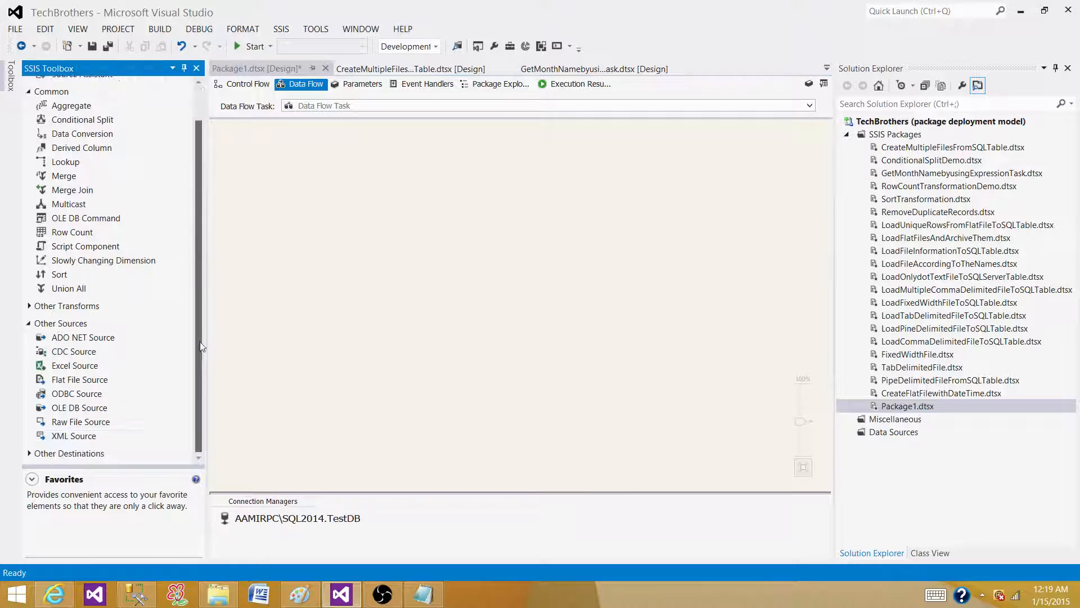
{"action": "left_click", "coordinate": [78, 408]}
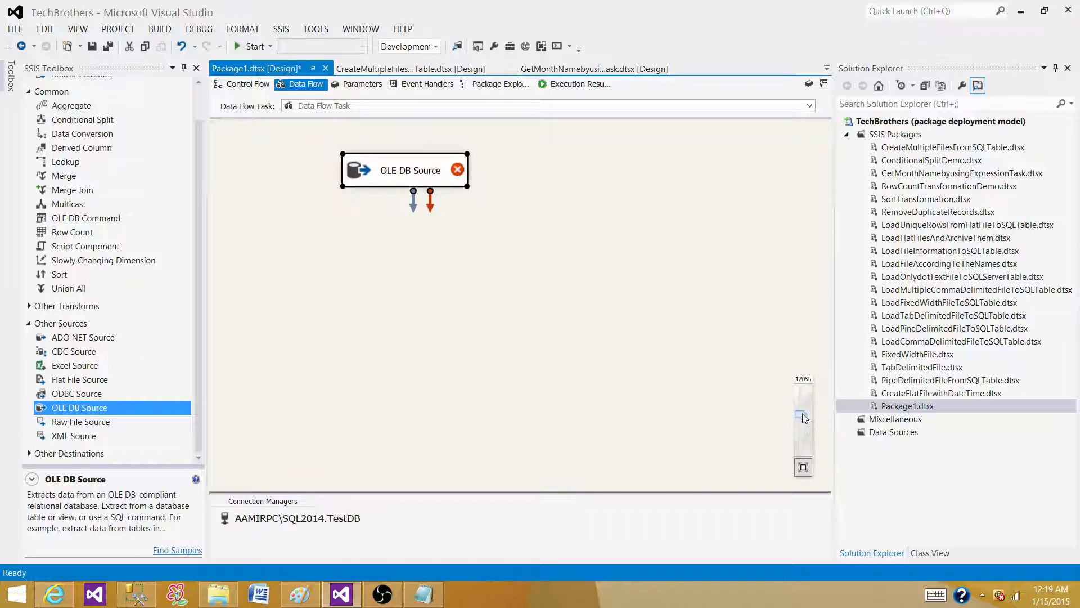
Point the OLE DB Source at [dbo].[Customer] through TestDB, preview the rows, and confirm.
{"action": "double_click", "coordinate": [405, 170]}
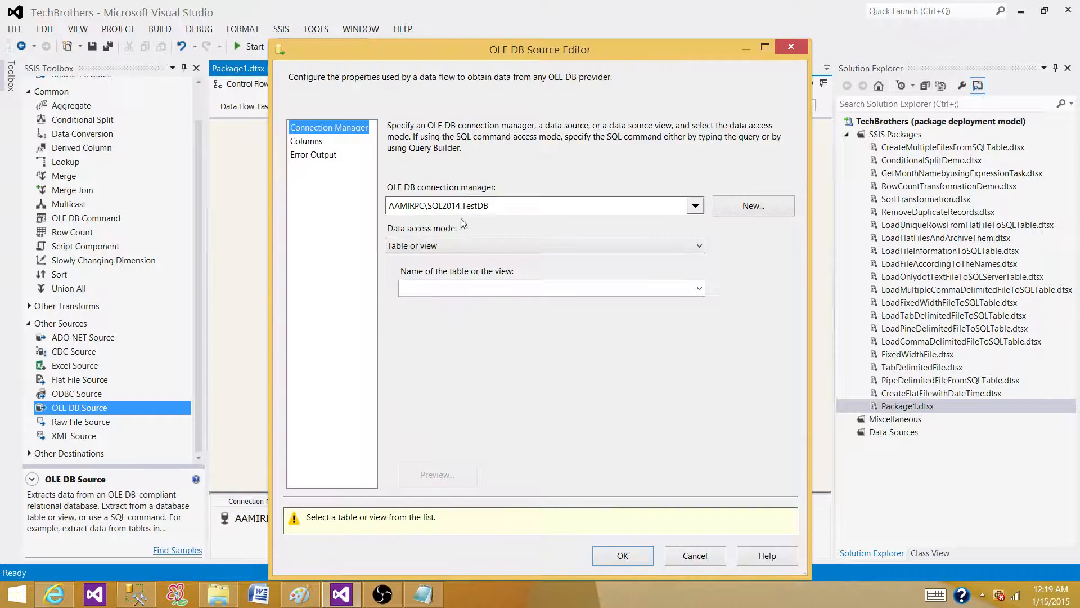
{"action": "left_click", "coordinate": [696, 288]}
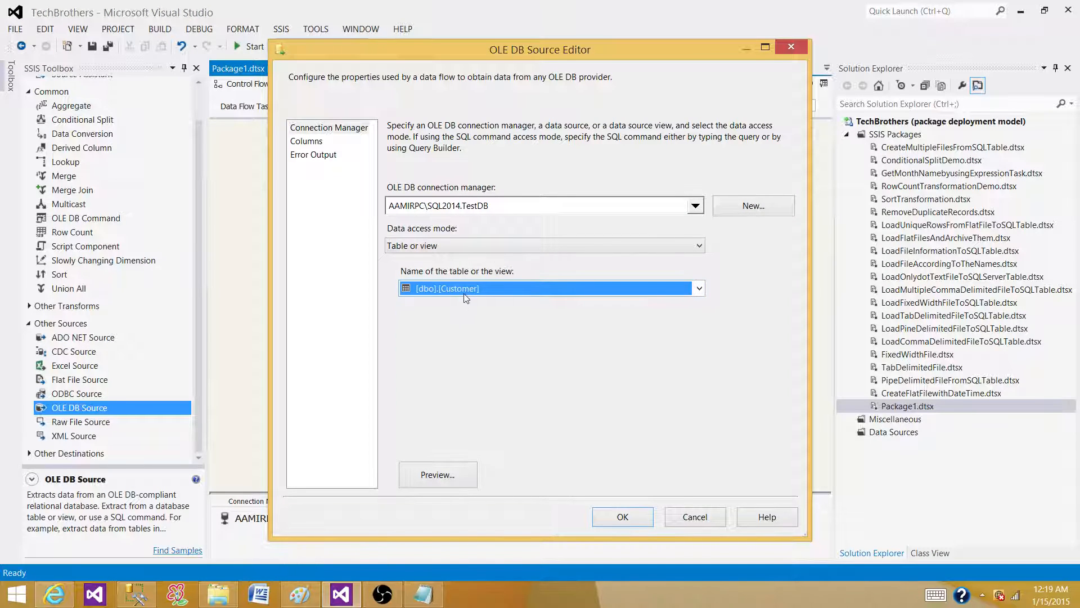
{"action": "left_click", "coordinate": [306, 141]}
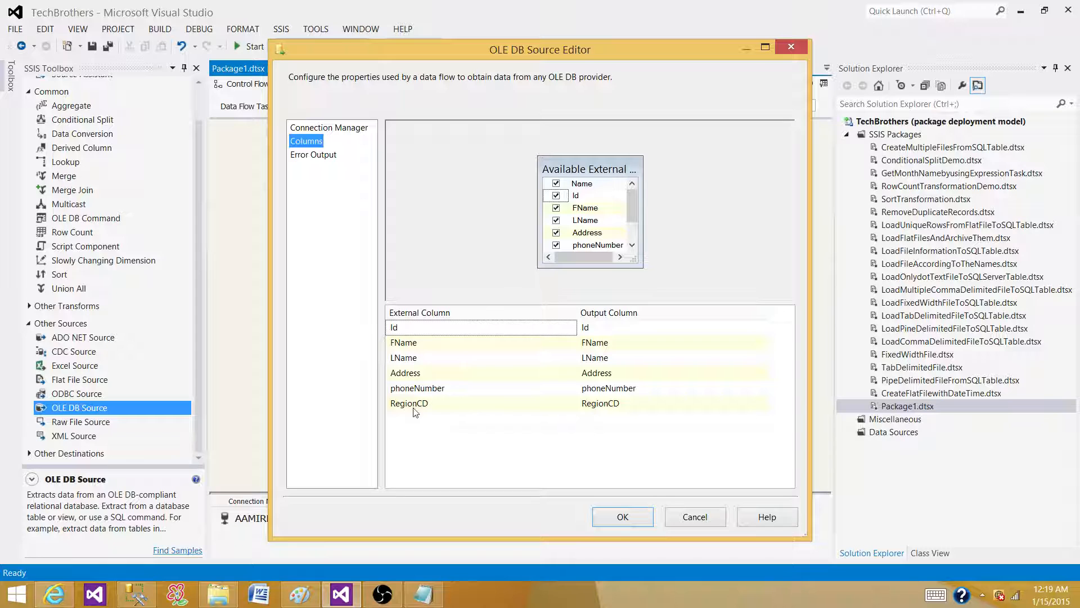
{"action": "left_click", "coordinate": [328, 127]}
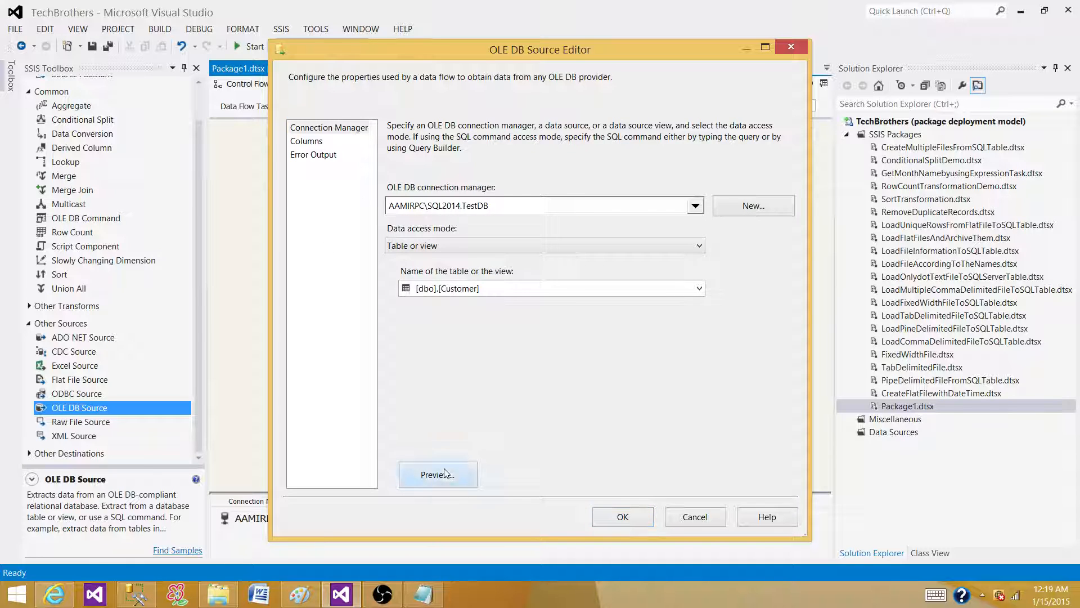
{"action": "left_click", "coordinate": [438, 474]}
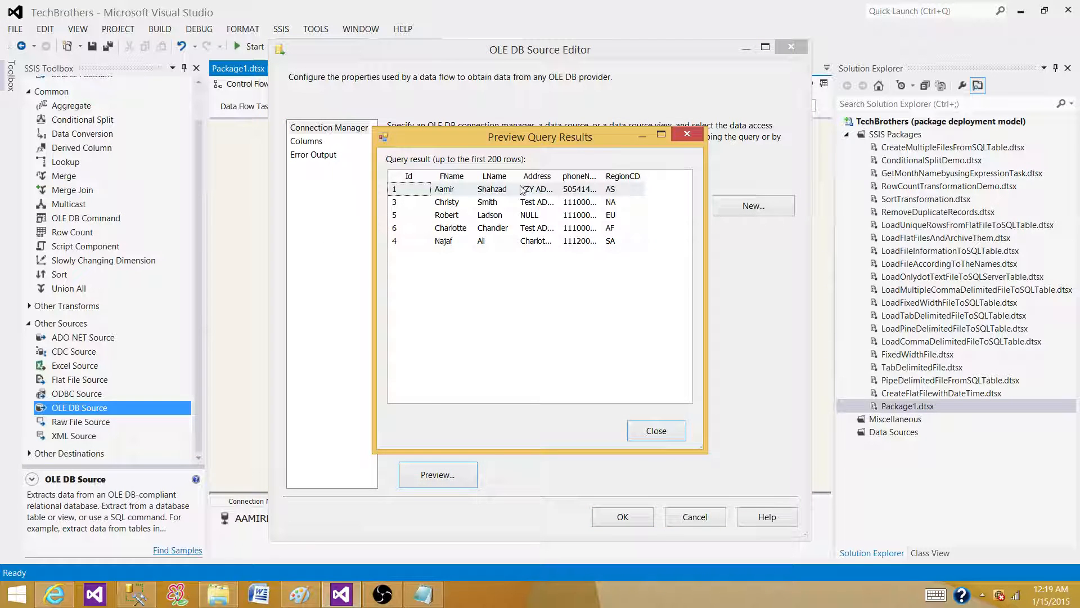
{"action": "mouse_move", "coordinate": [625, 191]}
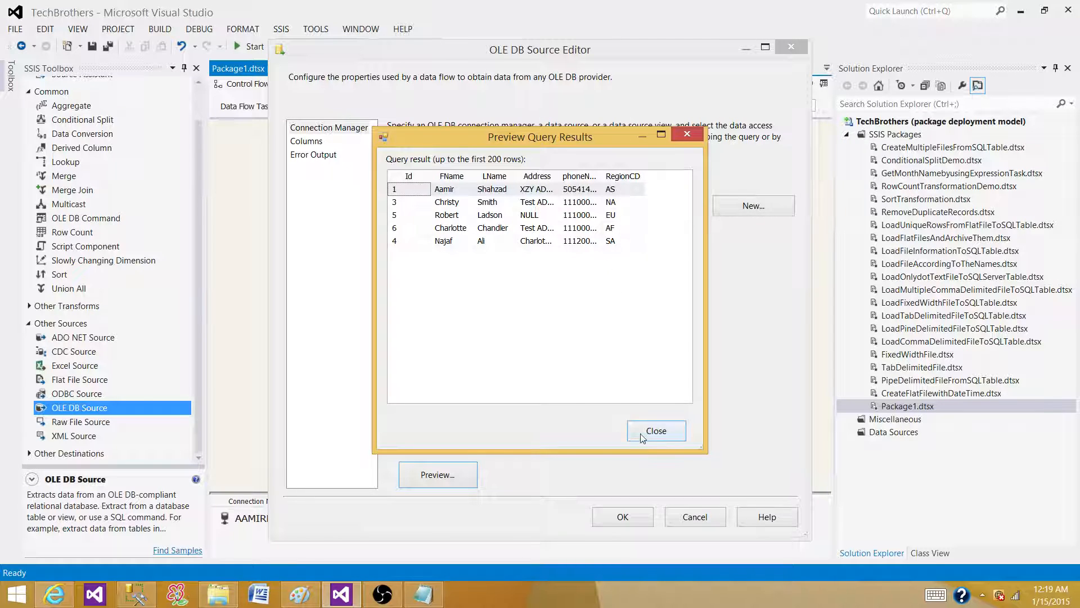
{"action": "left_click", "coordinate": [655, 430]}
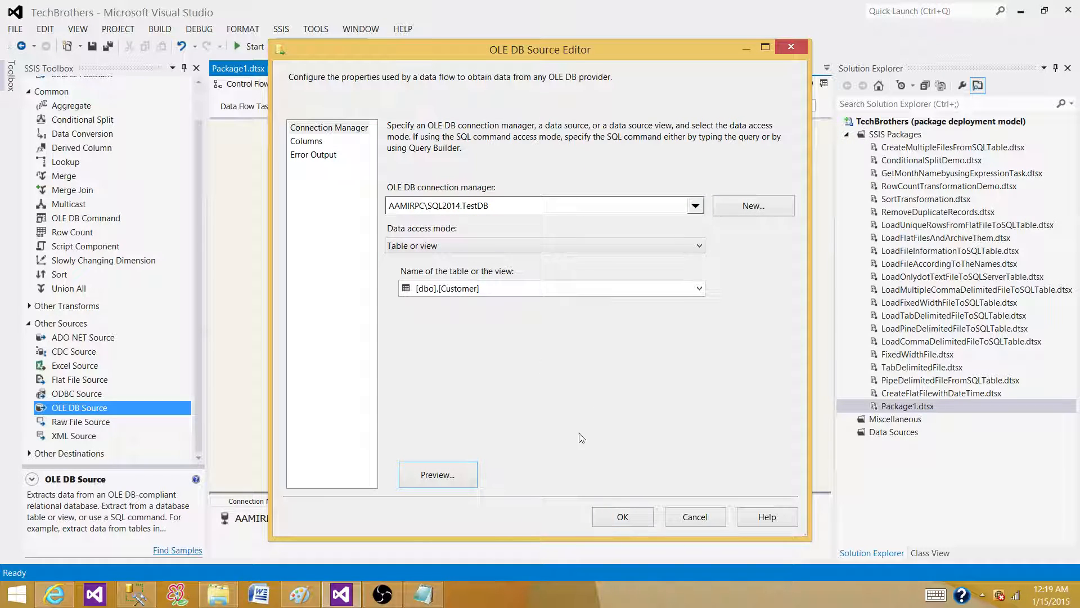
{"action": "left_click", "coordinate": [621, 517]}
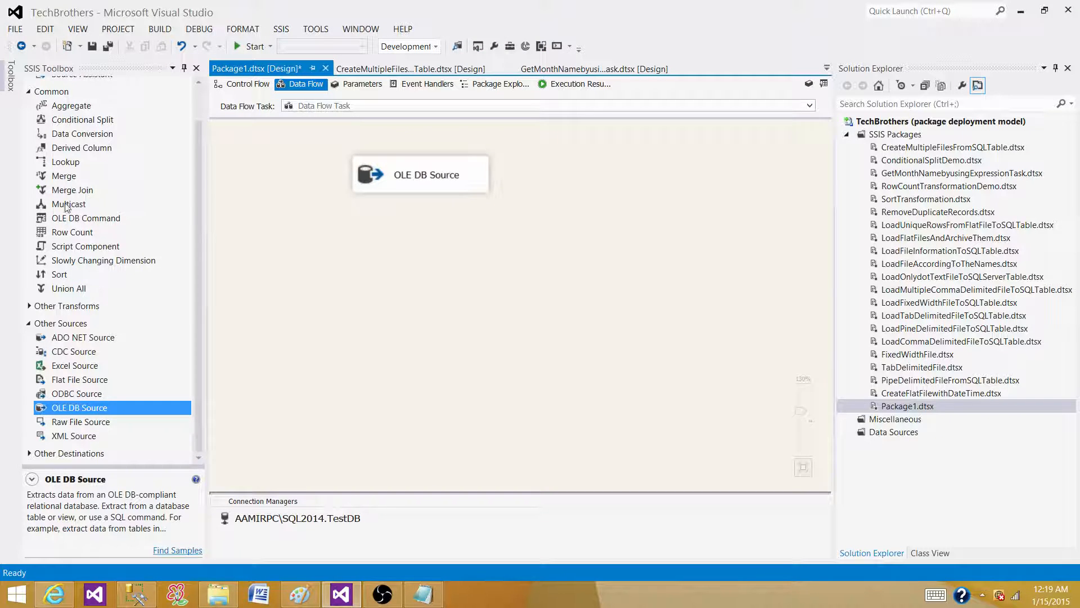
Connect the OLE DB Source to a new Multicast and add a second Multicast.
{"action": "left_click_drag", "start_coordinate": [68, 203], "coordinate": [348, 252]}
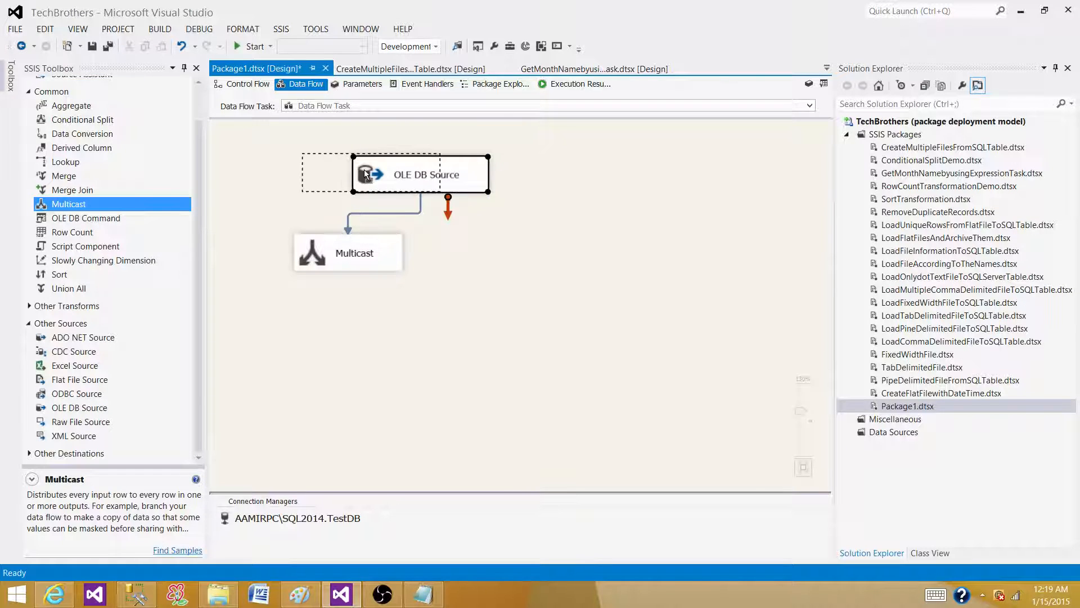
{"action": "left_click", "coordinate": [348, 251]}
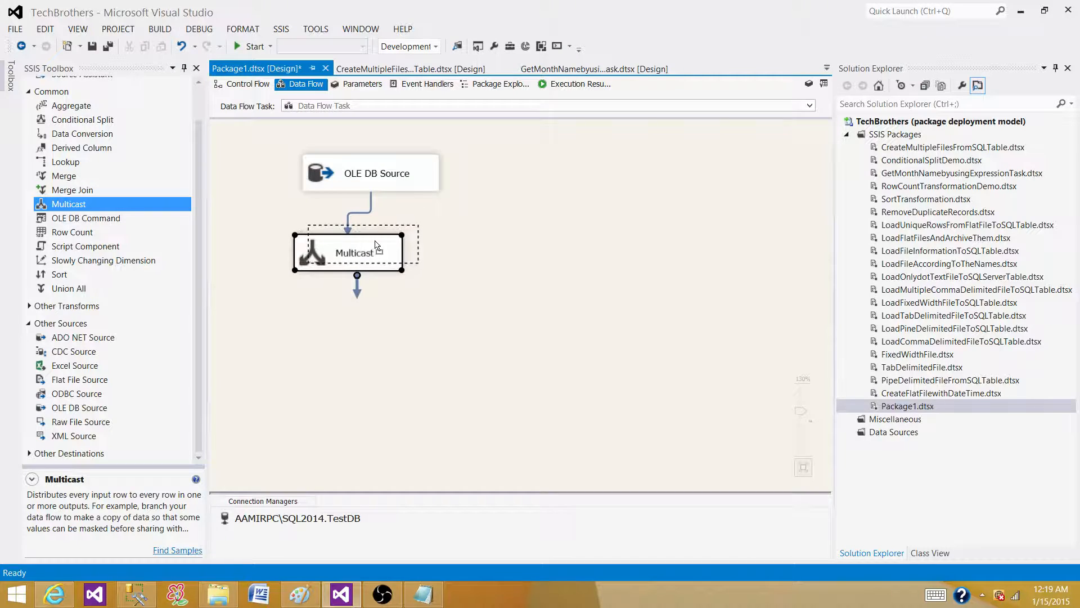
{"action": "left_click", "coordinate": [362, 245]}
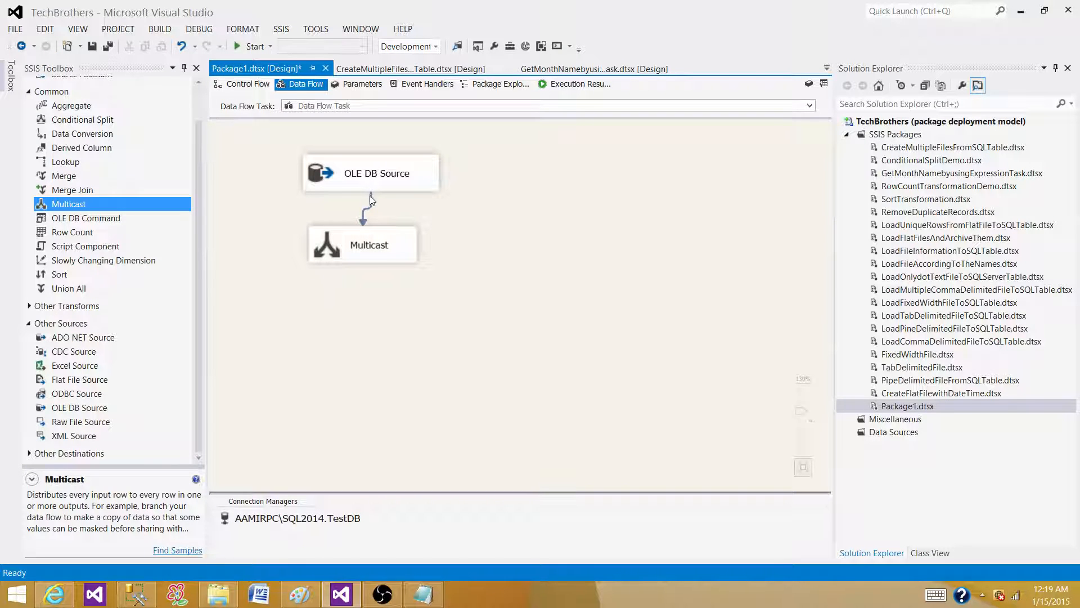
{"action": "mouse_move", "coordinate": [353, 263]}
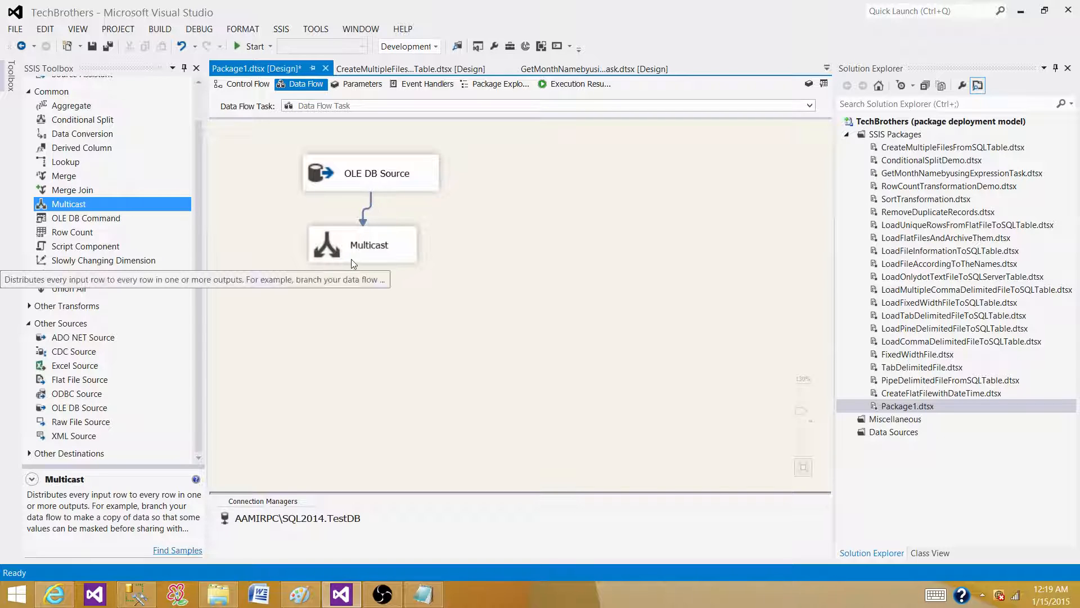
{"action": "mouse_move", "coordinate": [86, 218]}
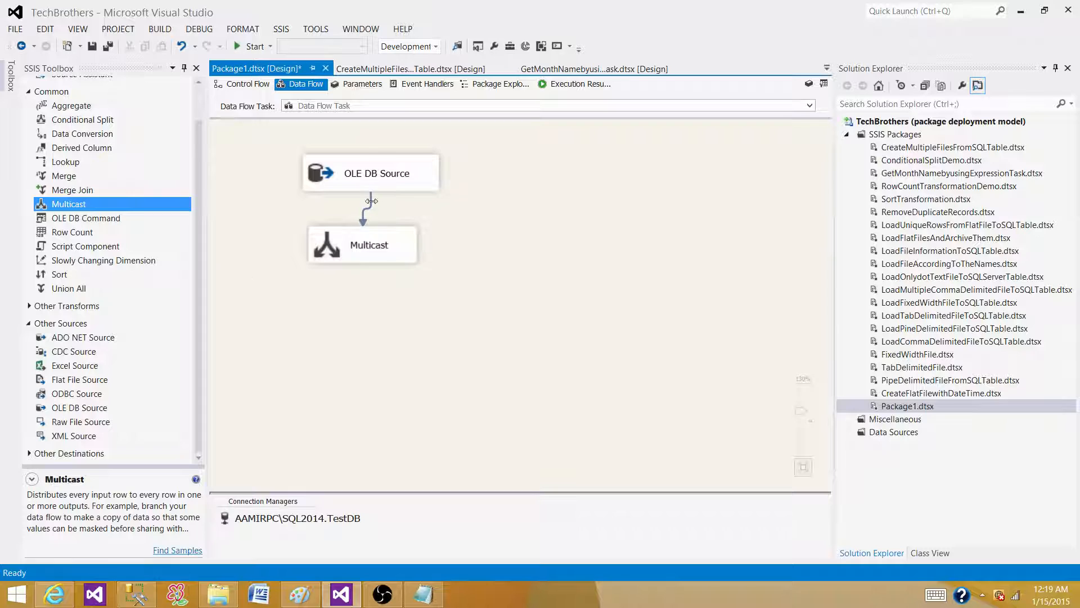
{"action": "left_click", "coordinate": [370, 200]}
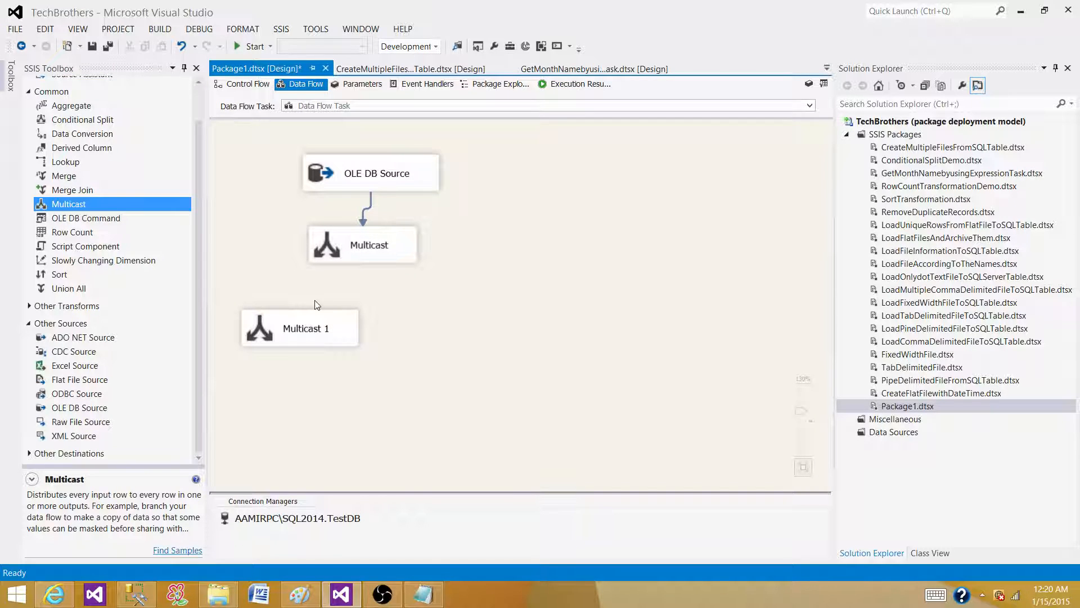
{"action": "left_click", "coordinate": [362, 245]}
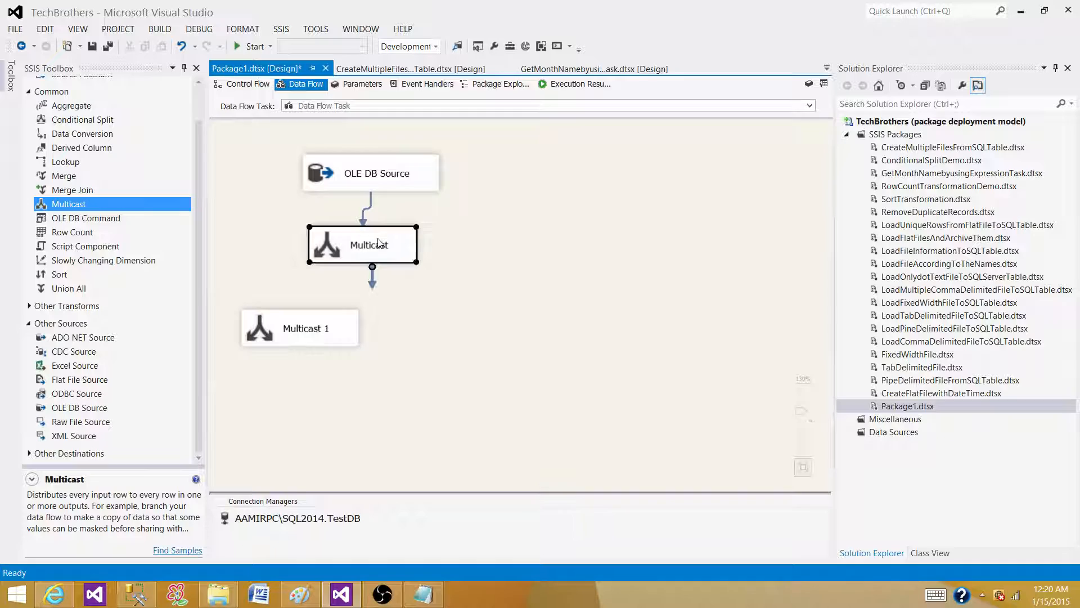
Connect the first Multicast's output paths to Multicast 1 and Multicast 2.
{"action": "double_click", "coordinate": [361, 243]}
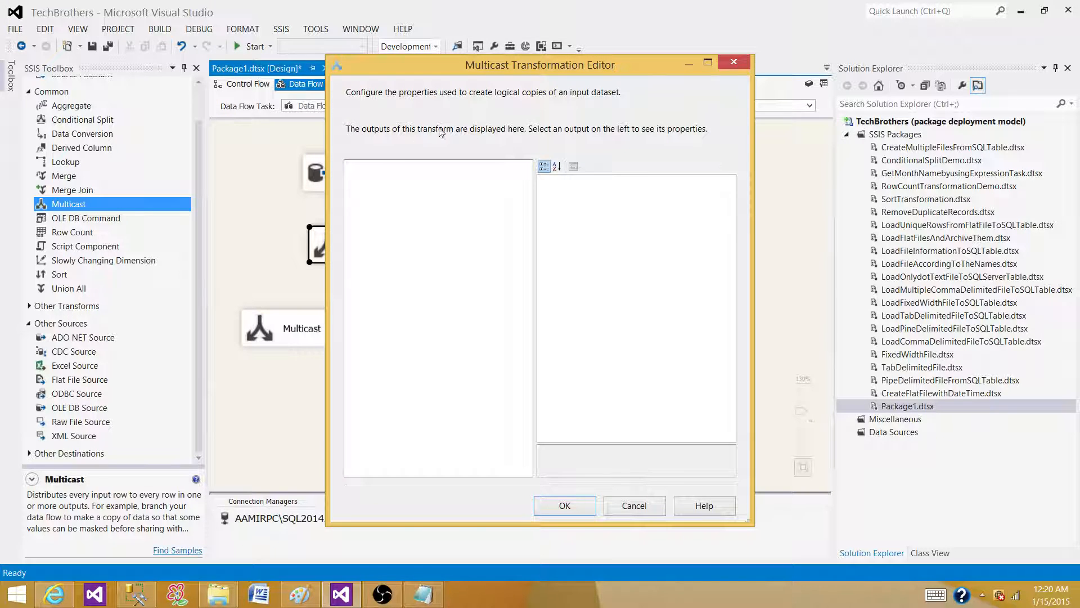
{"action": "mouse_move", "coordinate": [566, 197]}
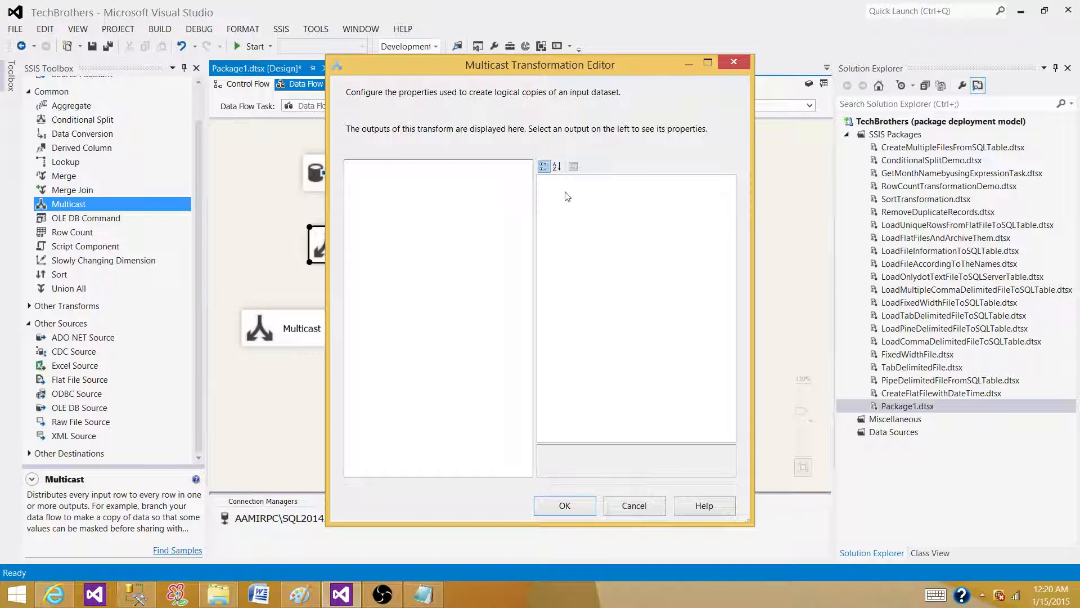
{"action": "left_click", "coordinate": [564, 505]}
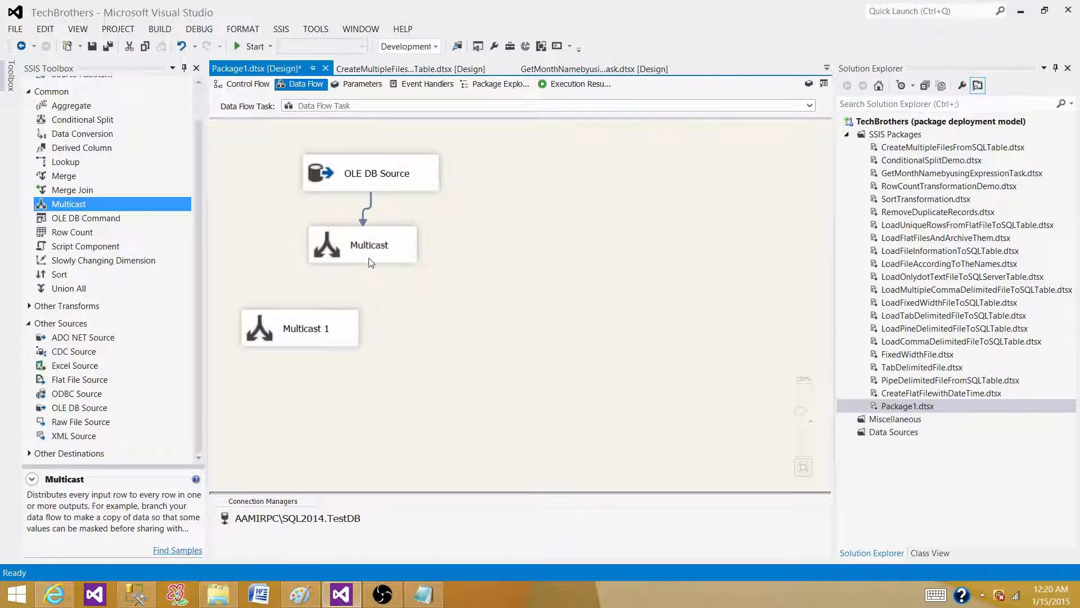
{"action": "left_click", "coordinate": [369, 243]}
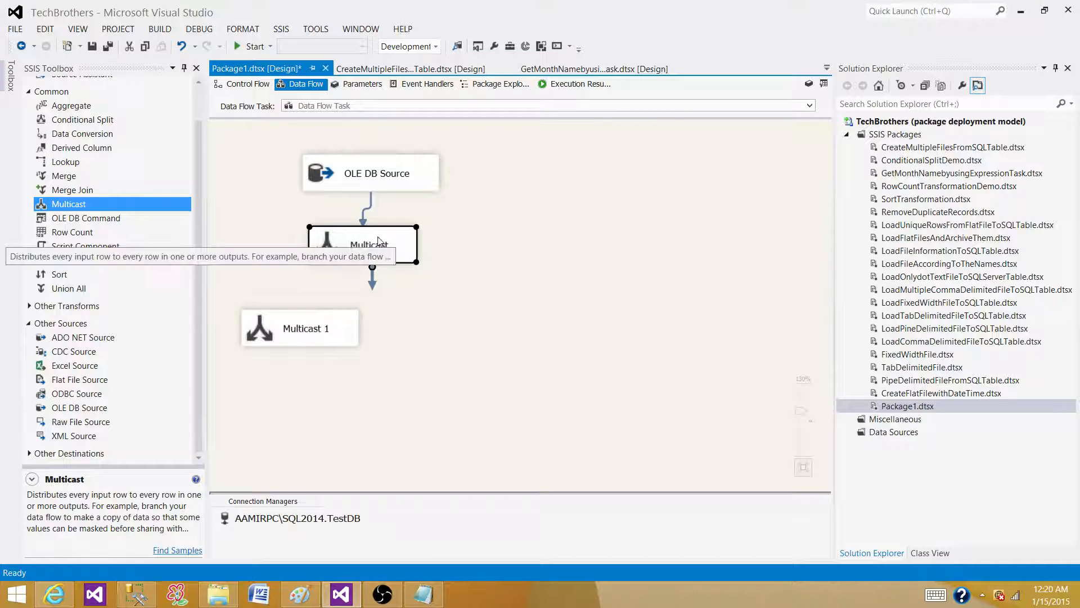
{"action": "mouse_move", "coordinate": [370, 276]}
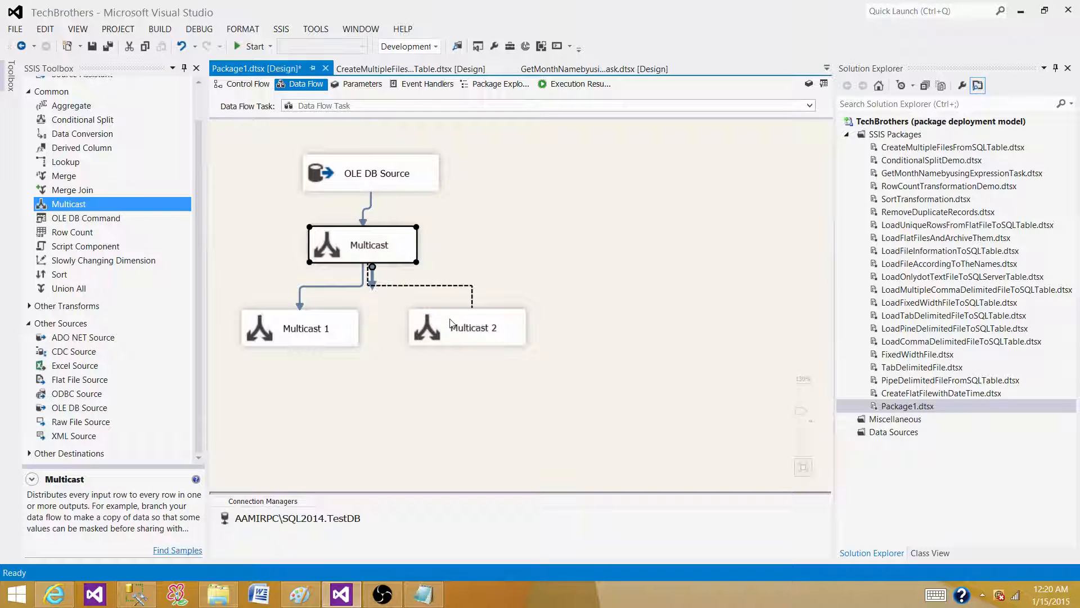
{"action": "left_click", "coordinate": [371, 172]}
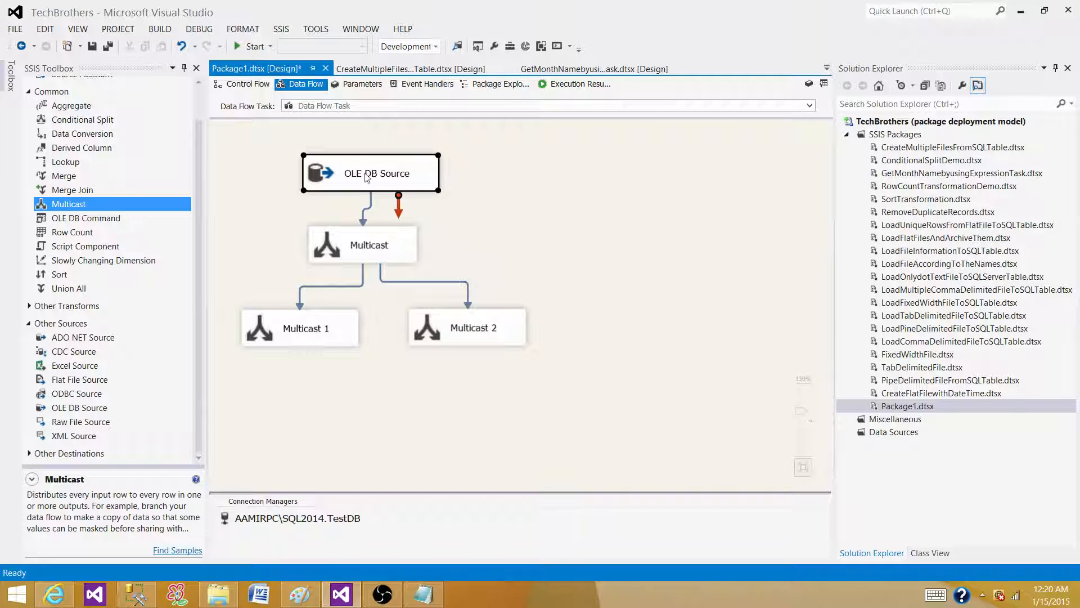
{"action": "mouse_move", "coordinate": [401, 187]}
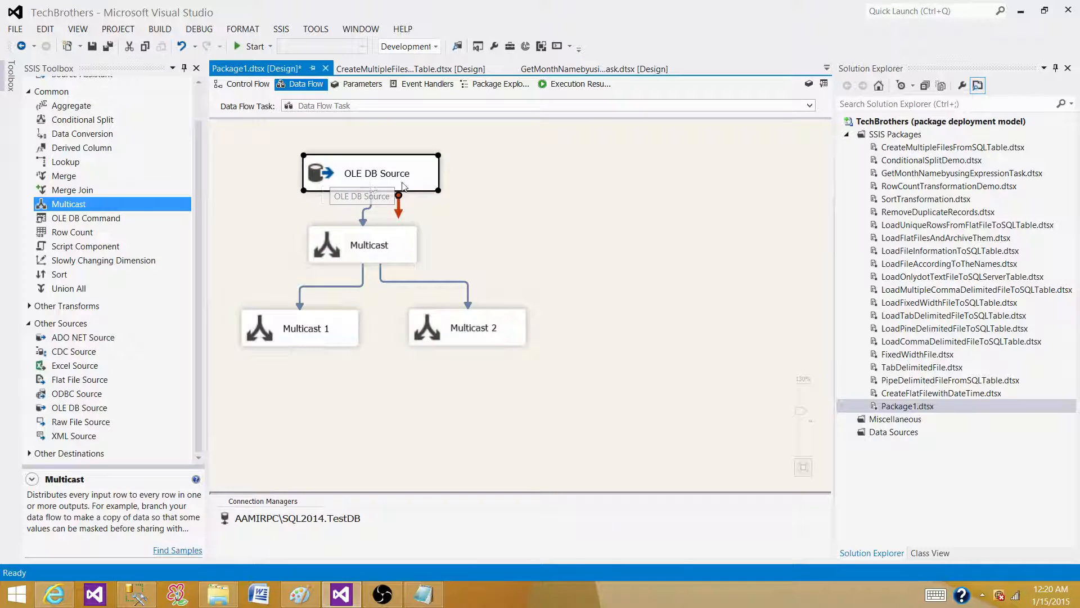
{"action": "left_click", "coordinate": [362, 245]}
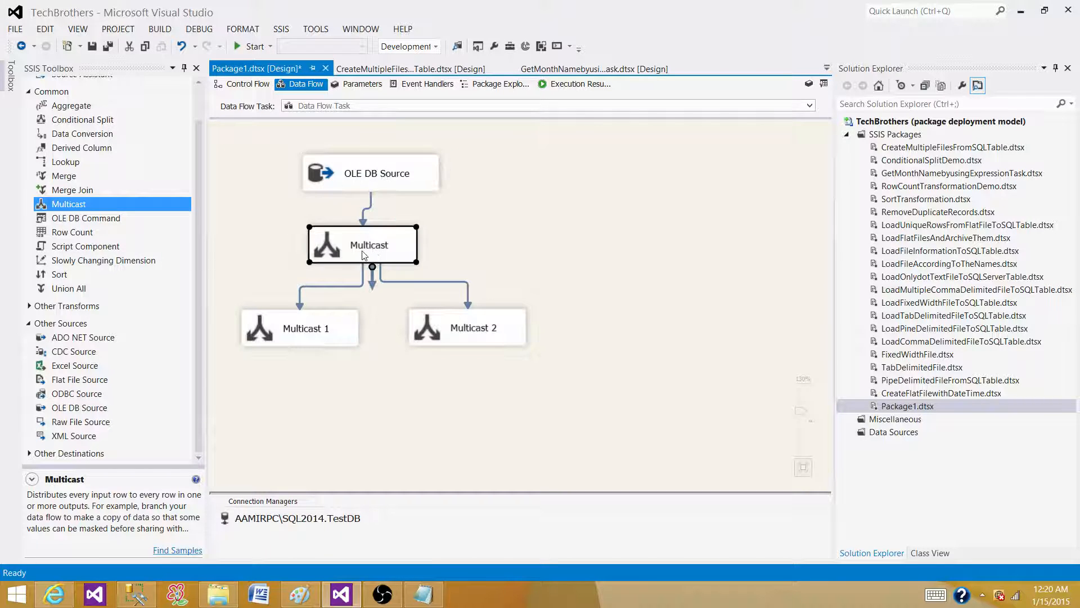
{"action": "left_click", "coordinate": [357, 300]}
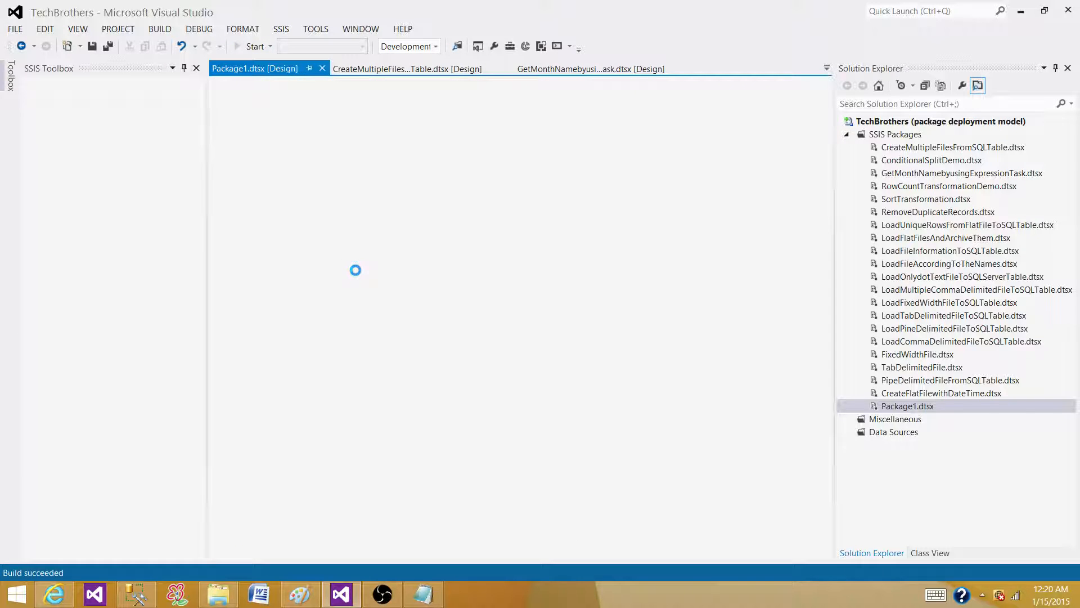
Execute the package, check 5 rows on each Multicast path, then stop debugging.
{"action": "left_click", "coordinate": [252, 46]}
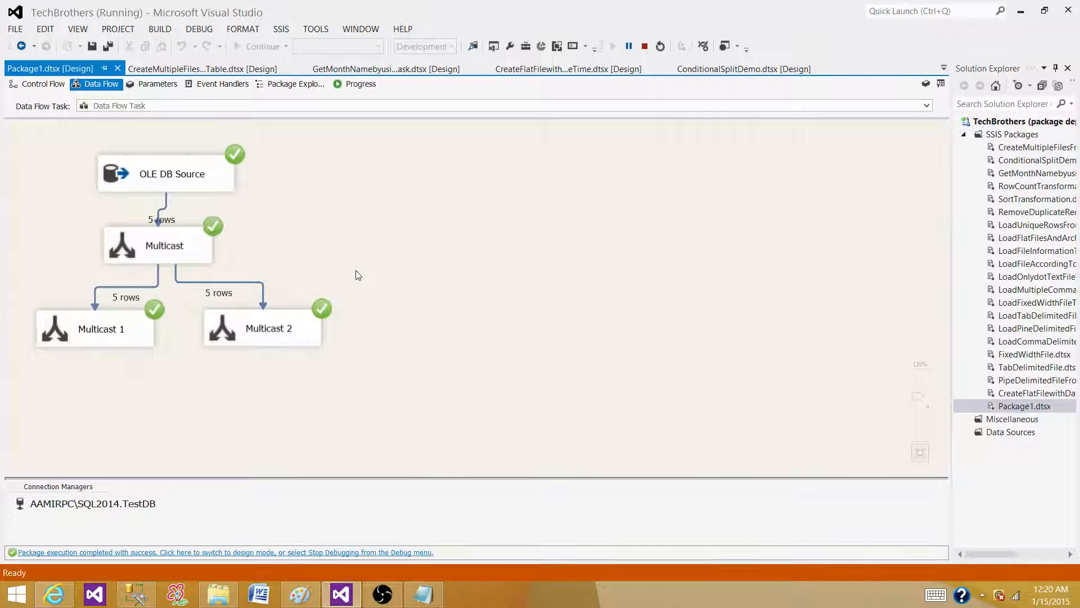
{"action": "mouse_move", "coordinate": [212, 233]}
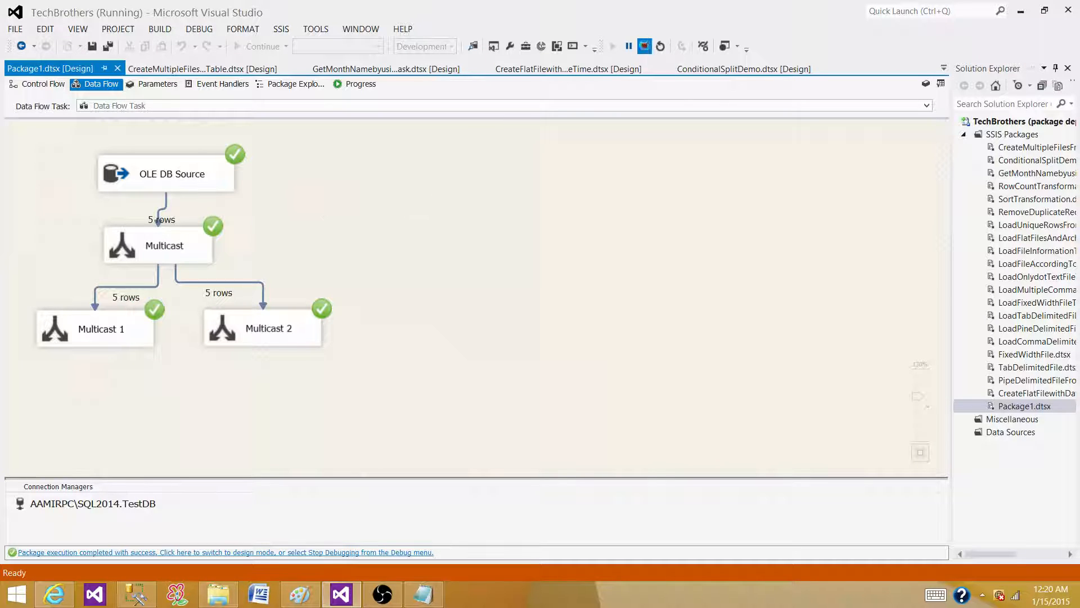
{"action": "left_click", "coordinate": [226, 552]}
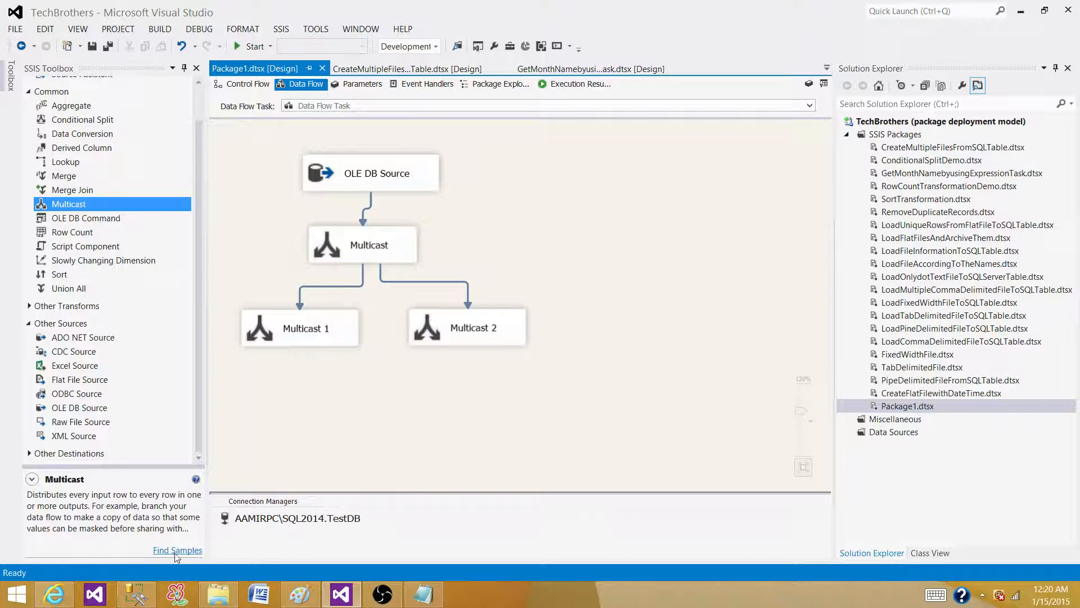
{"action": "mouse_move", "coordinate": [463, 269]}
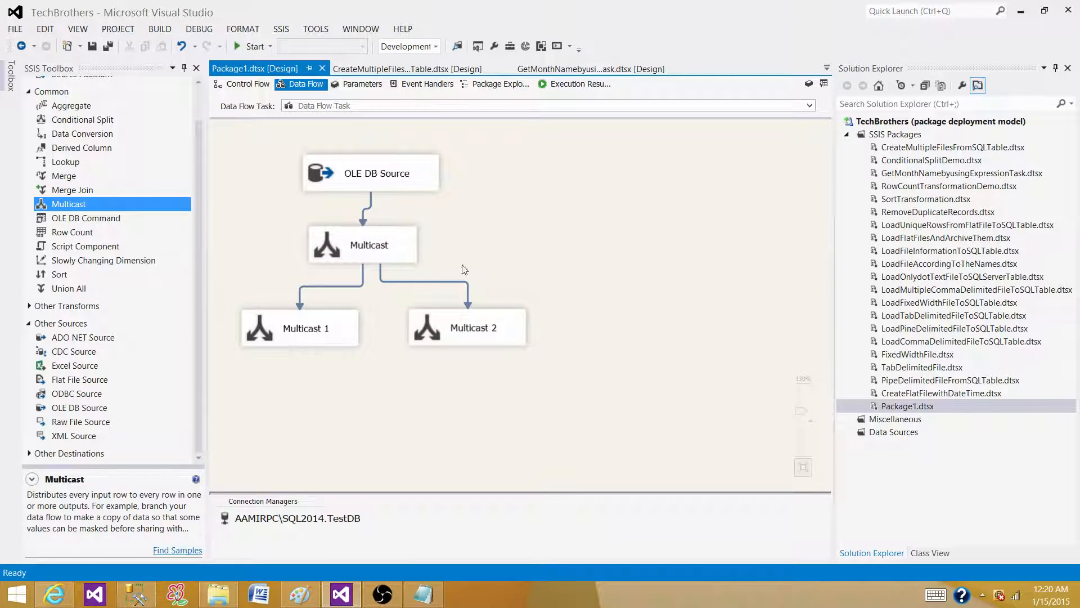
{"action": "mouse_move", "coordinate": [393, 174]}
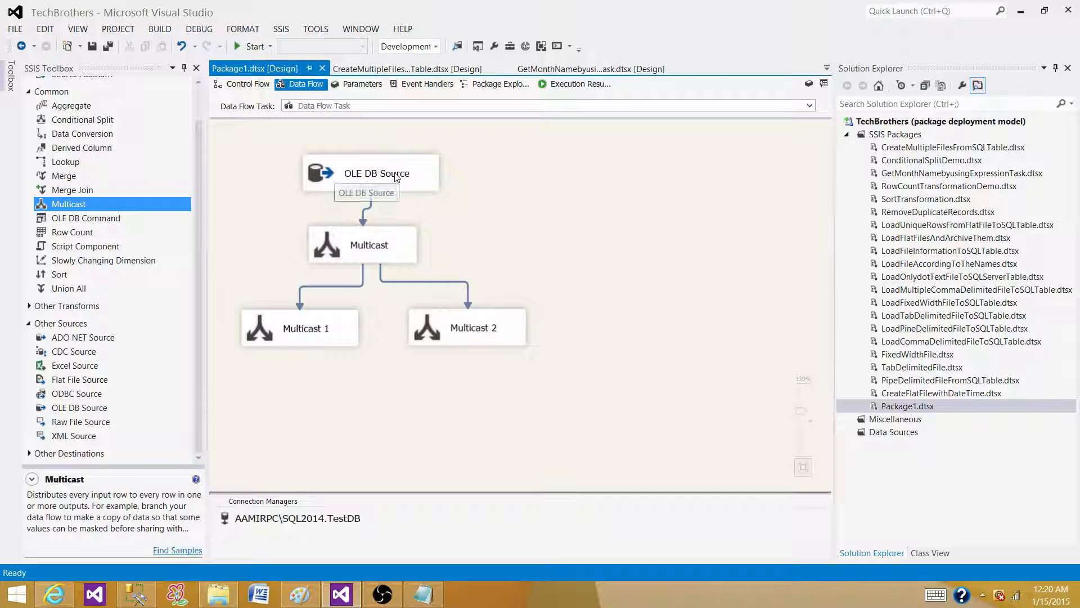
{"action": "mouse_move", "coordinate": [396, 163]}
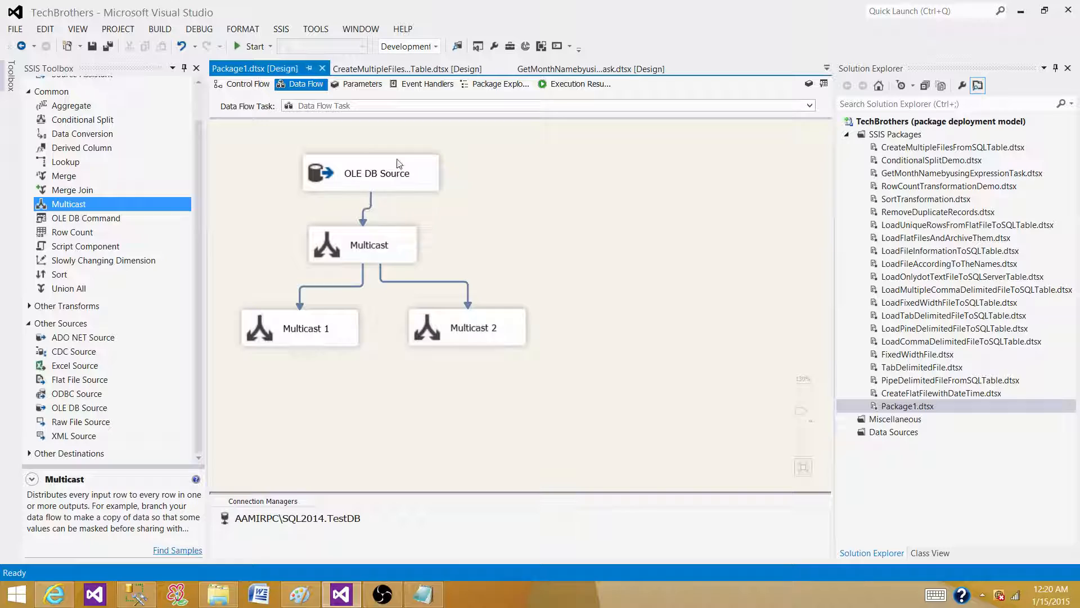
{"action": "mouse_move", "coordinate": [344, 200]}
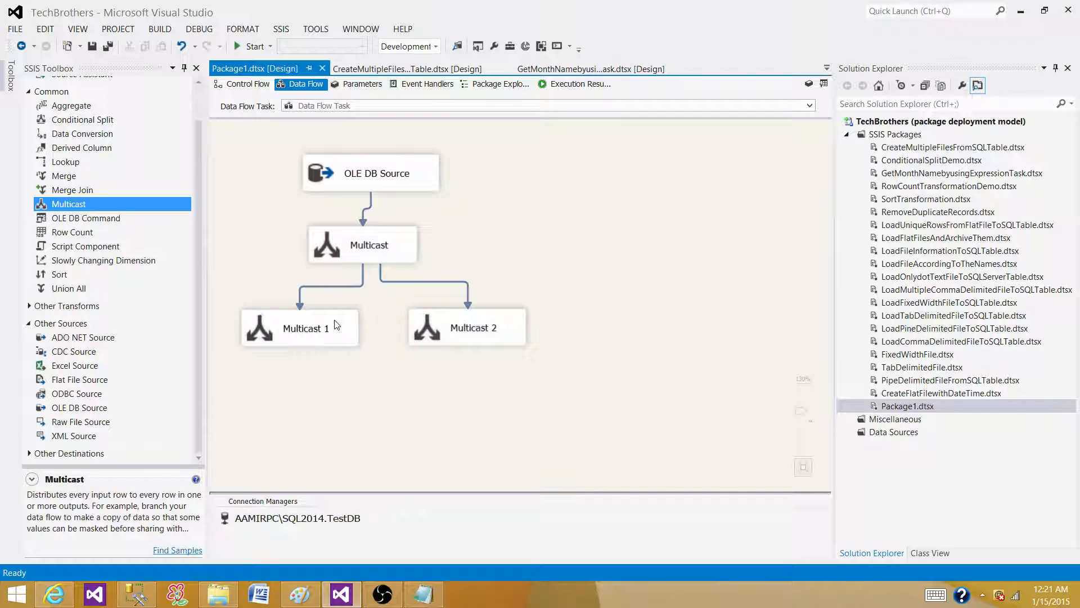
{"action": "mouse_move", "coordinate": [312, 195]}
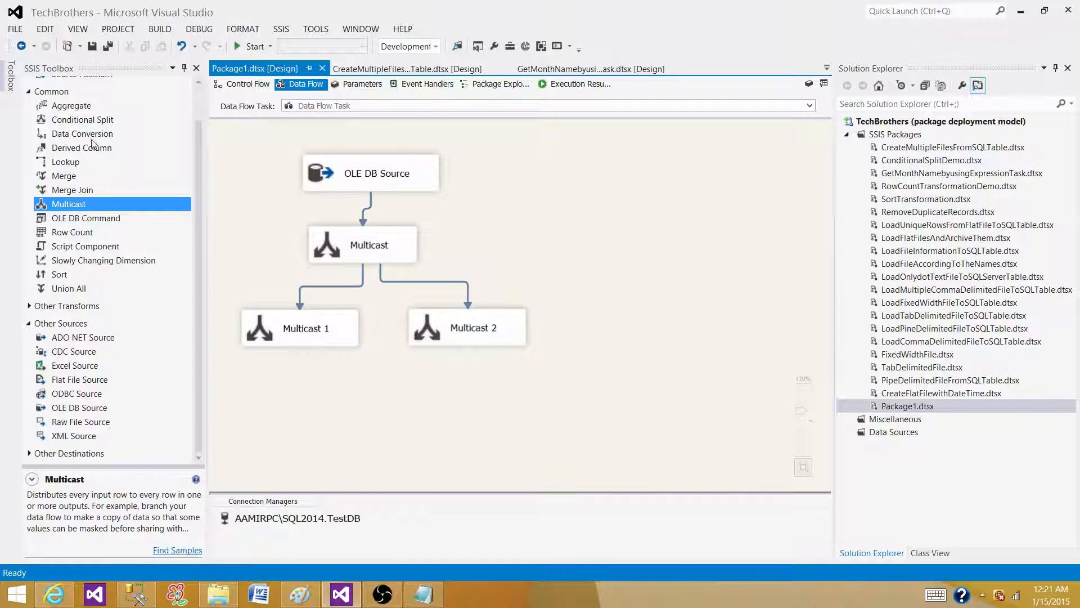
{"action": "mouse_move", "coordinate": [123, 399]}
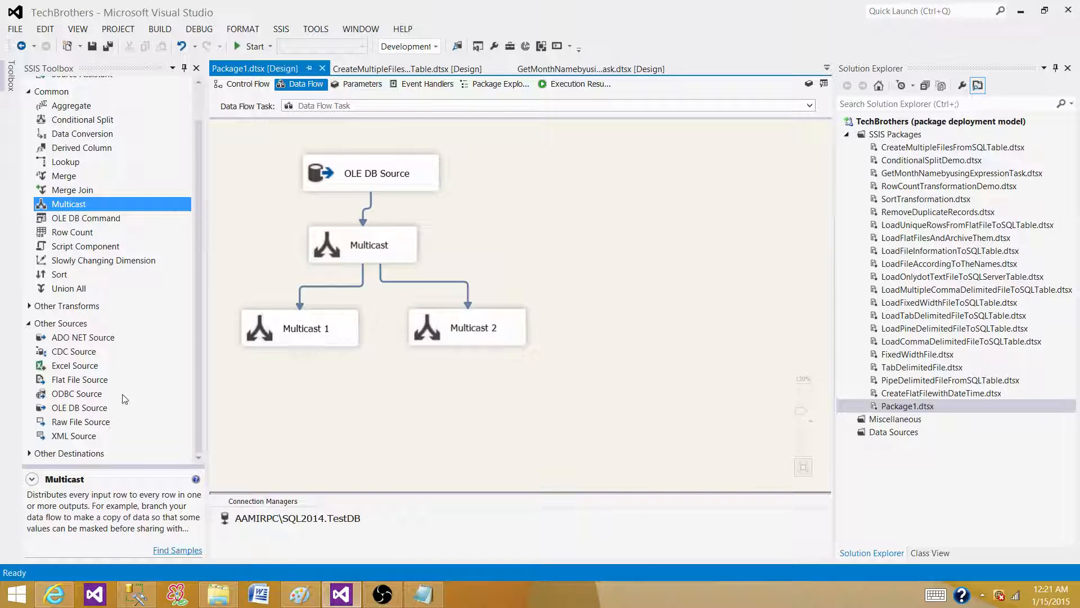
{"action": "mouse_move", "coordinate": [79, 411]}
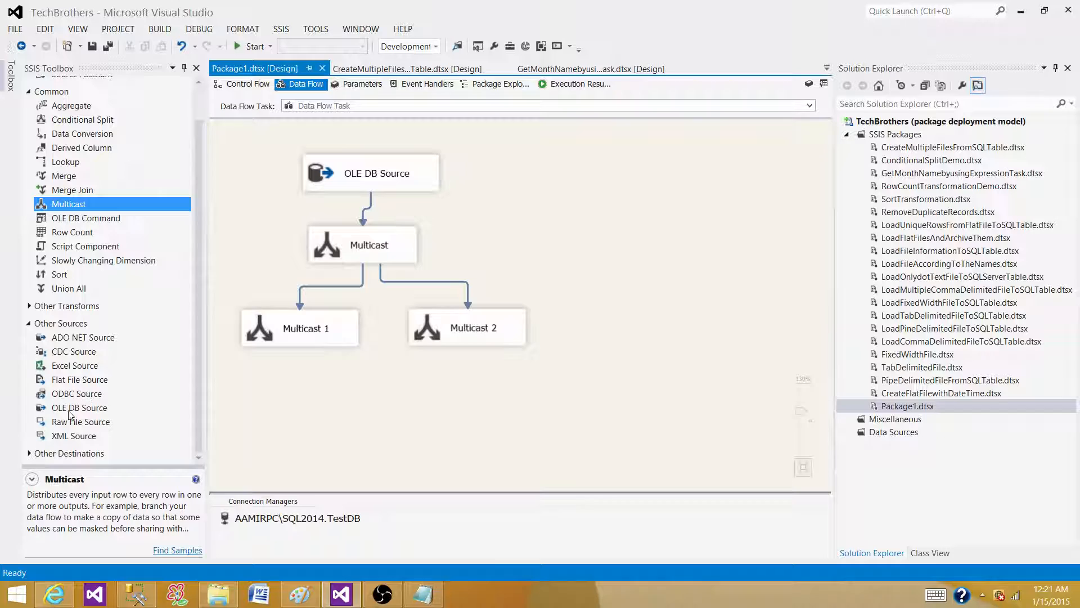
{"action": "left_click", "coordinate": [79, 408]}
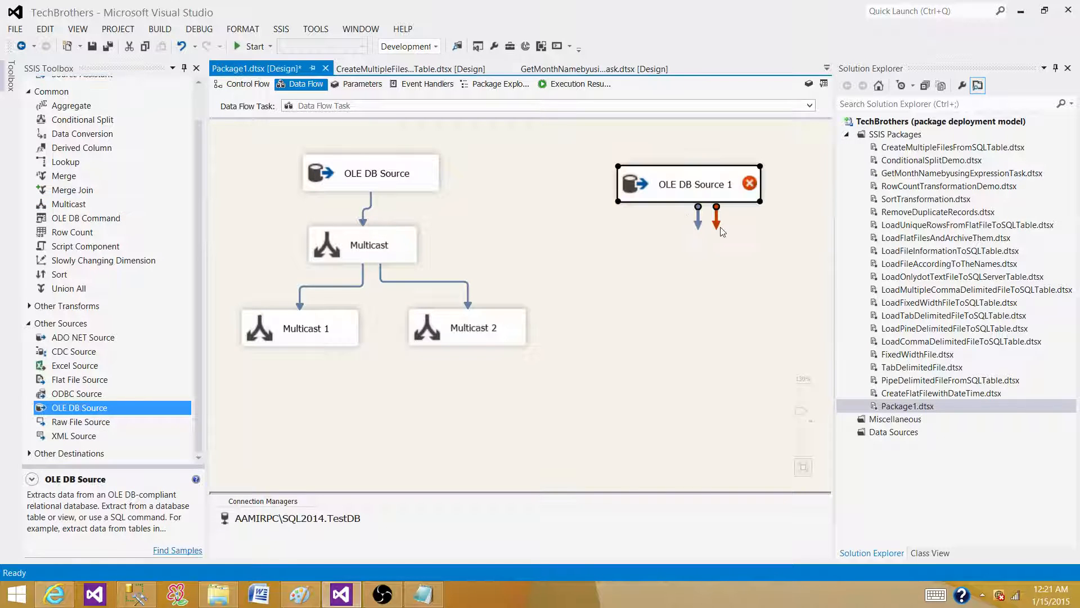
Set OLE DB Source 1 to read [dbo].[Customer], preview its rows, and confirm.
{"action": "double_click", "coordinate": [688, 184]}
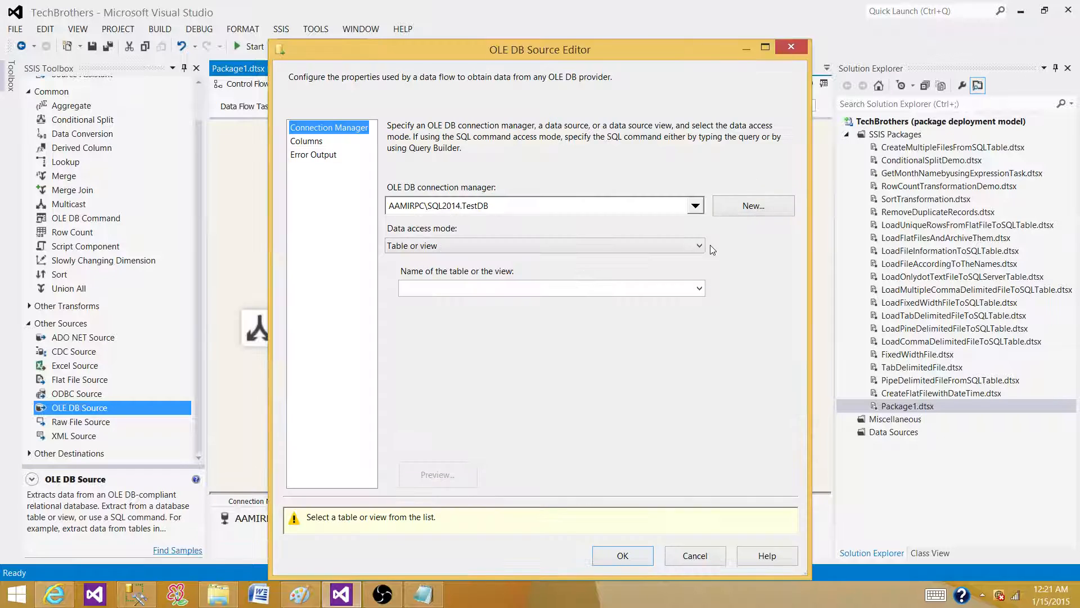
{"action": "left_click", "coordinate": [697, 288]}
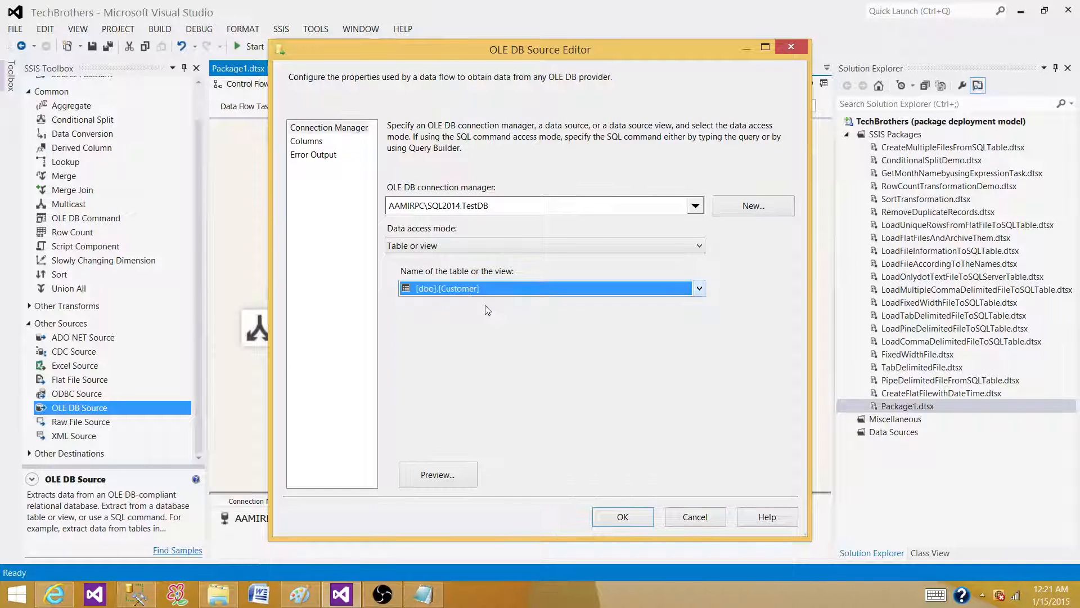
{"action": "left_click", "coordinate": [306, 141]}
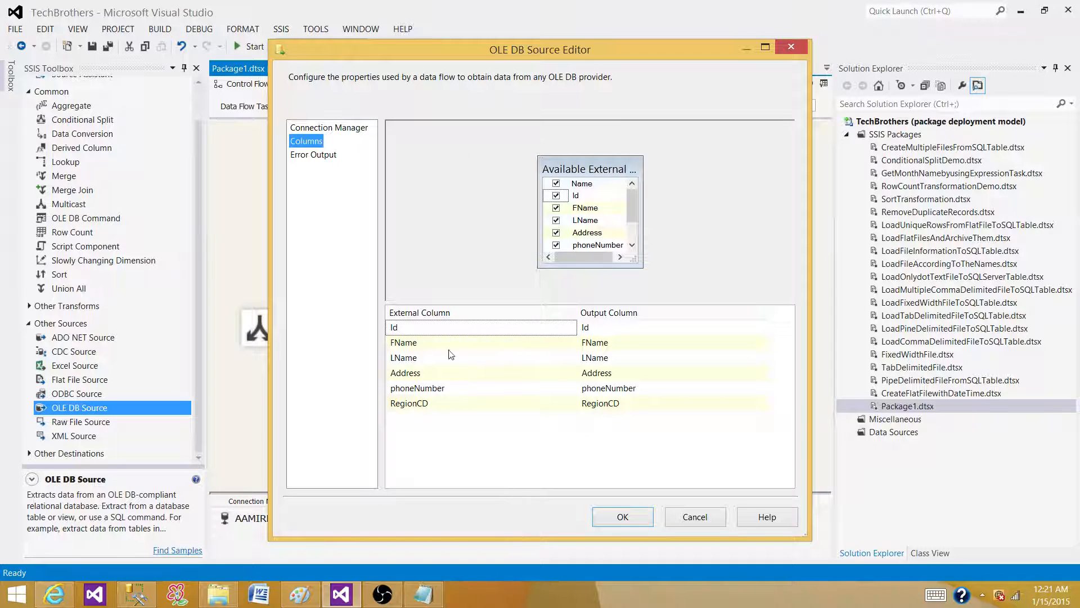
{"action": "left_click", "coordinate": [329, 128]}
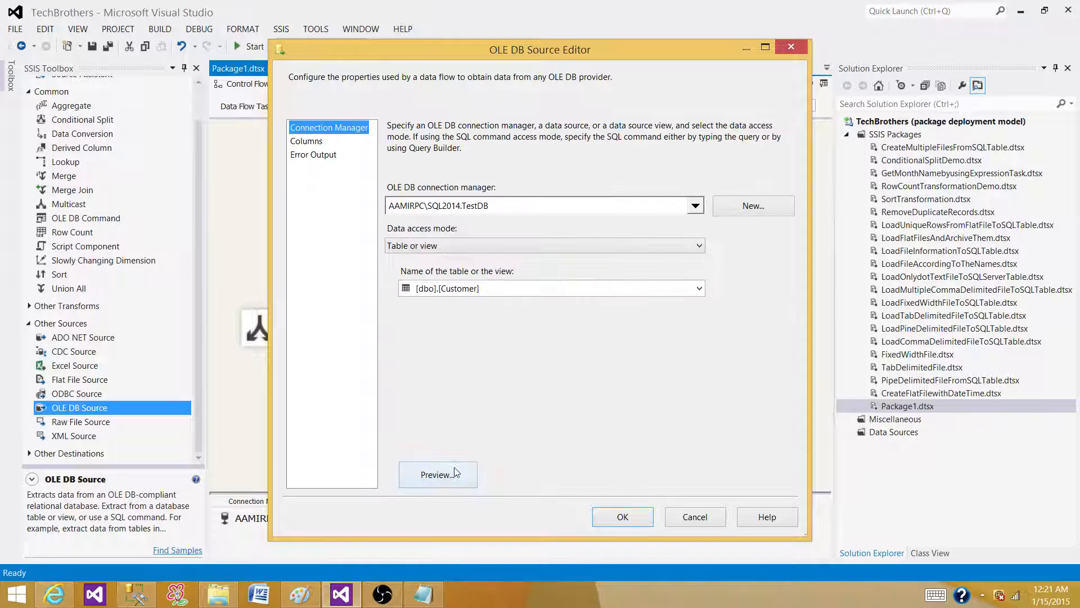
{"action": "left_click", "coordinate": [437, 473]}
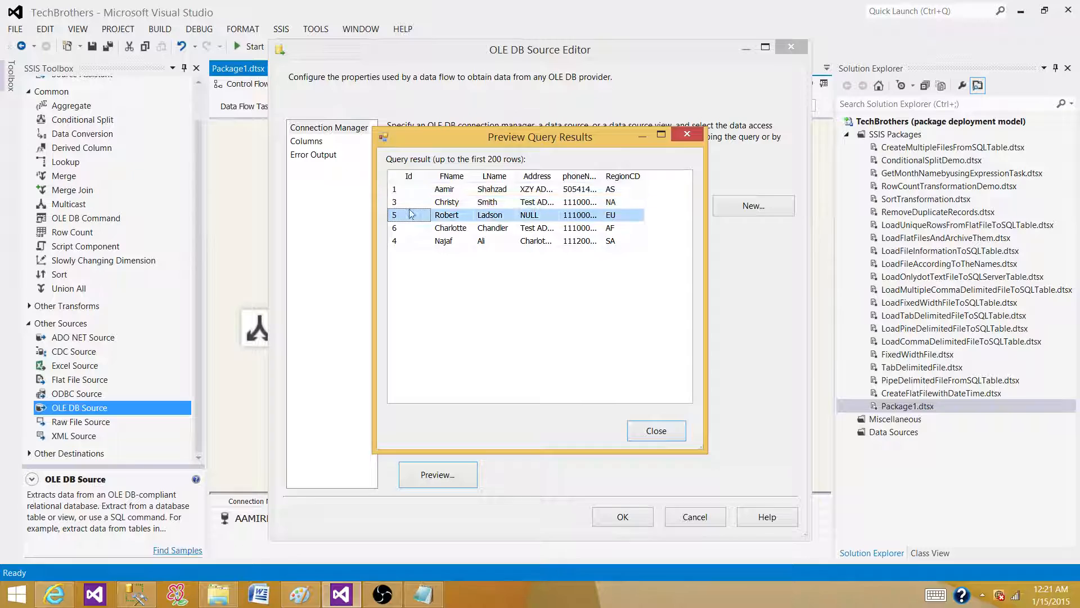
{"action": "left_click", "coordinate": [408, 241]}
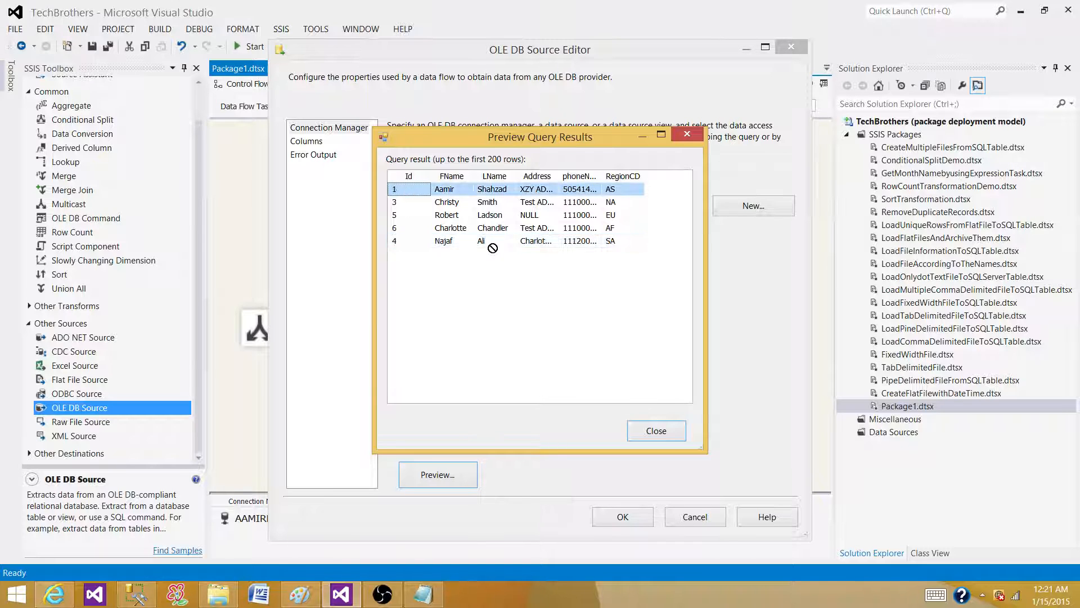
{"action": "left_click", "coordinate": [654, 430]}
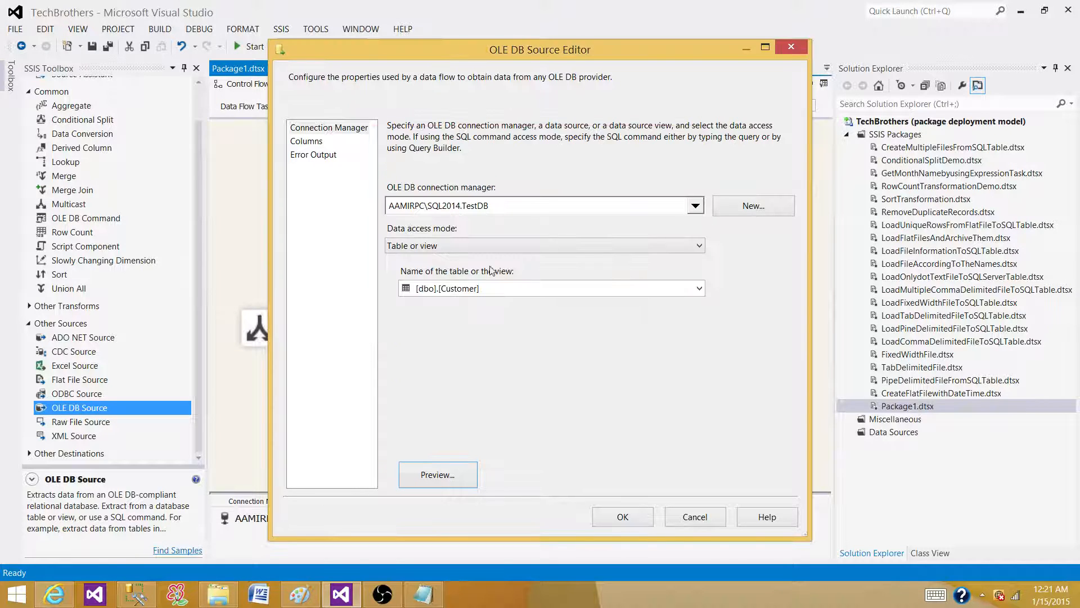
{"action": "left_click", "coordinate": [621, 517]}
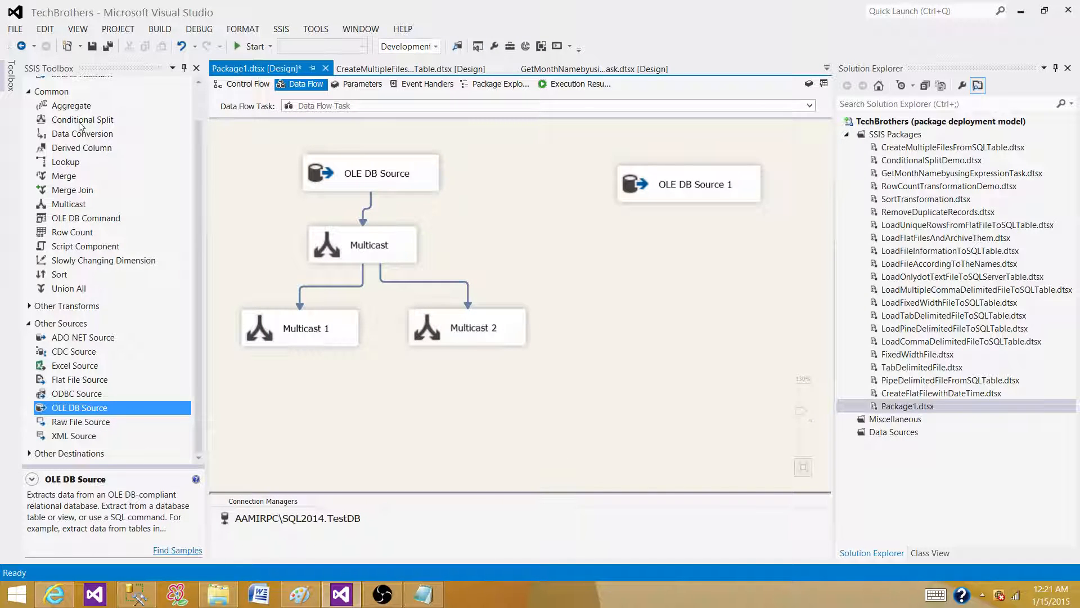
Add a Conditional Split after OLE DB Source 1 and open its editor.
{"action": "left_click", "coordinate": [83, 120]}
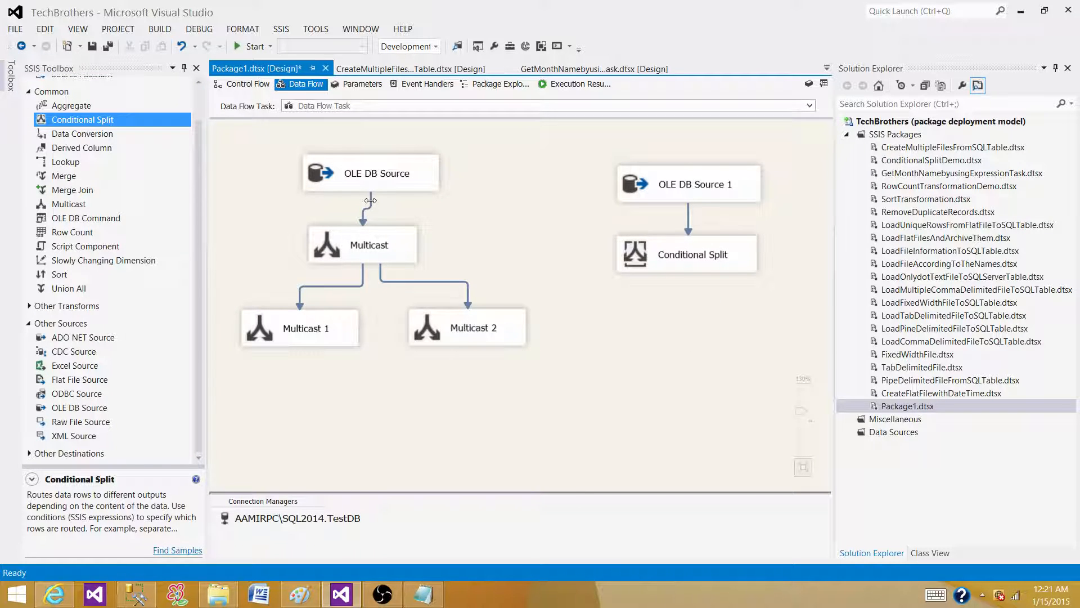
{"action": "left_click", "coordinate": [685, 254]}
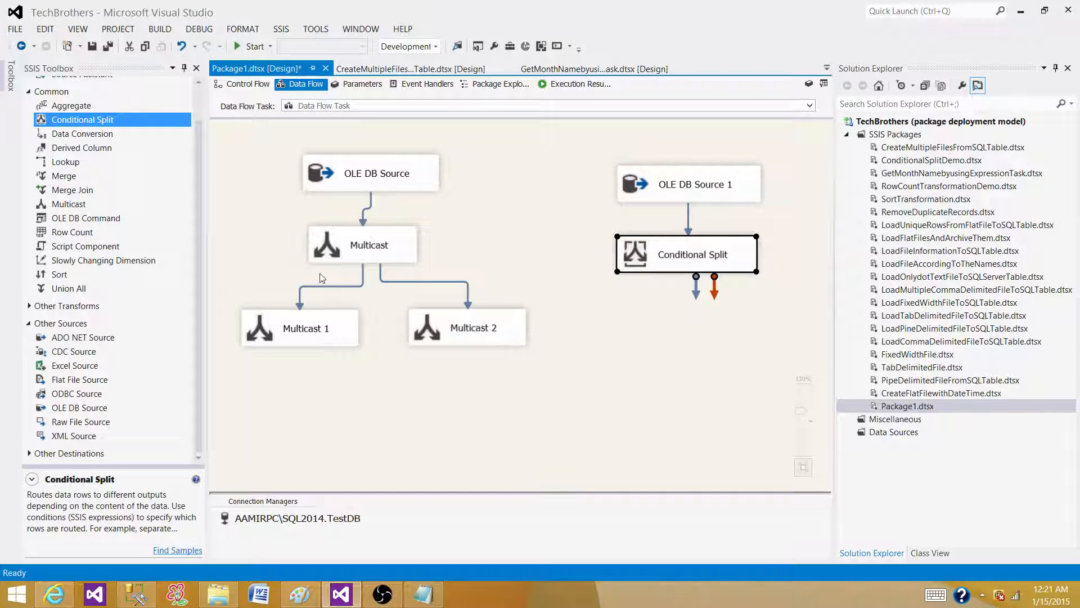
{"action": "mouse_move", "coordinate": [315, 292]}
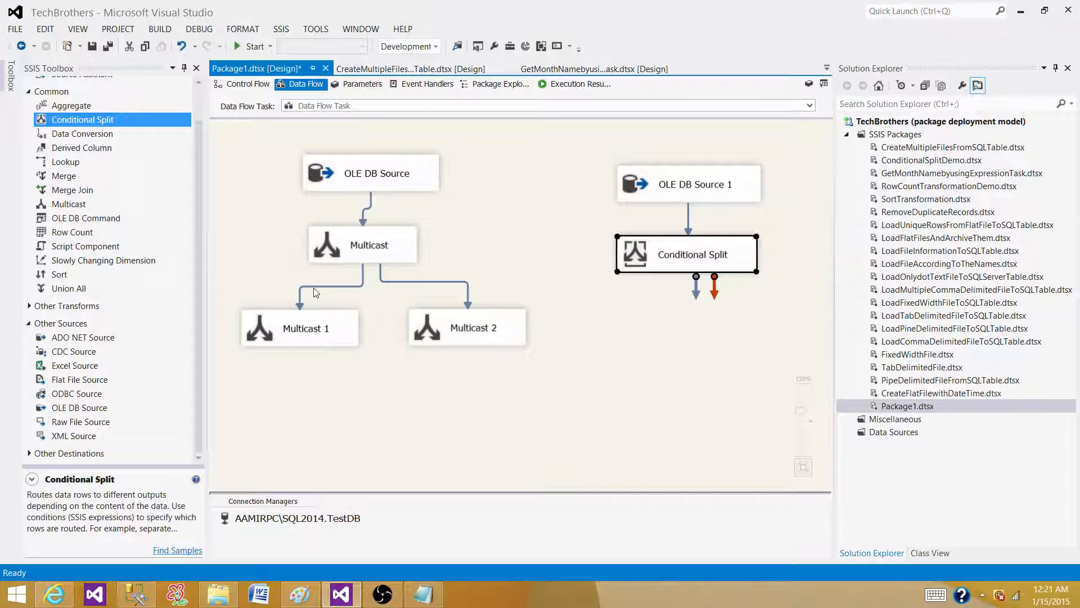
{"action": "mouse_move", "coordinate": [289, 319]}
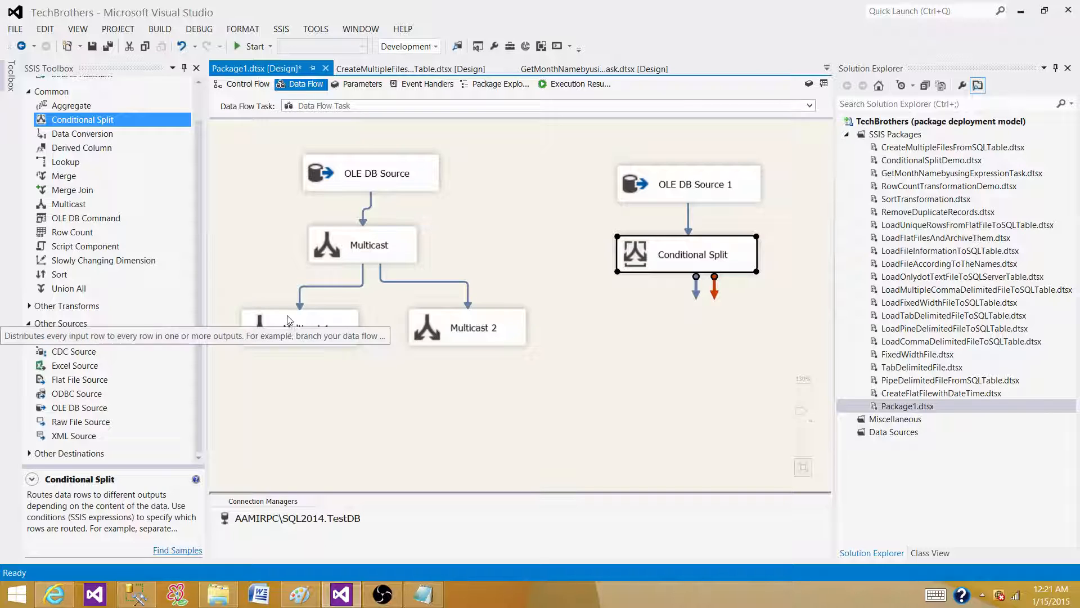
{"action": "mouse_move", "coordinate": [734, 257]}
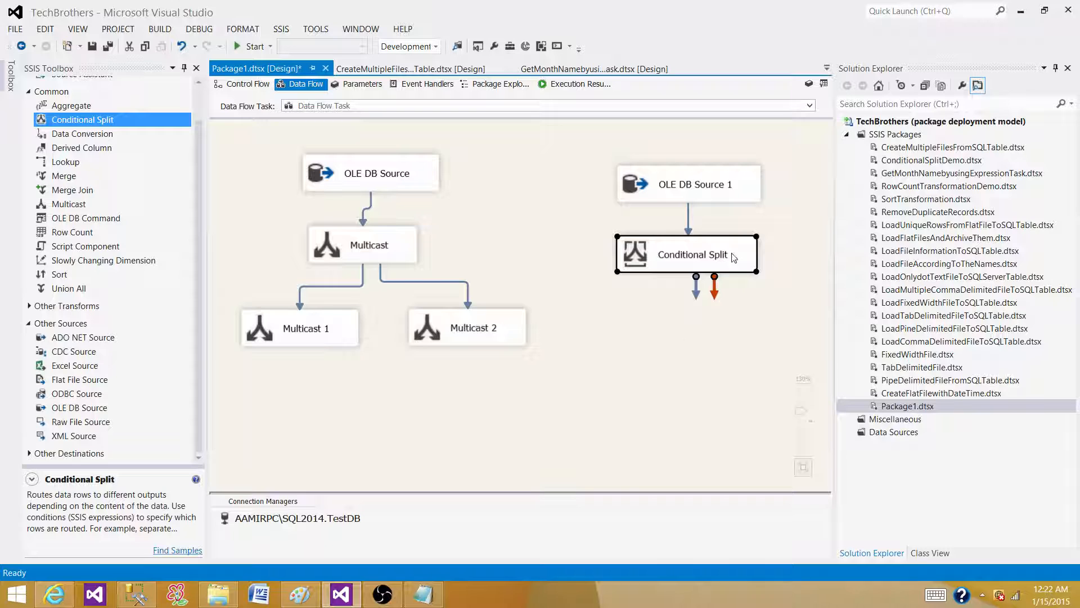
{"action": "mouse_move", "coordinate": [734, 260]}
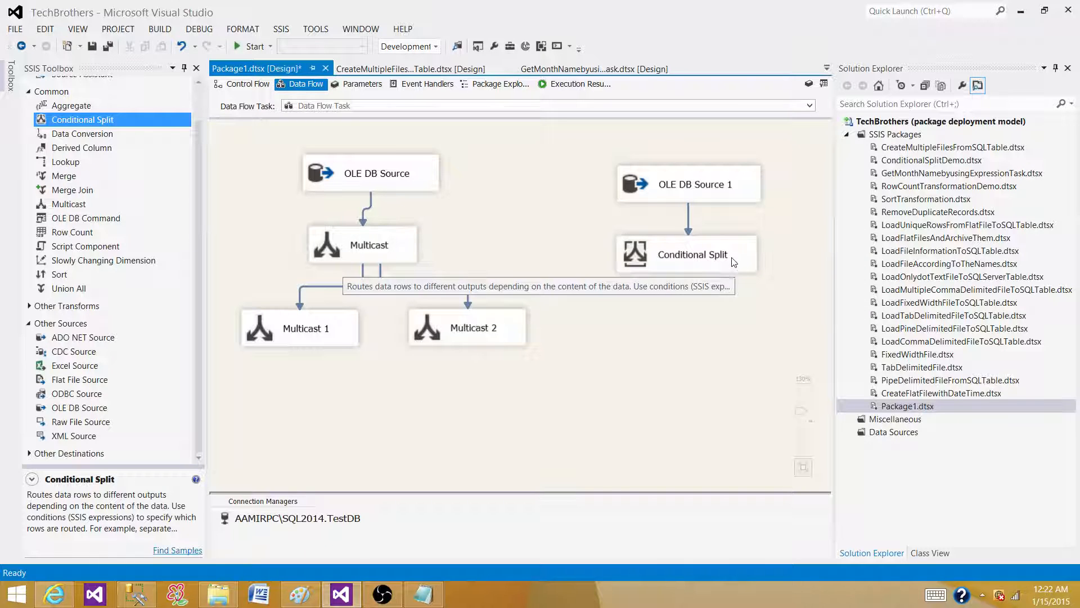
{"action": "double_click", "coordinate": [691, 254]}
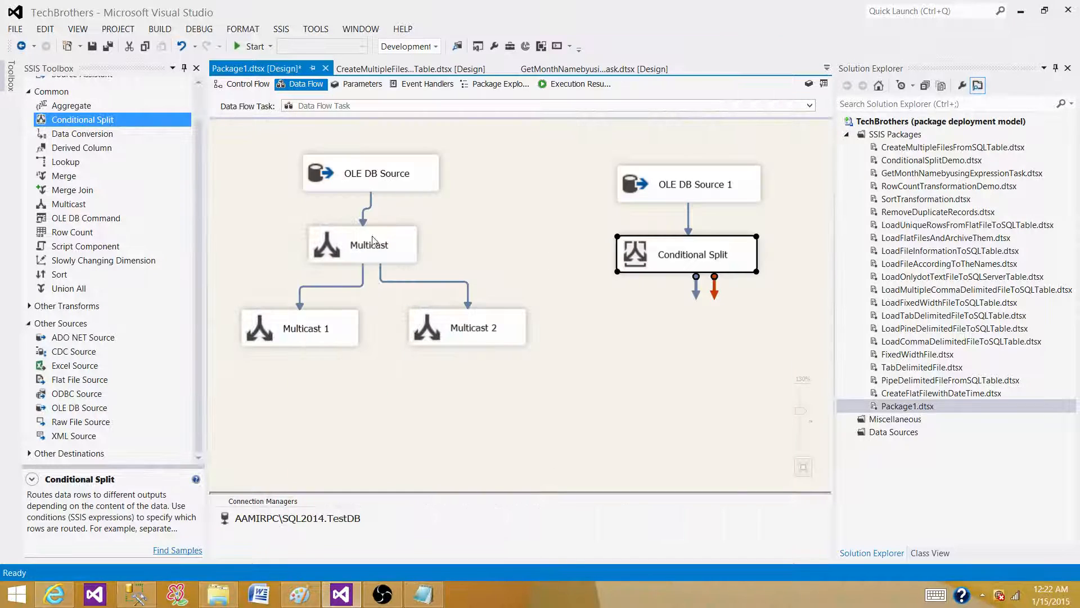
{"action": "double_click", "coordinate": [361, 244]}
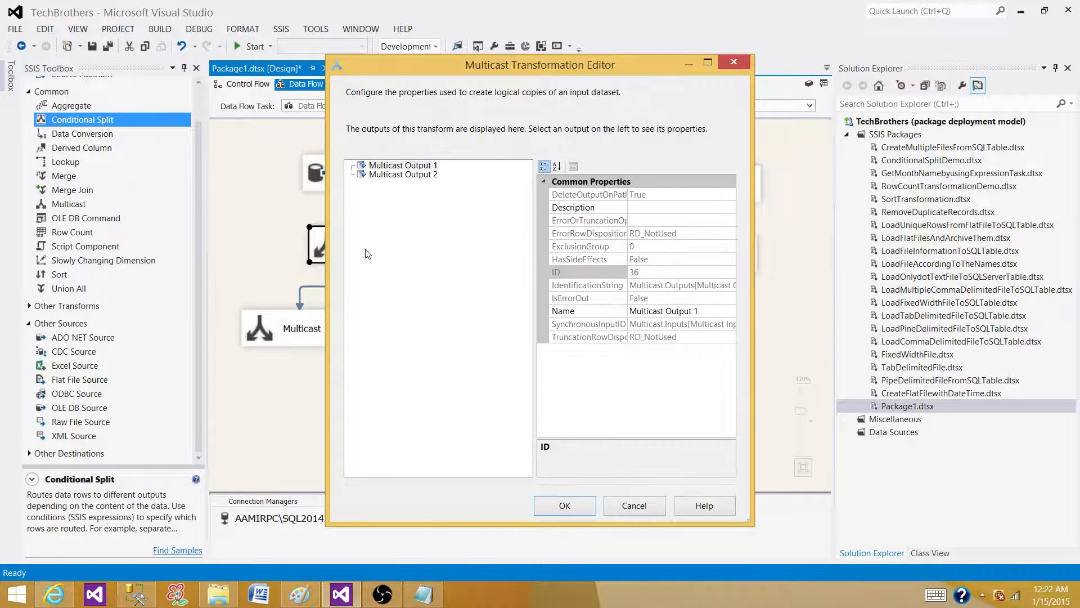
{"action": "left_click", "coordinate": [564, 506]}
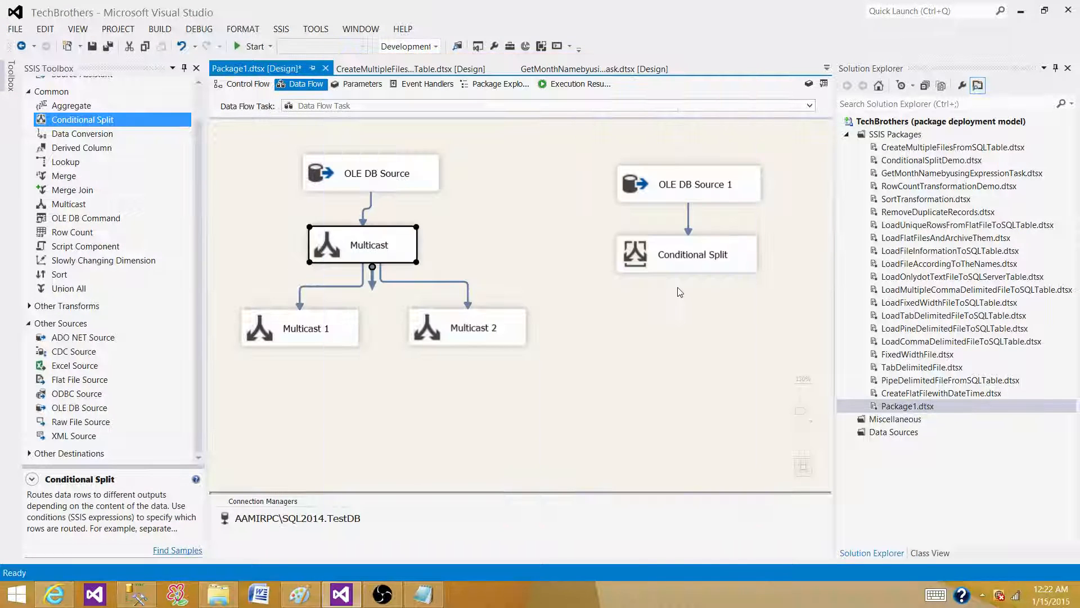
{"action": "double_click", "coordinate": [685, 254]}
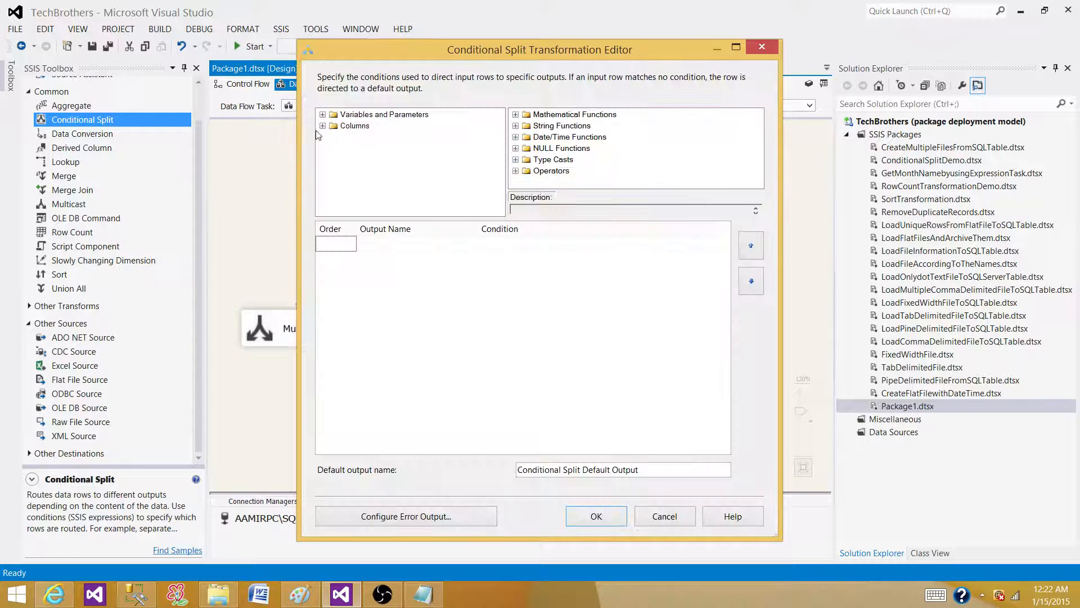
Add RegionCD conditions =="AS" and =="EU", naming the outputs ASIA and Europe.
{"action": "left_click", "coordinate": [321, 125]}
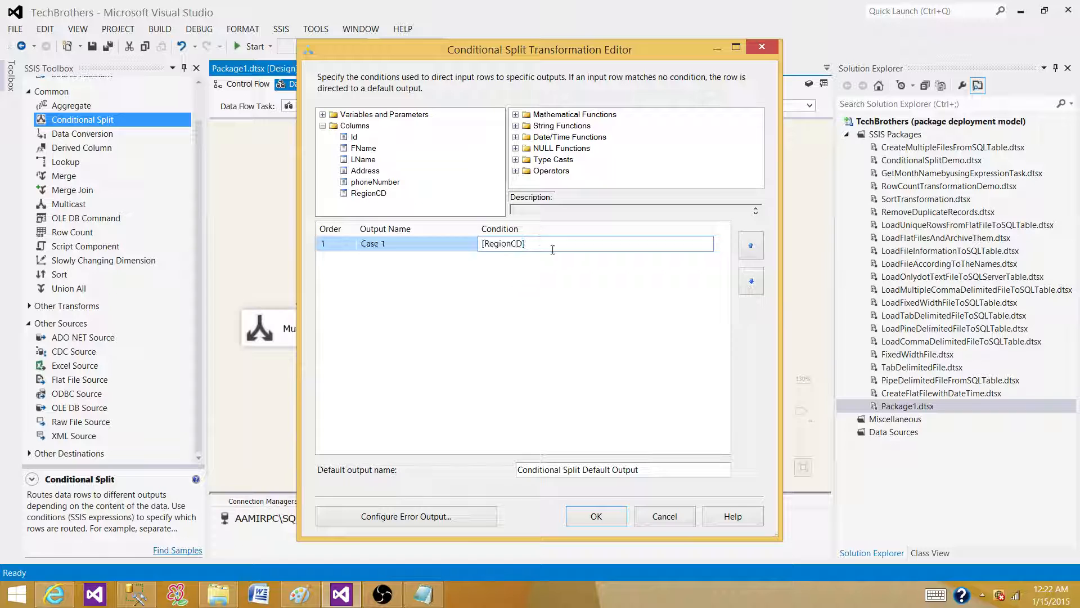
{"action": "type", "text": "==\"AS"}
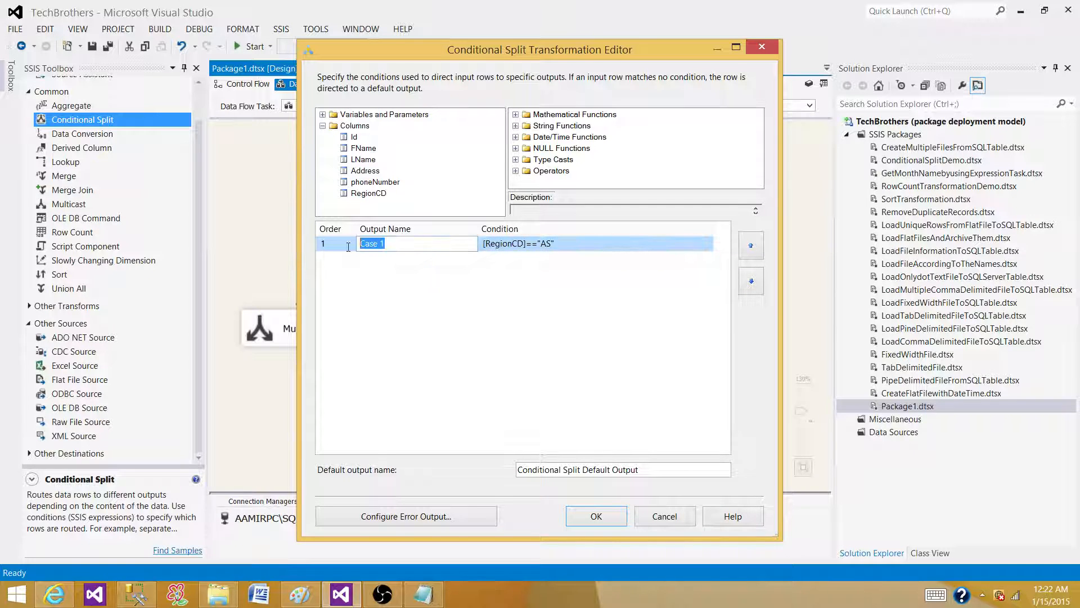
{"action": "type", "text": "AS"}
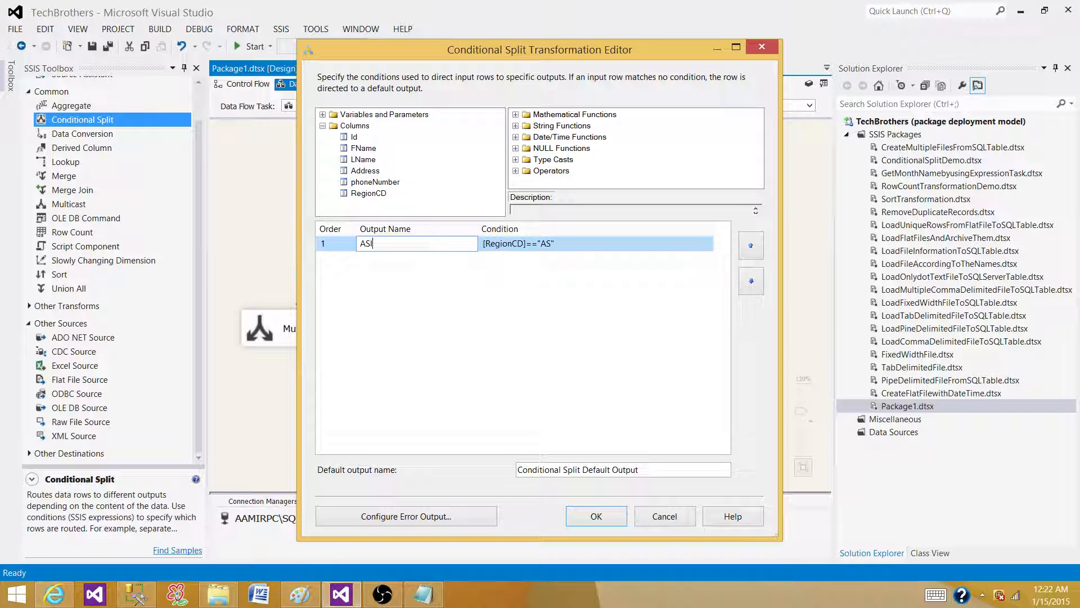
{"action": "type", "text": "IA"}
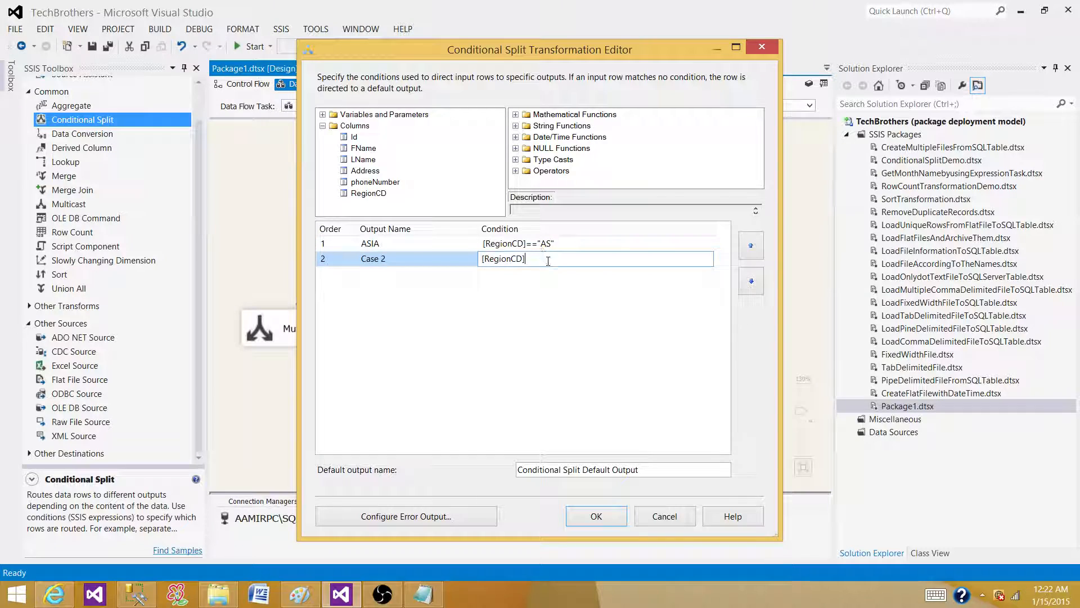
{"action": "type", "text": "==\""}
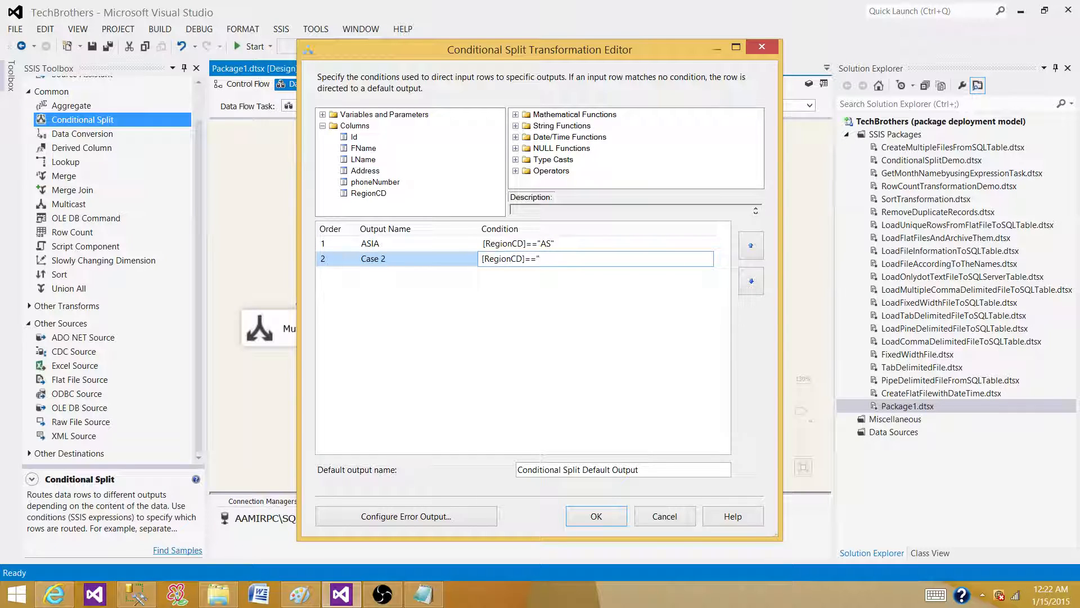
{"action": "type", "text": "E"}
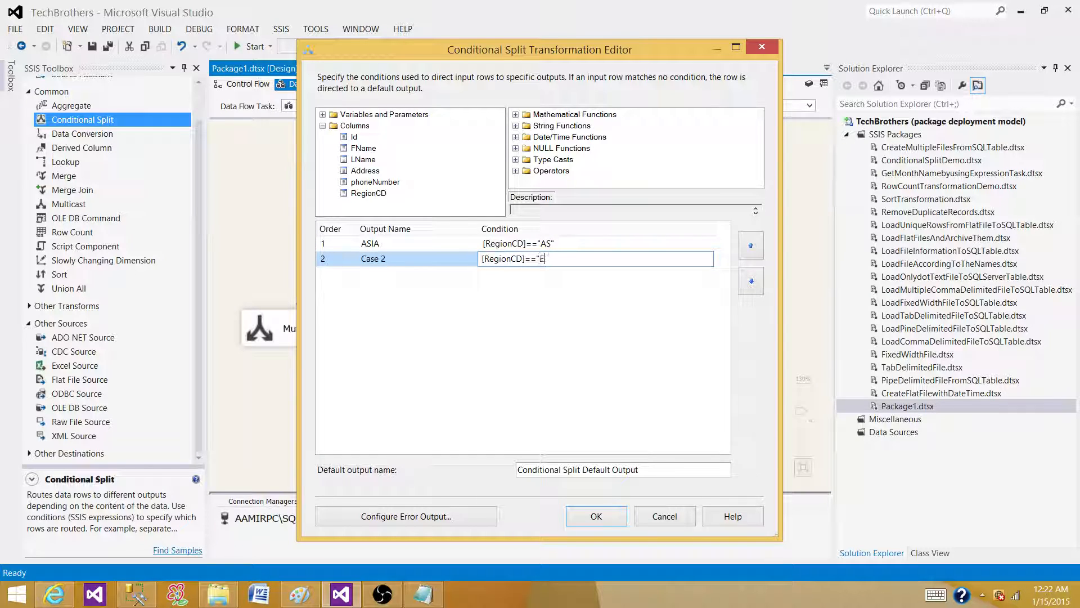
{"action": "type", "text": "U\""}
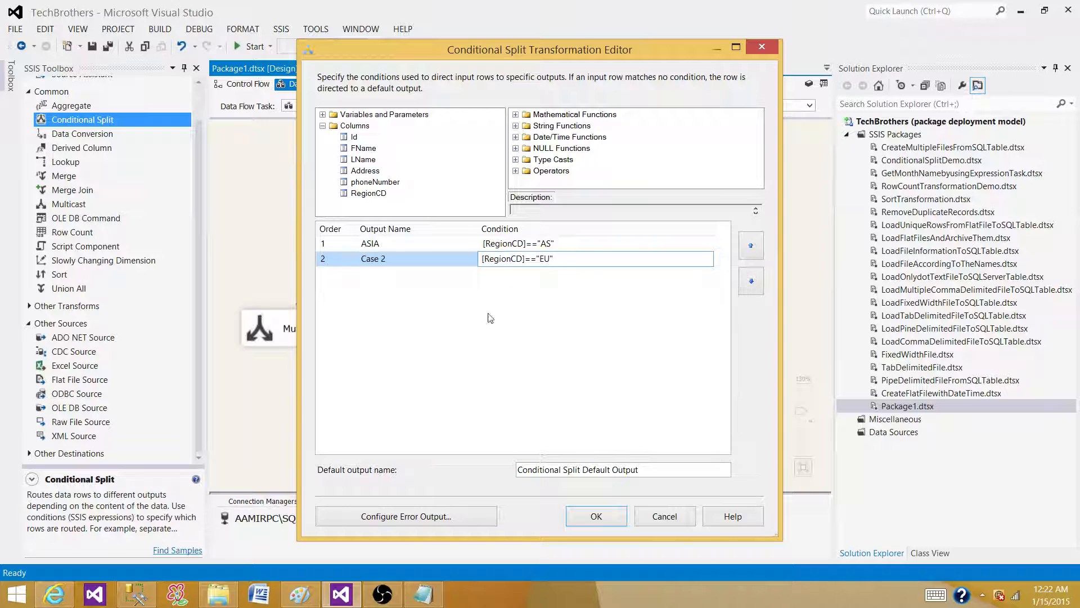
{"action": "double_click", "coordinate": [373, 259]}
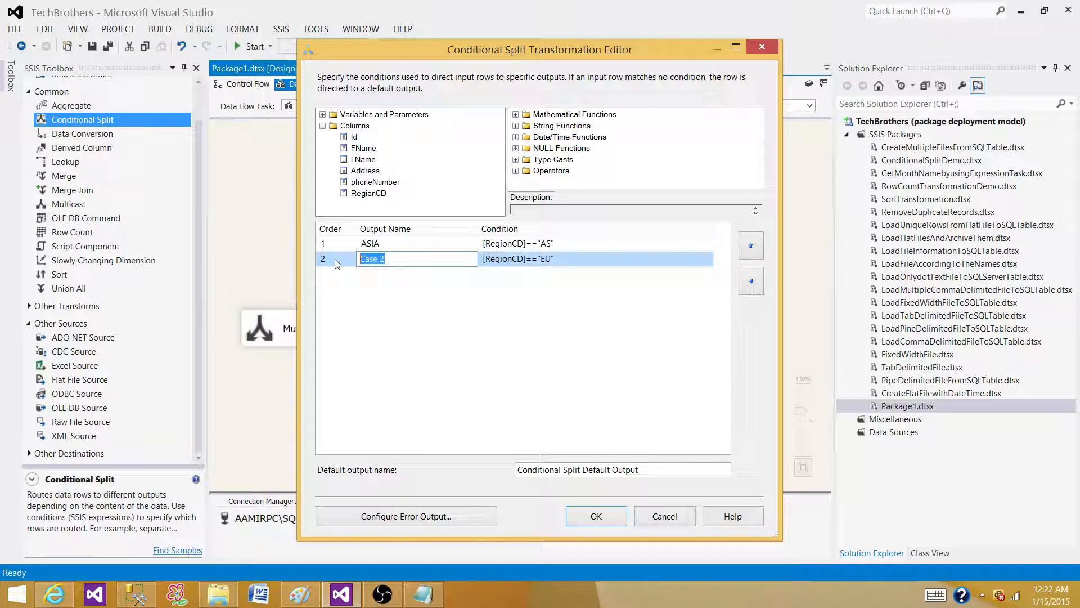
{"action": "type", "text": "Europe"}
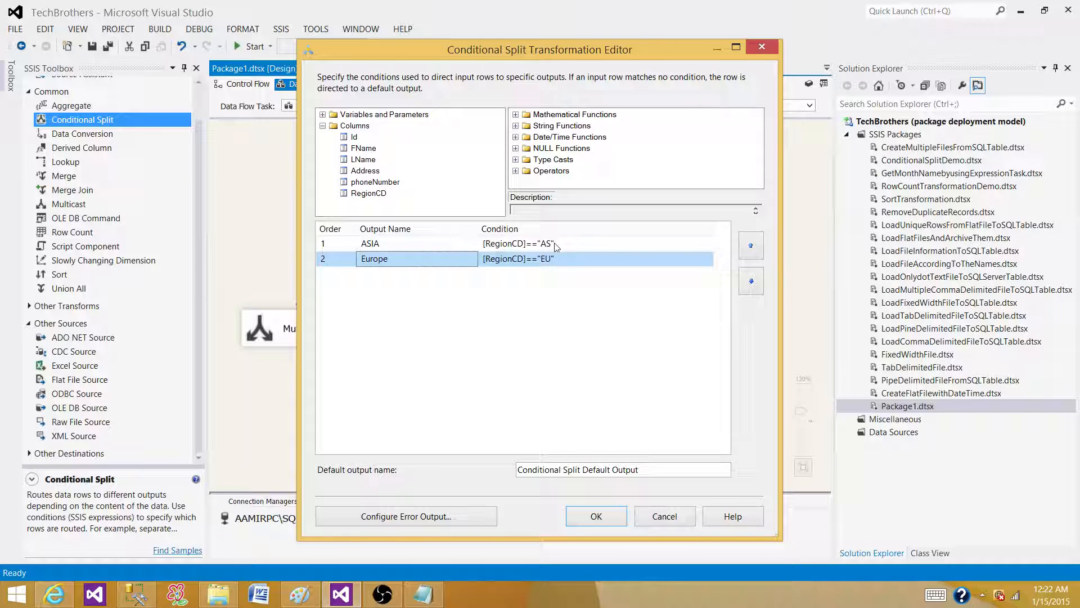
{"action": "mouse_move", "coordinate": [529, 267]}
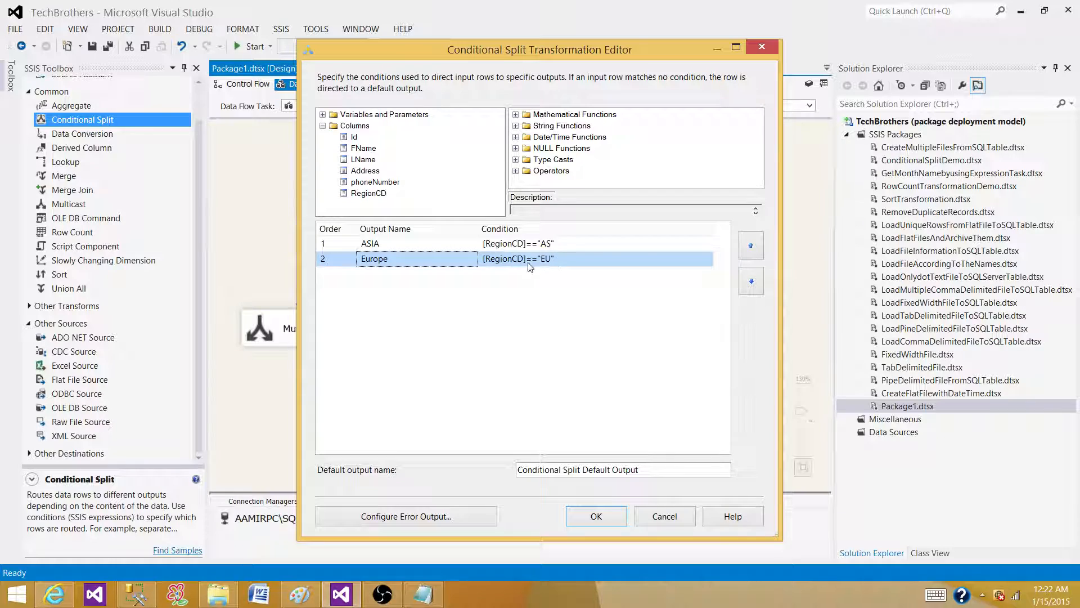
{"action": "mouse_move", "coordinate": [530, 268]}
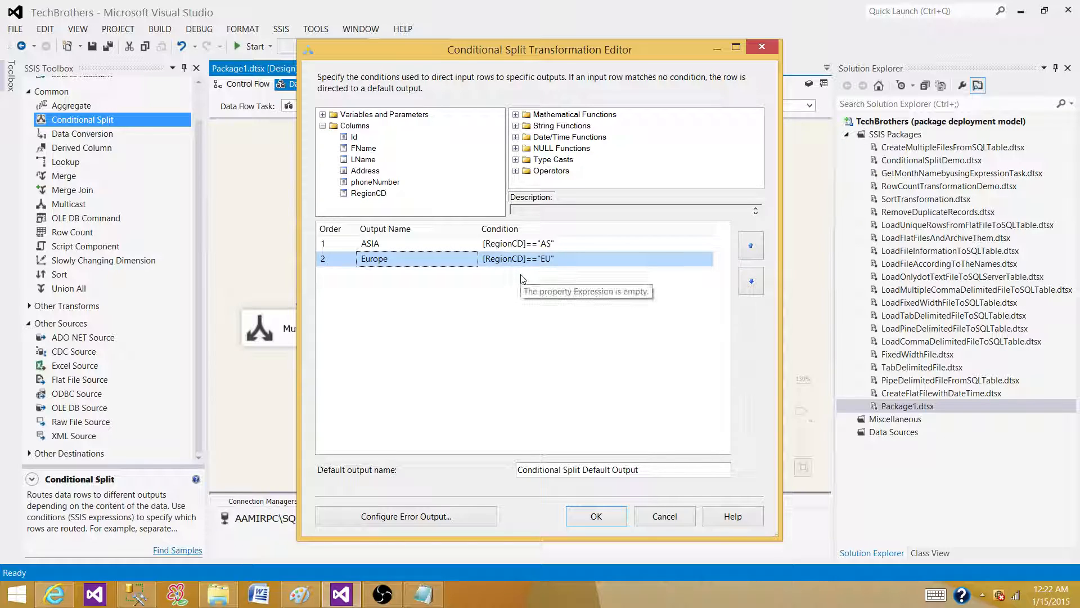
{"action": "mouse_move", "coordinate": [654, 507]}
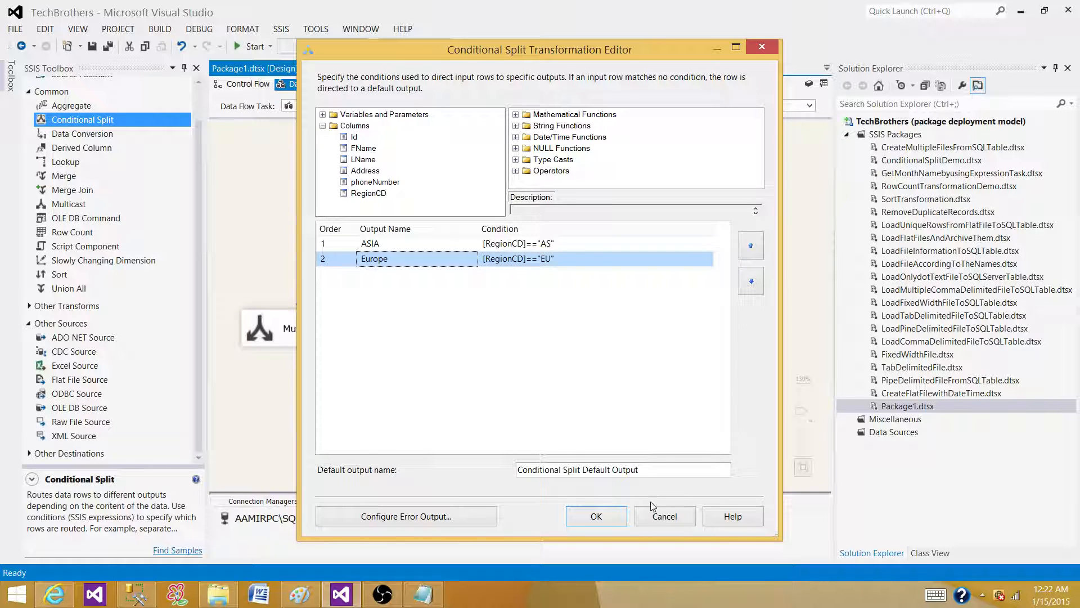
Rename the default output to DefaultOutput and confirm the split settings.
{"action": "triple_click", "coordinate": [623, 469]}
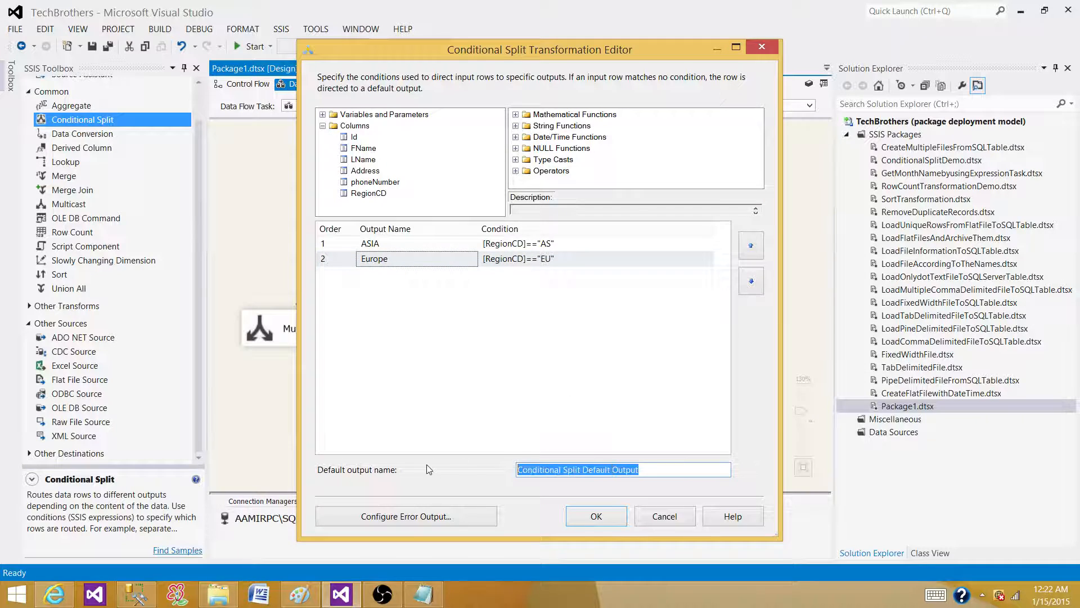
{"action": "type", "text": "DefaultO"}
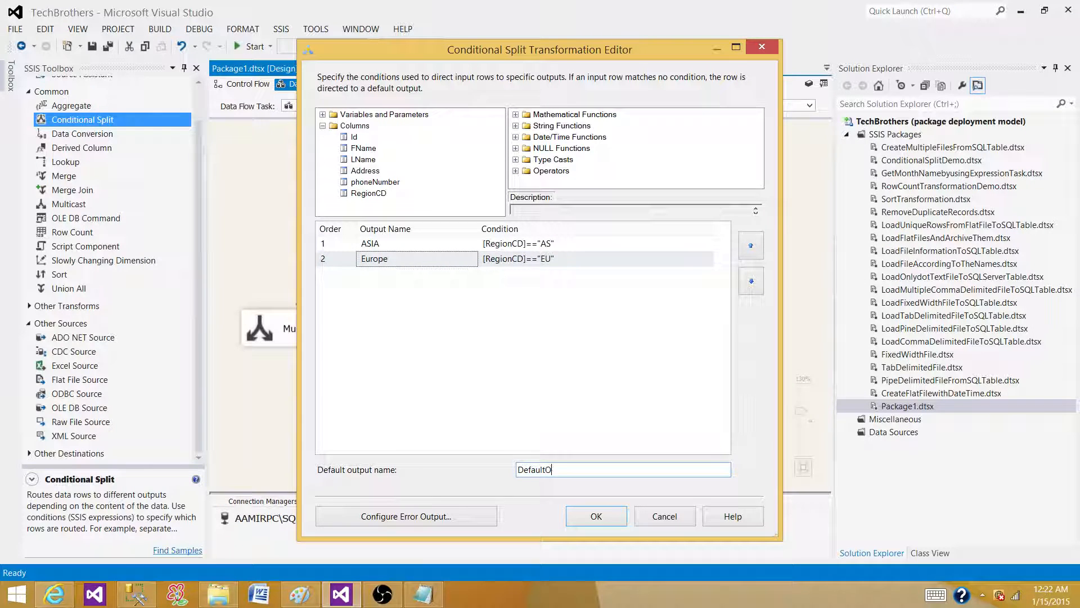
{"action": "type", "text": "utput"}
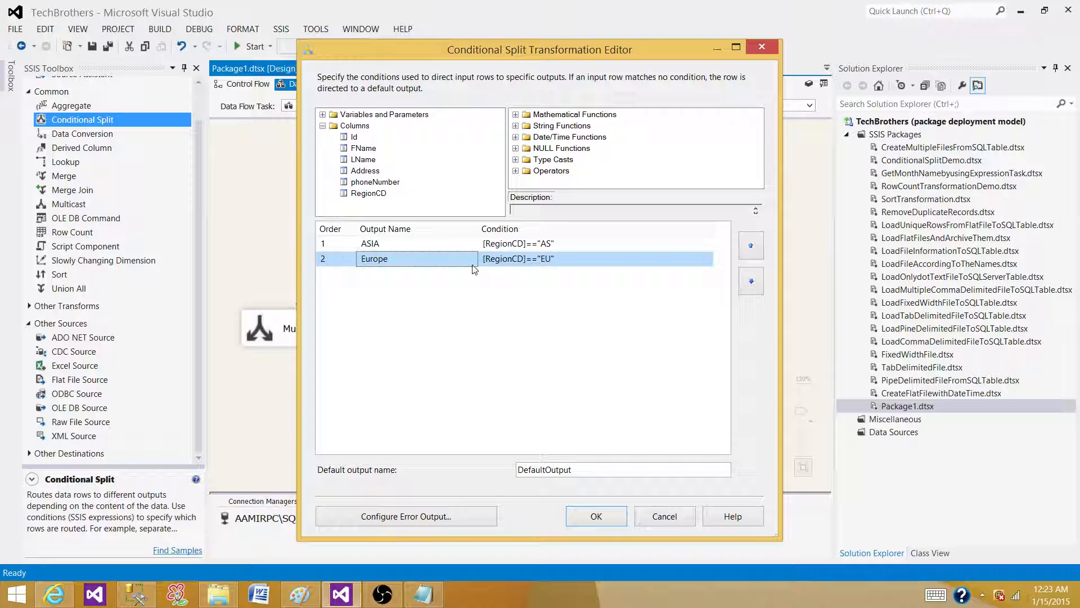
{"action": "mouse_move", "coordinate": [536, 267]}
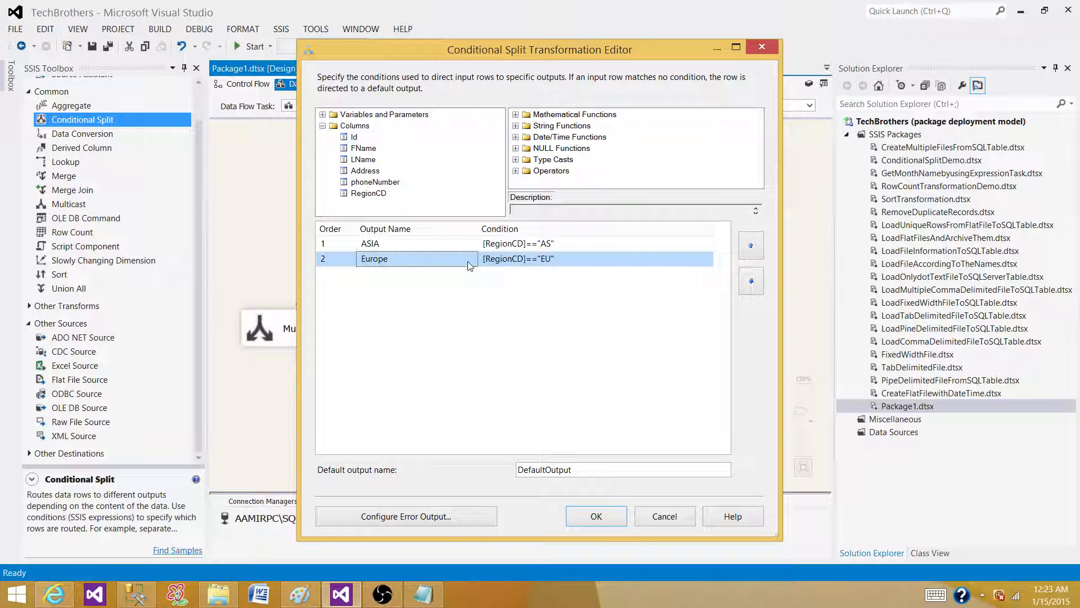
{"action": "mouse_move", "coordinate": [351, 278]}
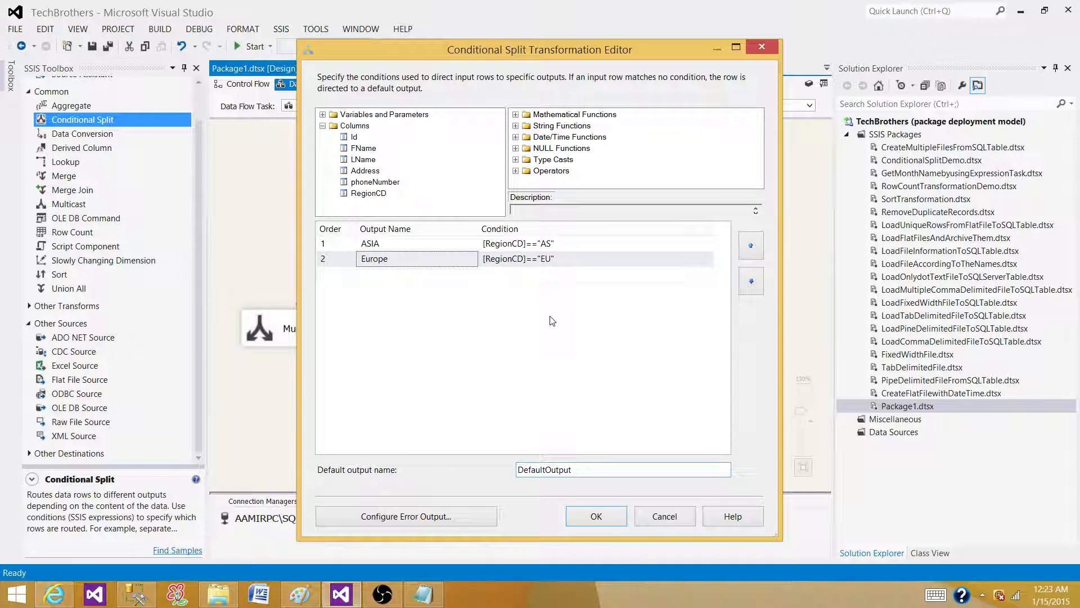
{"action": "mouse_move", "coordinate": [348, 251]}
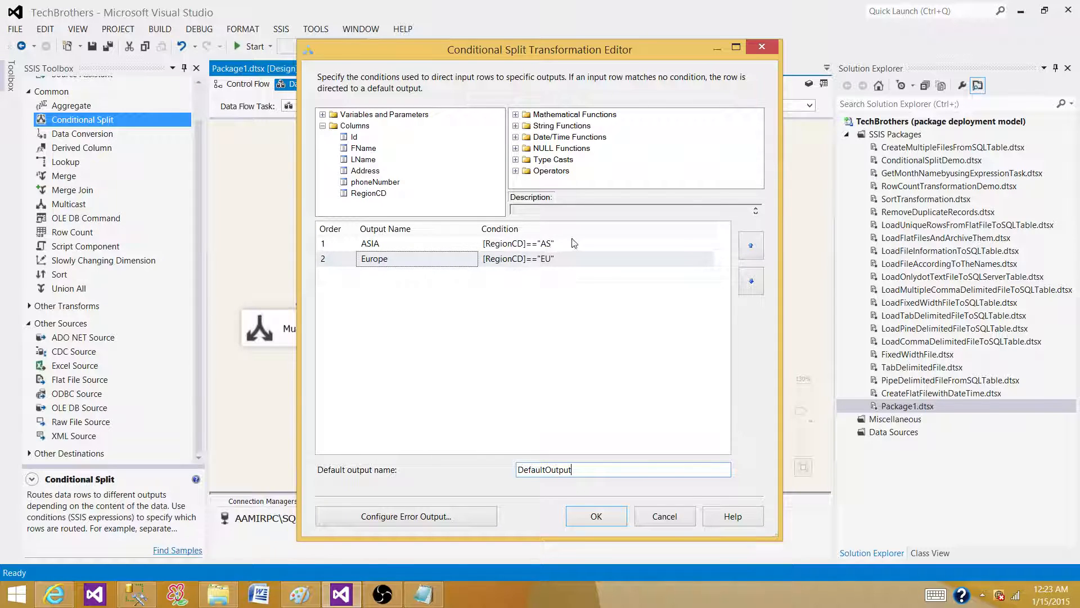
{"action": "left_click", "coordinate": [369, 243]}
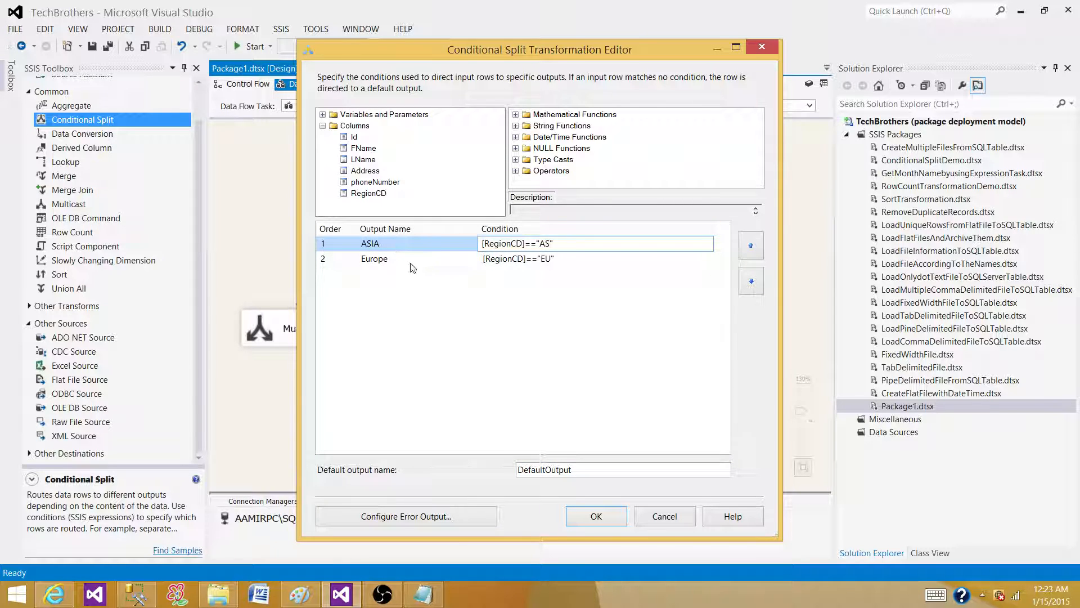
{"action": "left_click", "coordinate": [374, 258]}
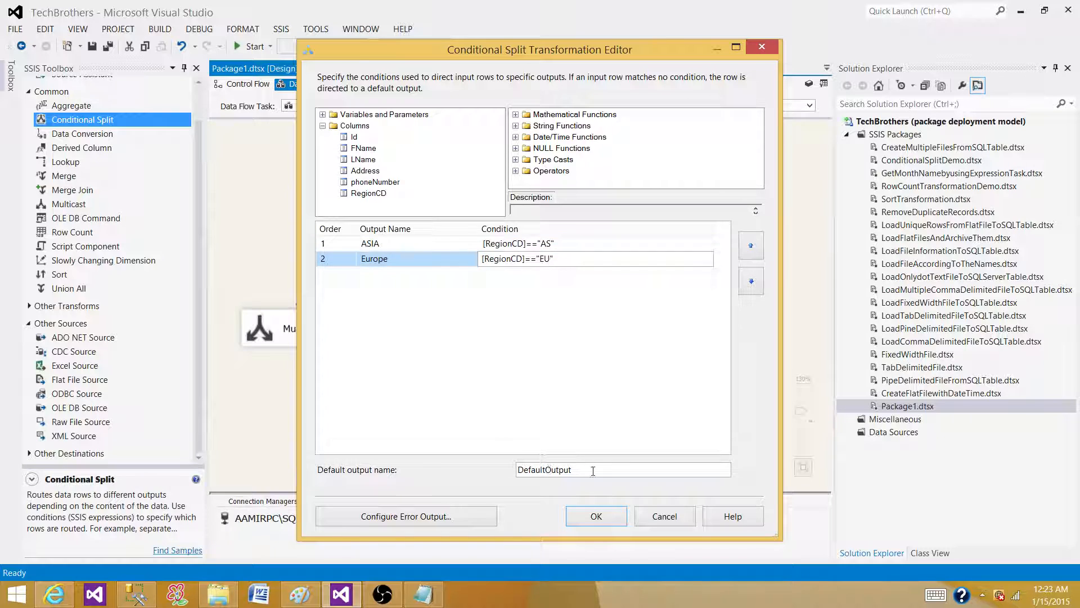
{"action": "left_click", "coordinate": [461, 304]}
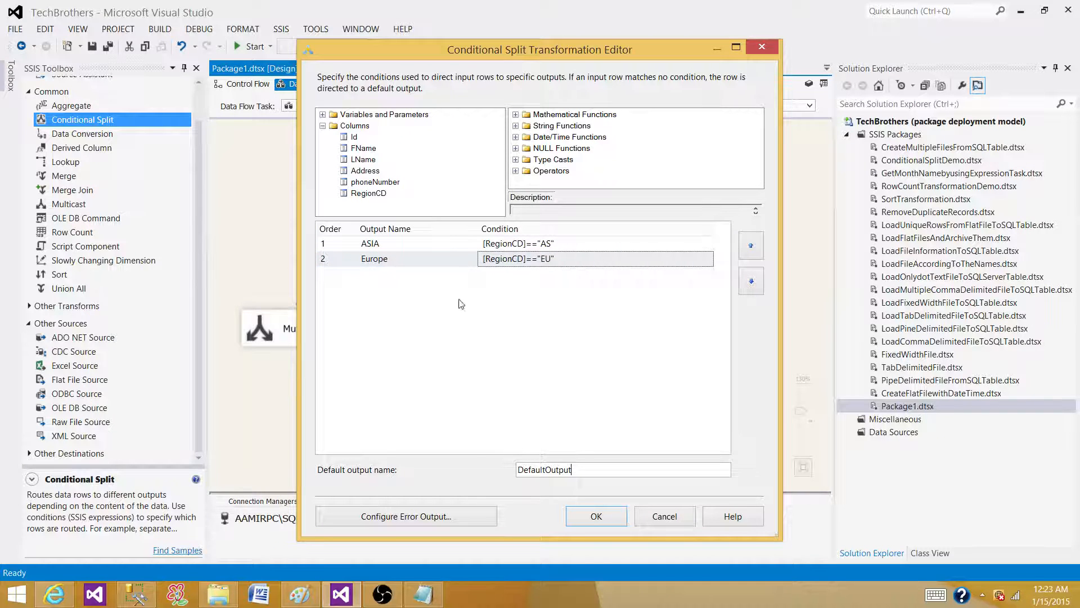
{"action": "mouse_move", "coordinate": [485, 297]}
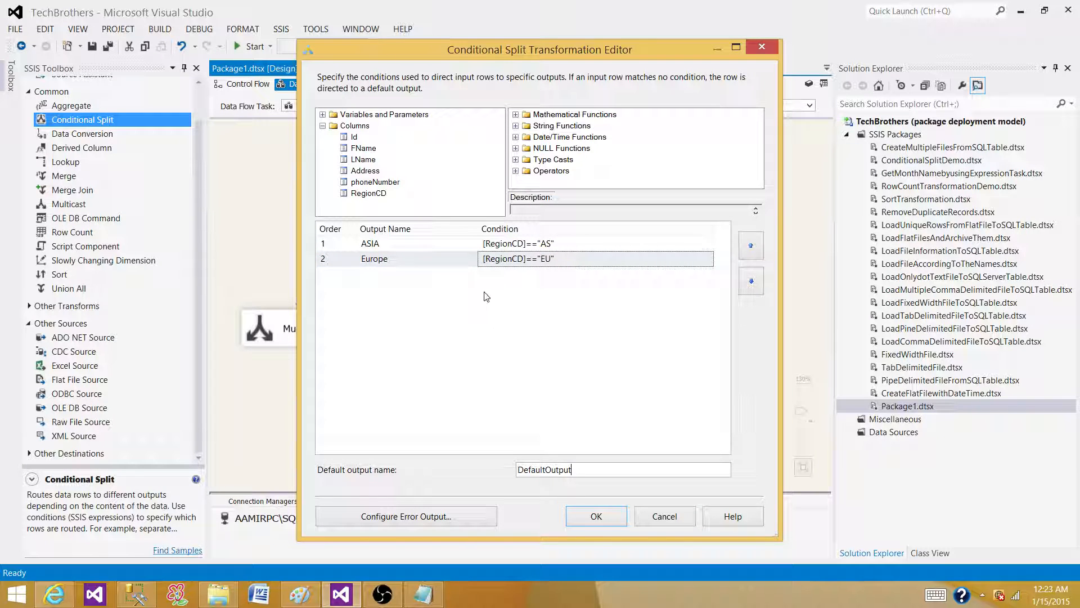
{"action": "left_click", "coordinate": [595, 516]}
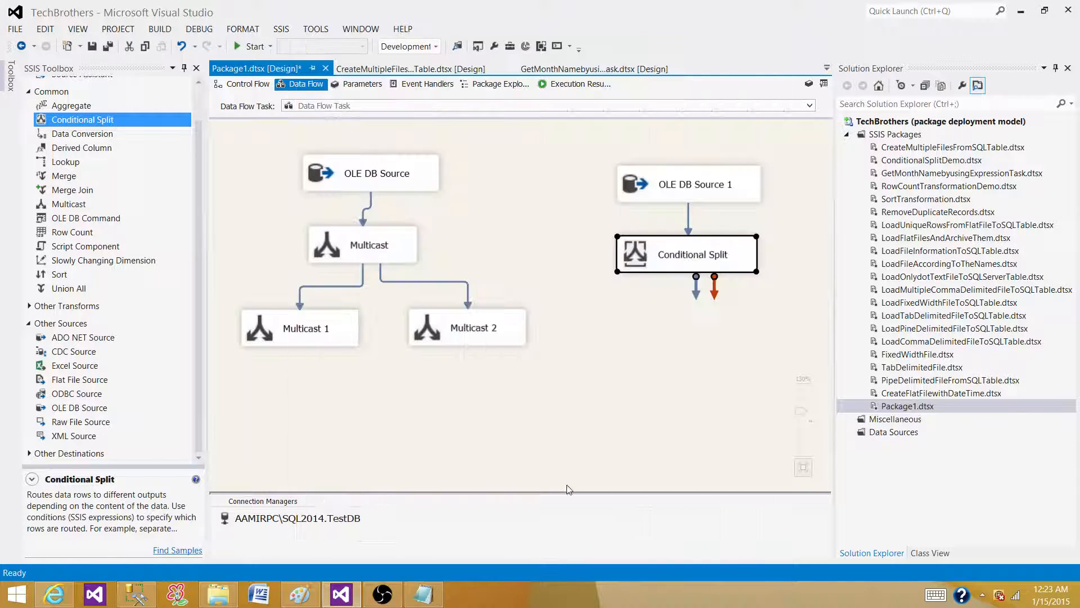
Add Multicasts 3–5 and connect the ASIA, Europe and DefaultOutput outputs to them.
{"action": "left_click", "coordinate": [524, 413]}
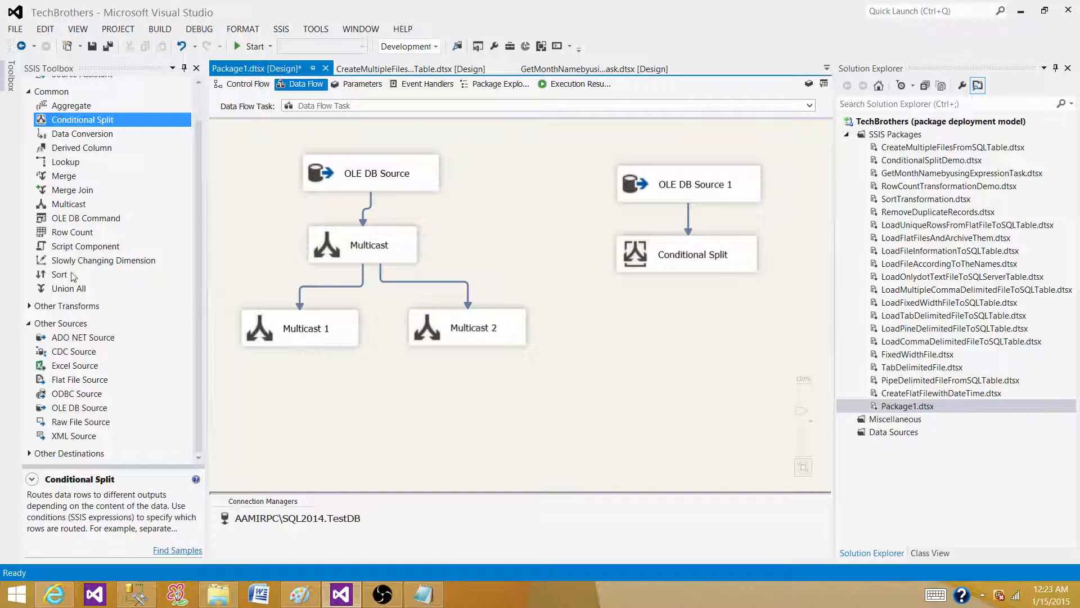
{"action": "left_click", "coordinate": [68, 203]}
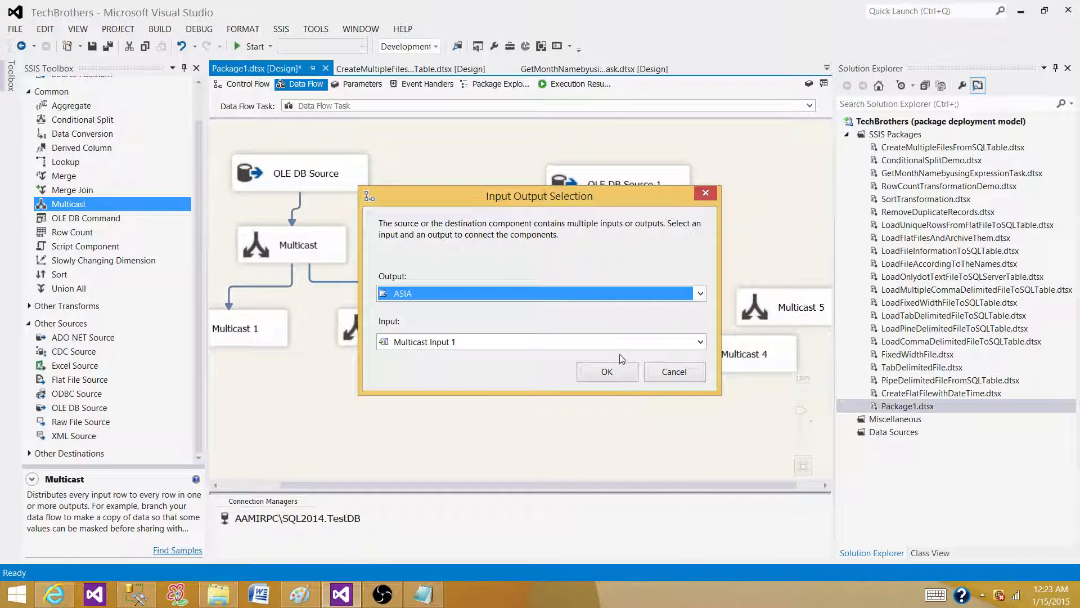
{"action": "left_click", "coordinate": [607, 371]}
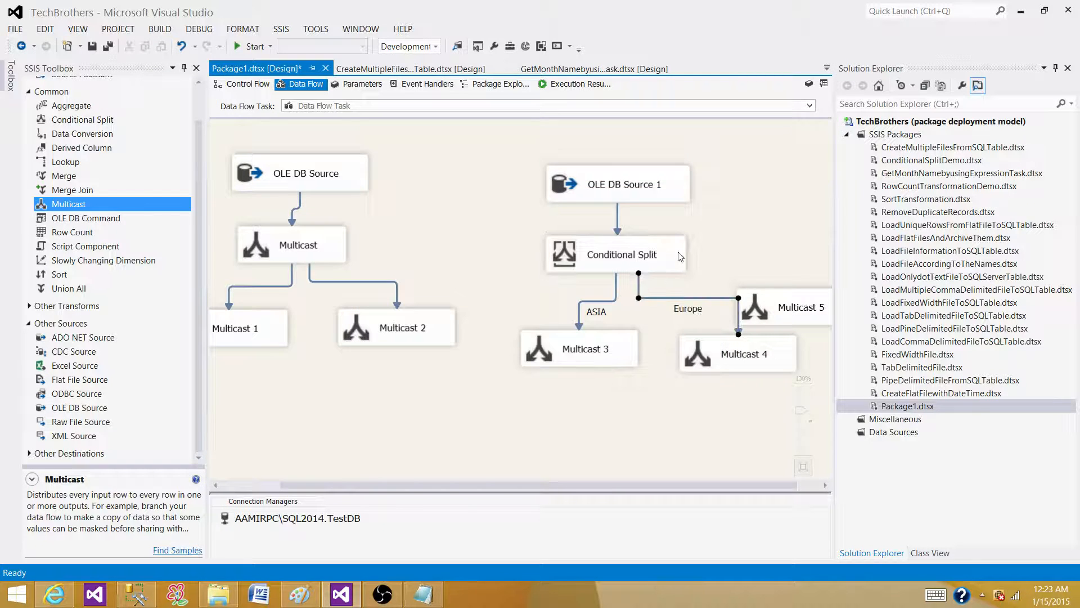
{"action": "left_click", "coordinate": [615, 254]}
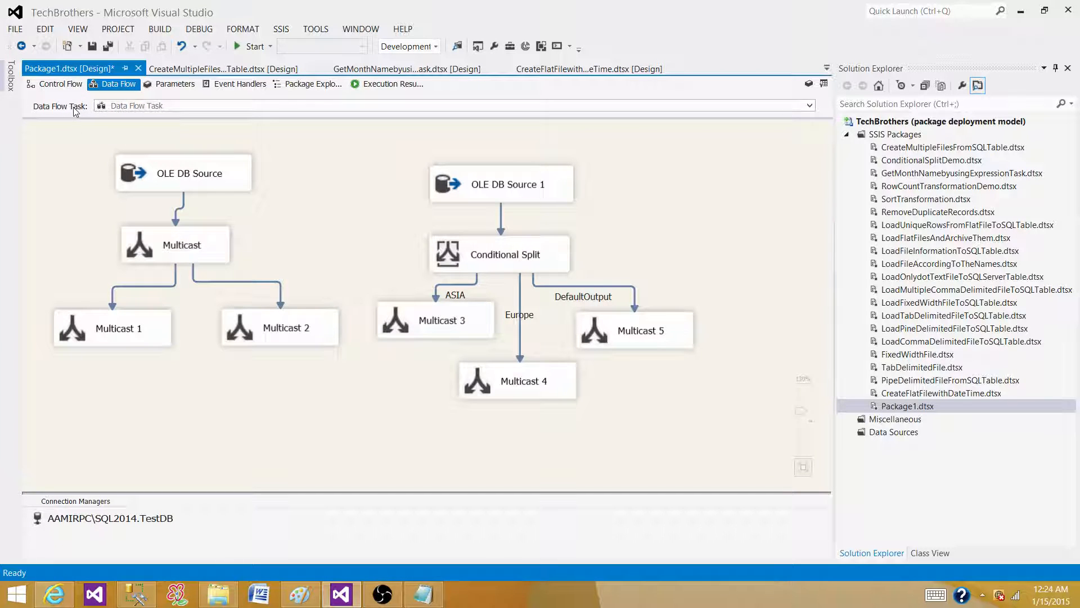
Check the Data Flow Task on the Control Flow, then start the package from the data flow.
{"action": "left_click", "coordinate": [59, 84]}
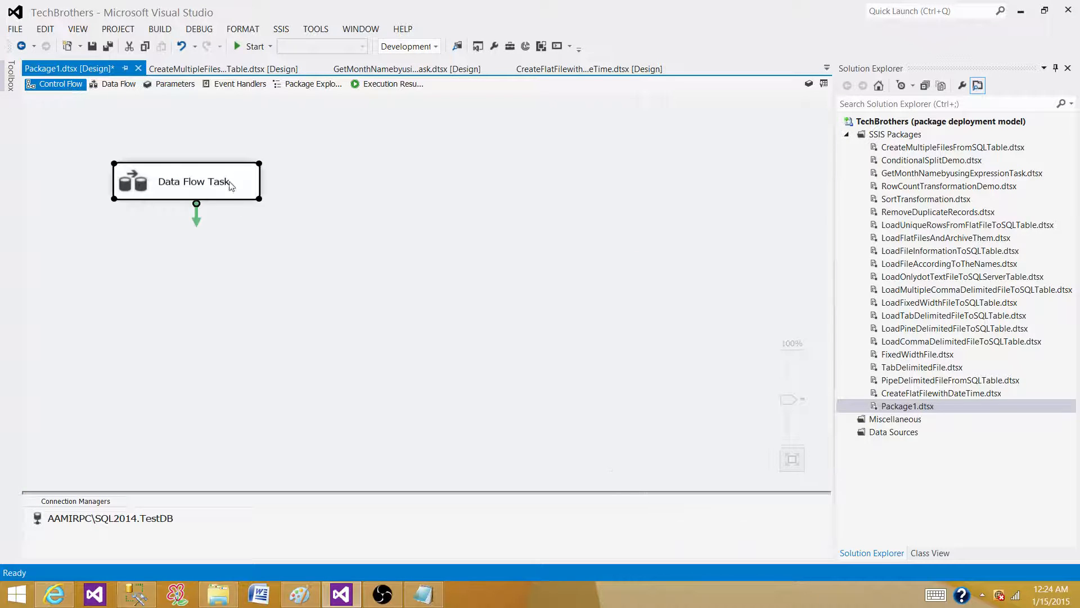
{"action": "right_click", "coordinate": [193, 181]}
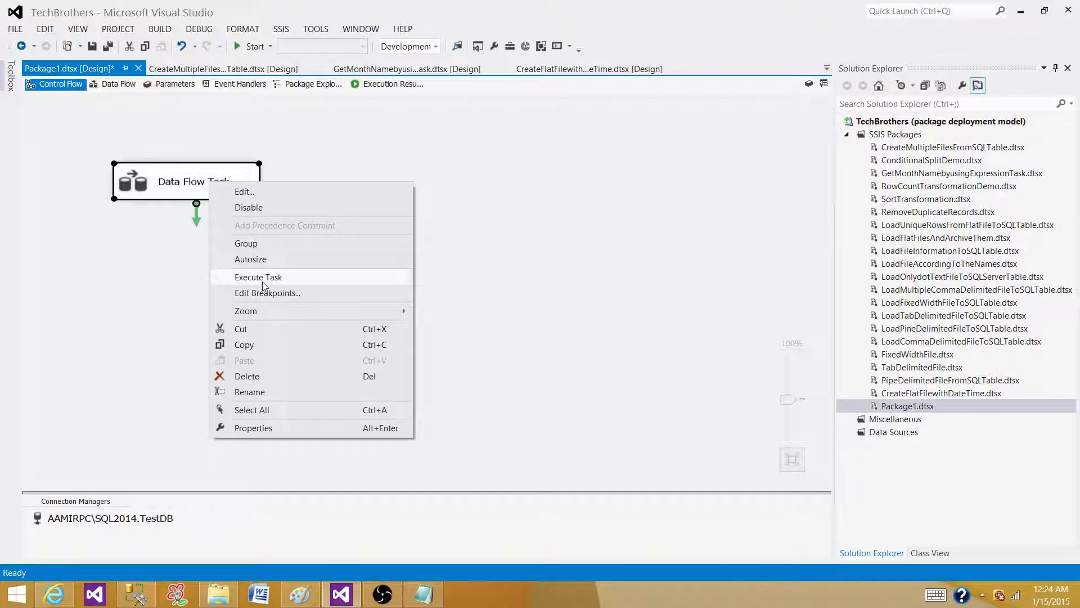
{"action": "mouse_move", "coordinate": [221, 129]}
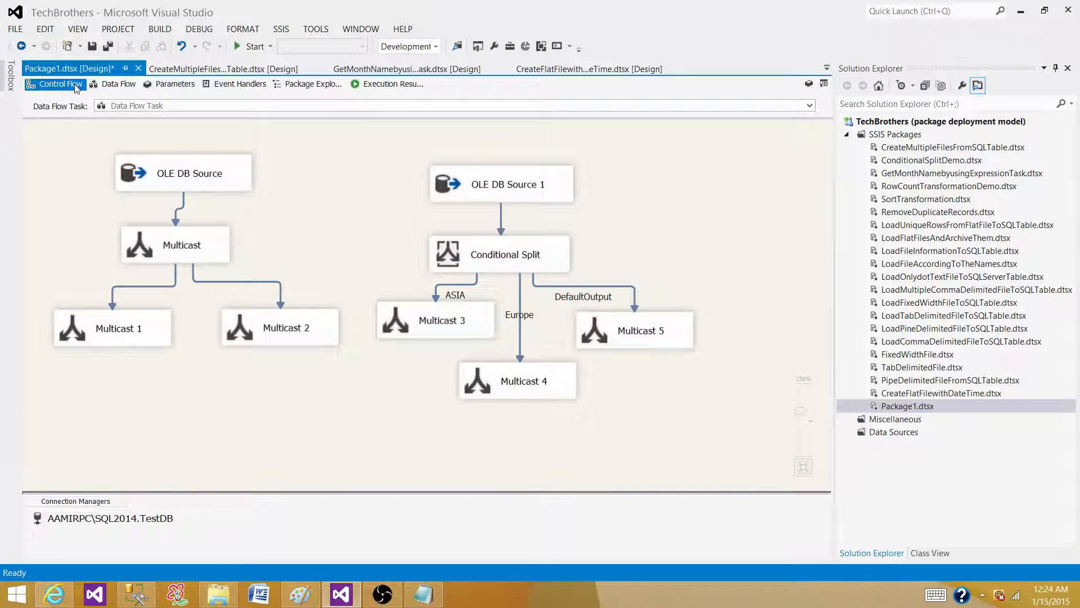
{"action": "left_click", "coordinate": [116, 83]}
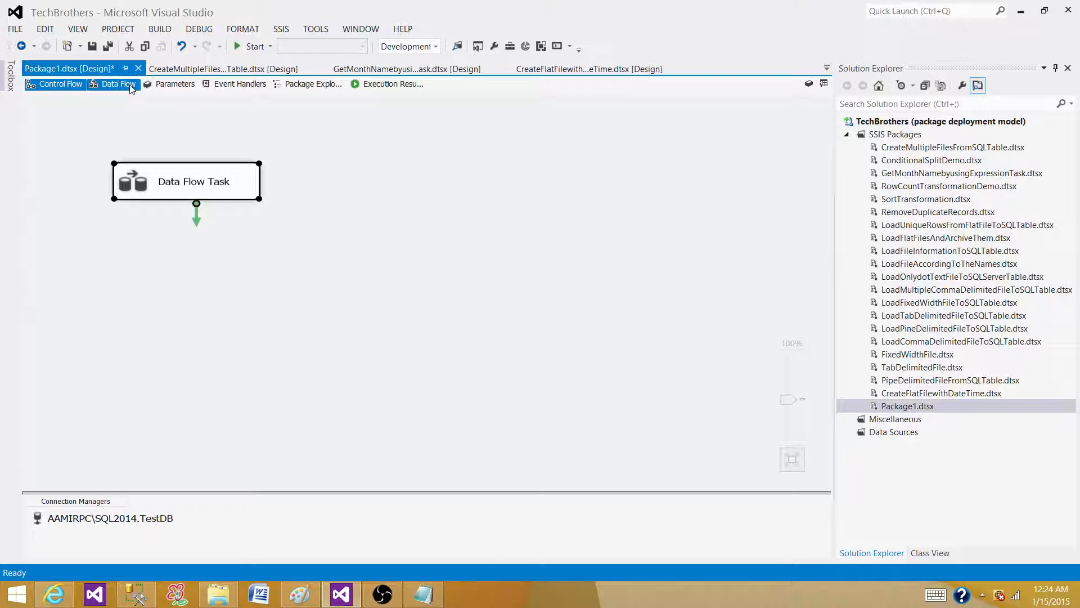
{"action": "left_click", "coordinate": [117, 84]}
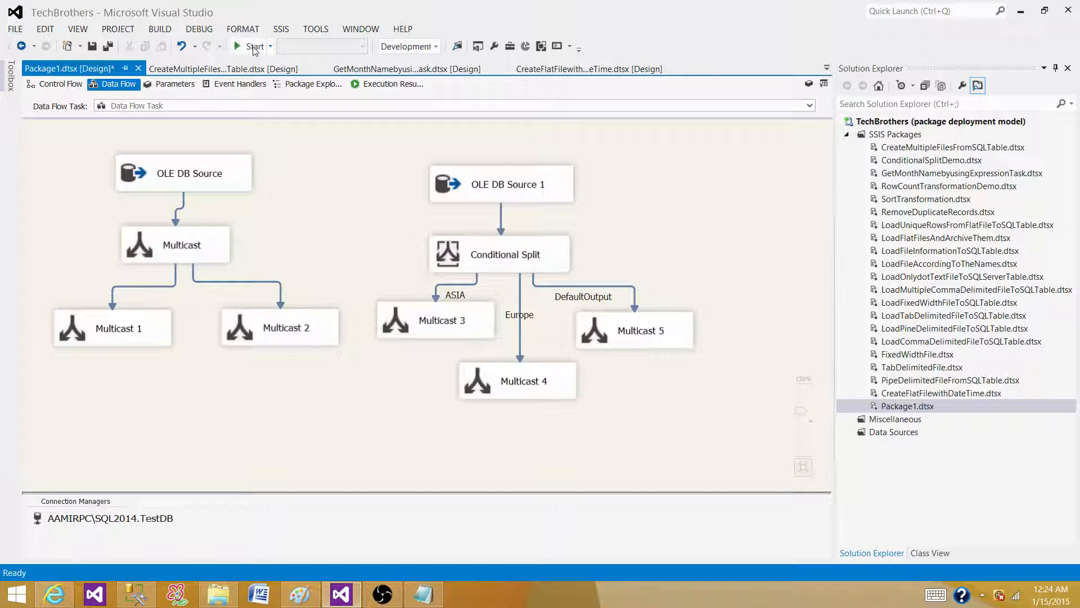
{"action": "left_click", "coordinate": [248, 46]}
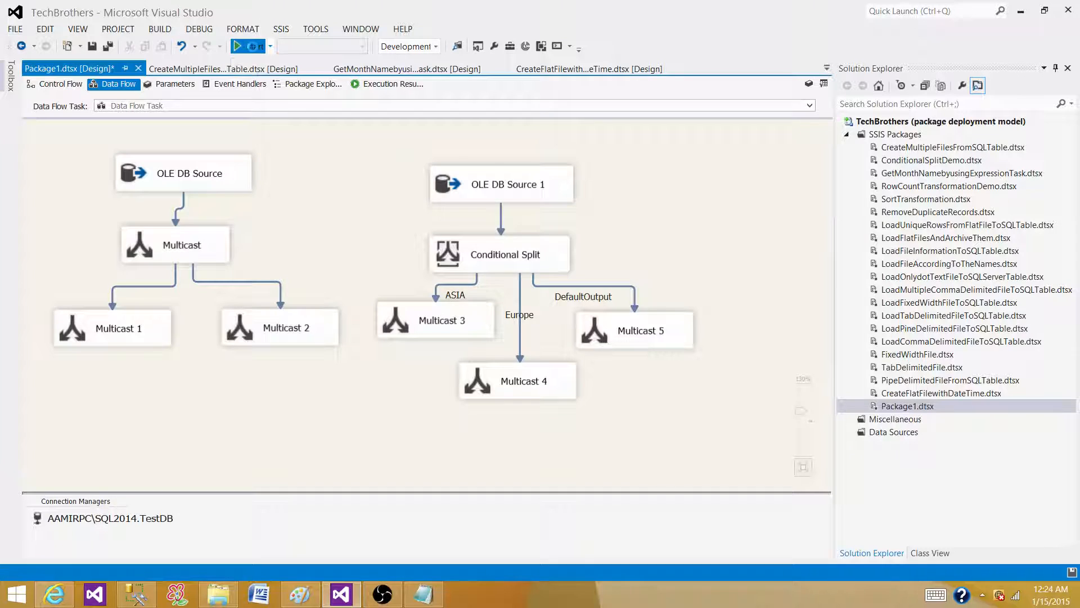
Run the package and review results on Multicast 1, OLE DB Source 1 and Multicast 4.
{"action": "left_click", "coordinate": [242, 46]}
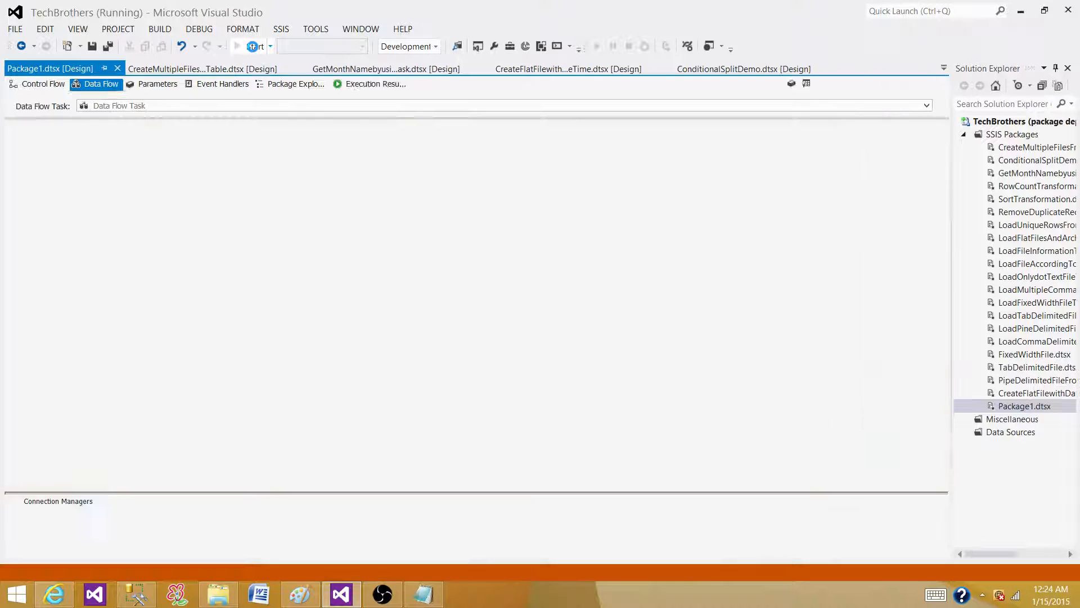
{"action": "left_click", "coordinate": [252, 46]}
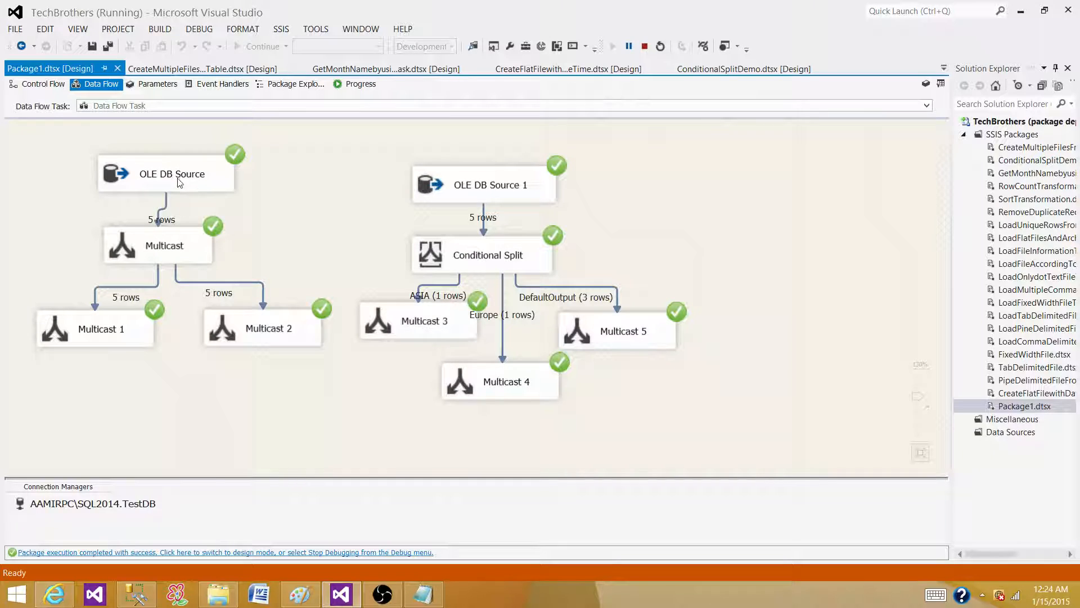
{"action": "mouse_move", "coordinate": [168, 241]}
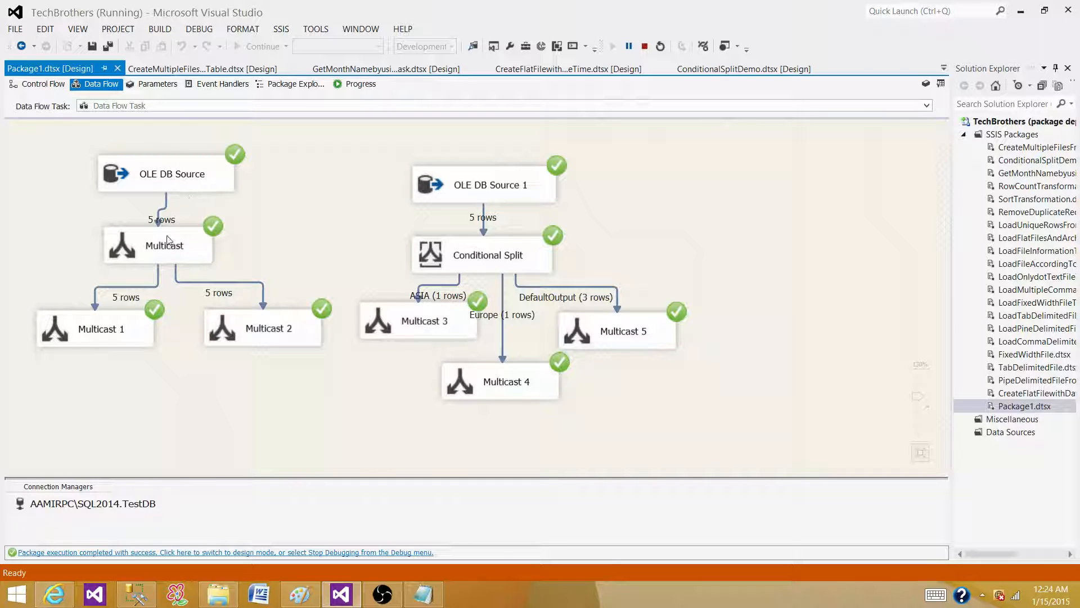
{"action": "left_click", "coordinate": [95, 329]}
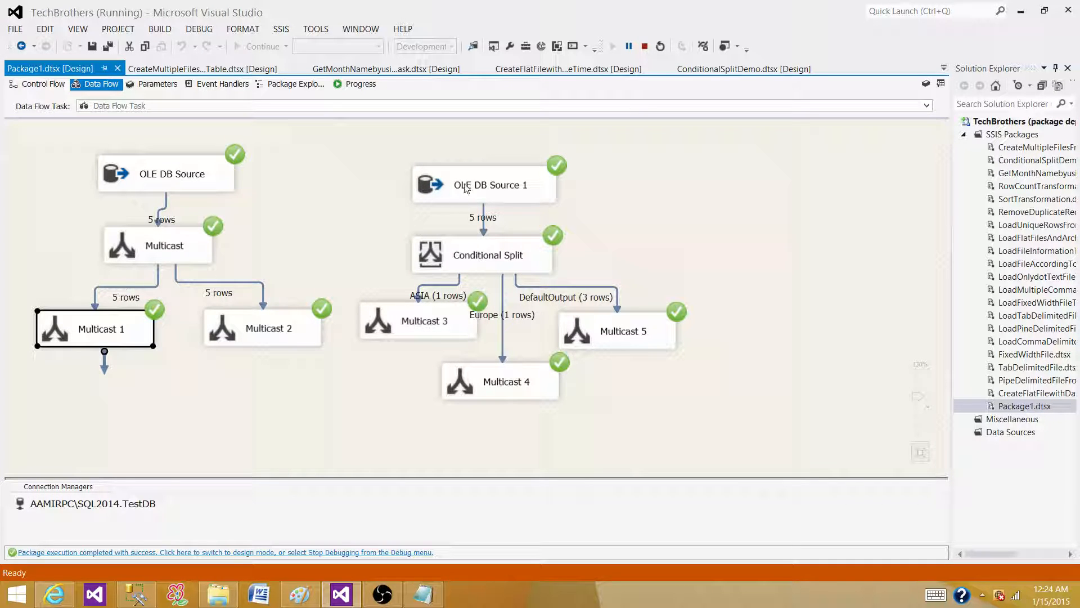
{"action": "left_click", "coordinate": [489, 185]}
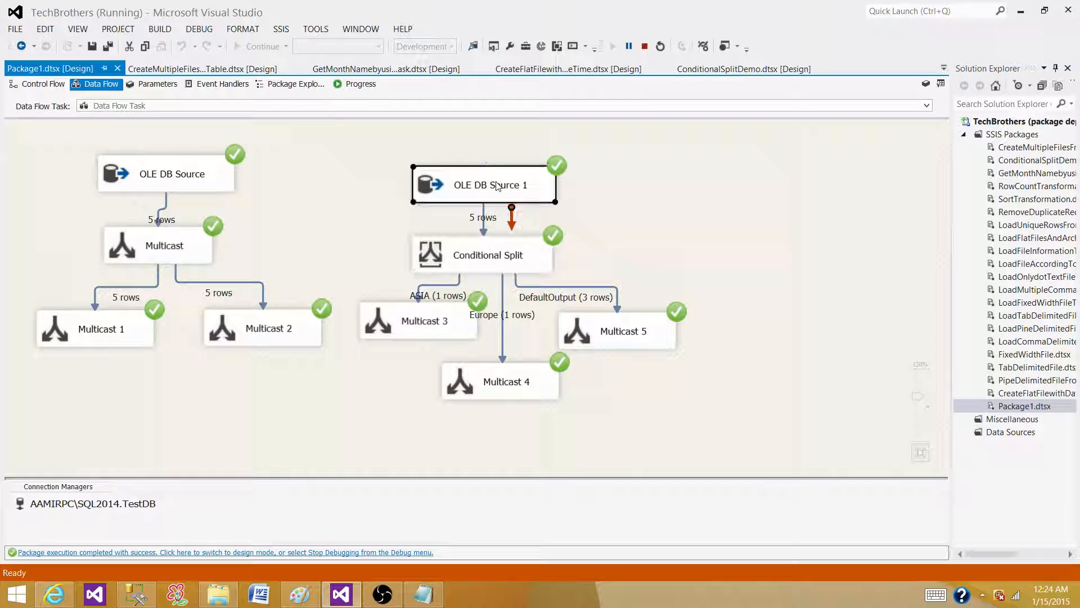
{"action": "mouse_move", "coordinate": [441, 323]}
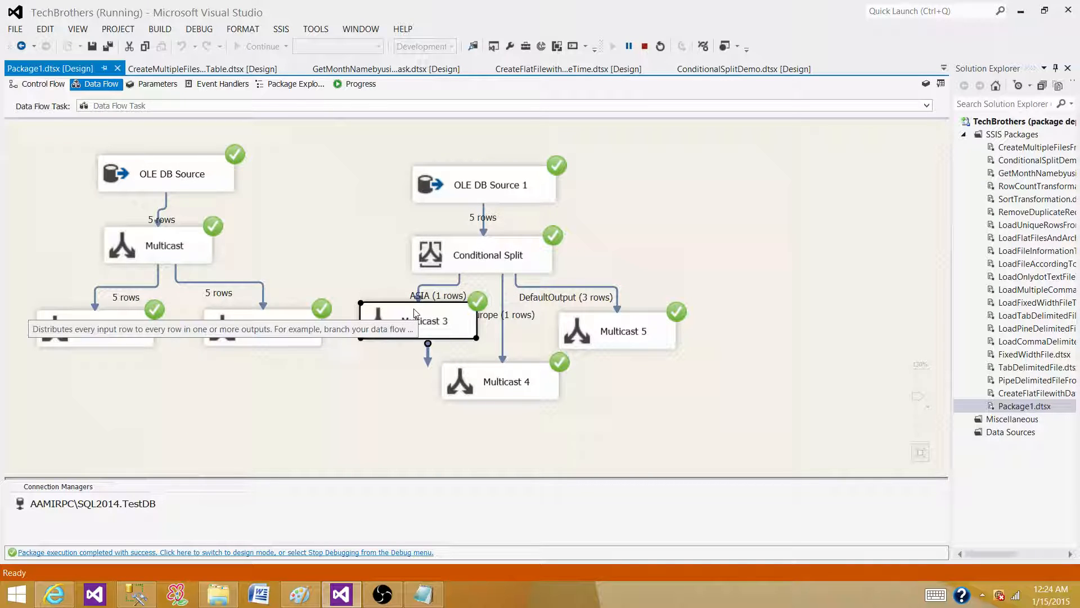
{"action": "left_click", "coordinate": [500, 381]}
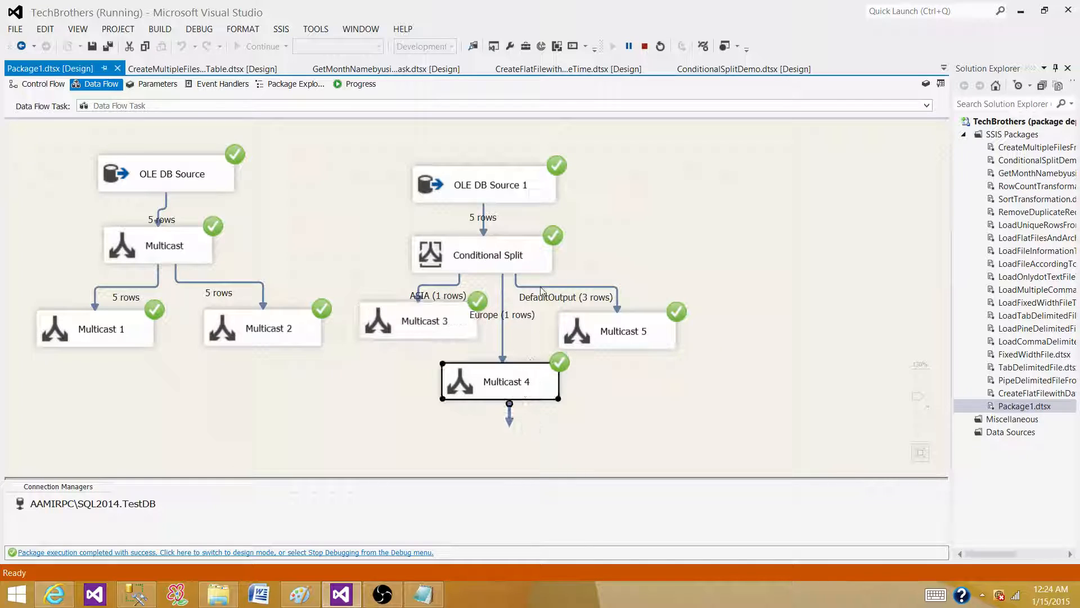
{"action": "mouse_move", "coordinate": [657, 337]}
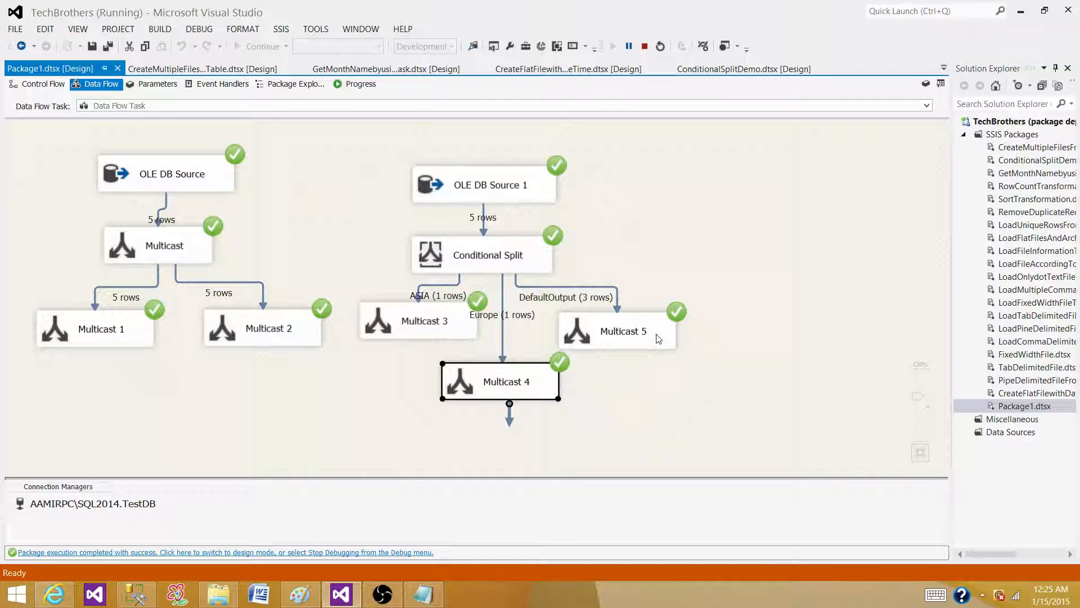
{"action": "mouse_move", "coordinate": [653, 338]}
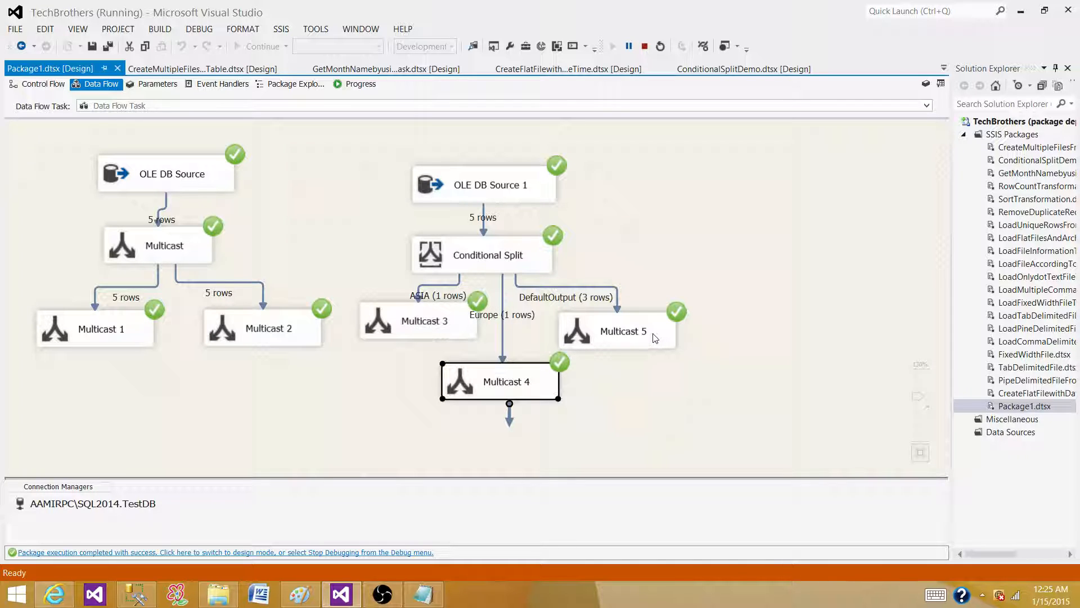
{"action": "left_click", "coordinate": [396, 155]}
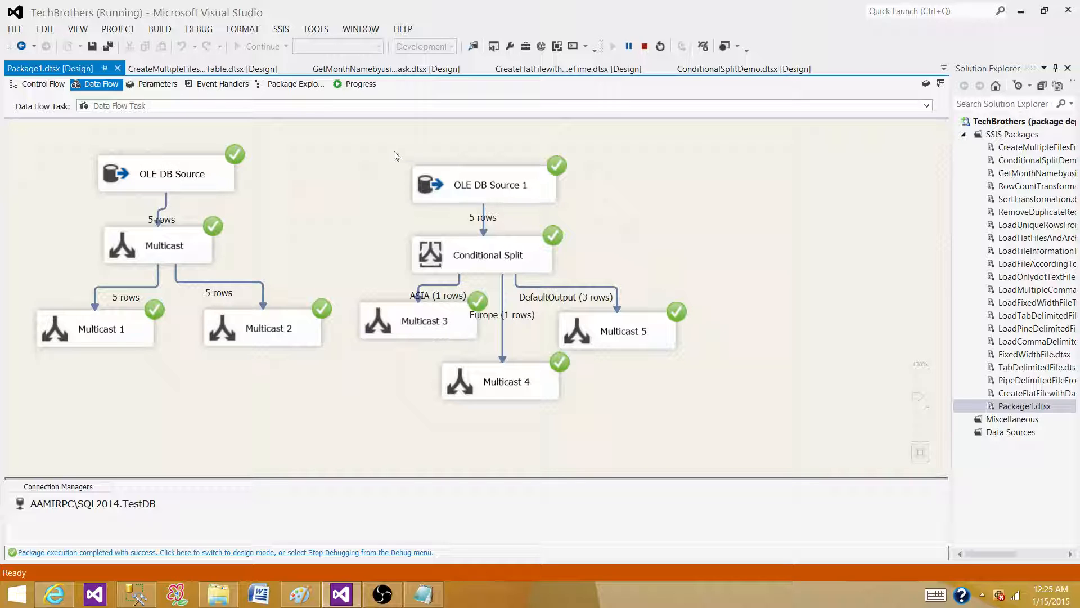
{"action": "left_click", "coordinate": [482, 184]}
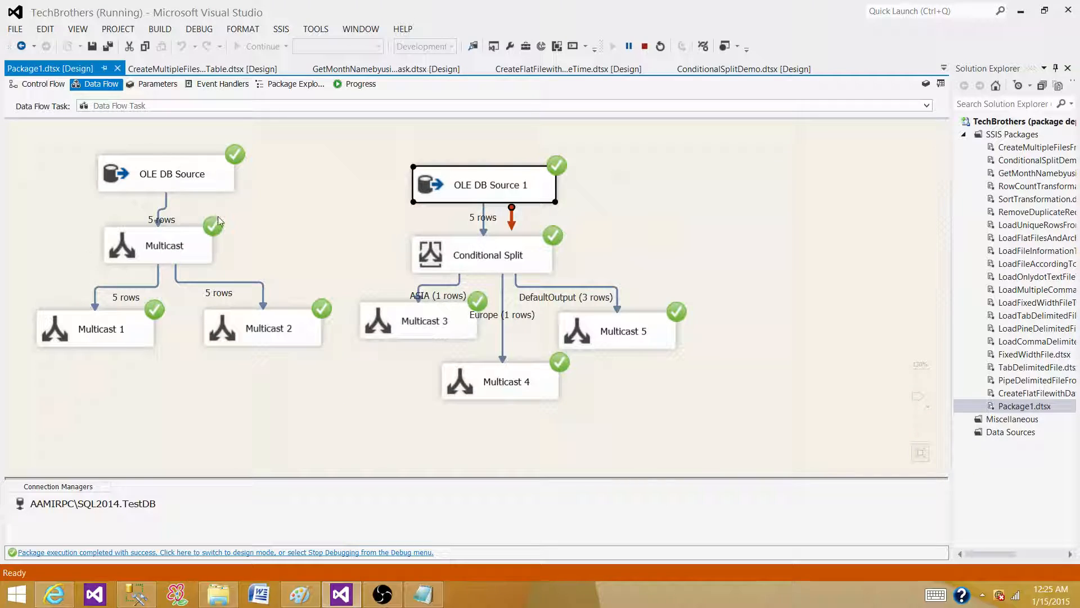
{"action": "mouse_move", "coordinate": [175, 383]}
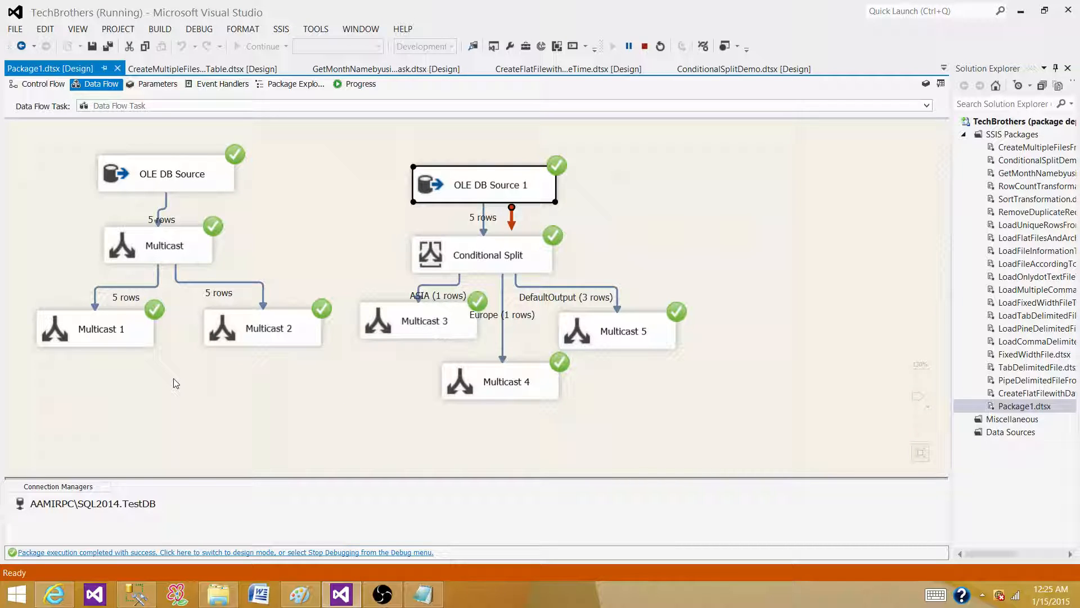
{"action": "mouse_move", "coordinate": [175, 241]}
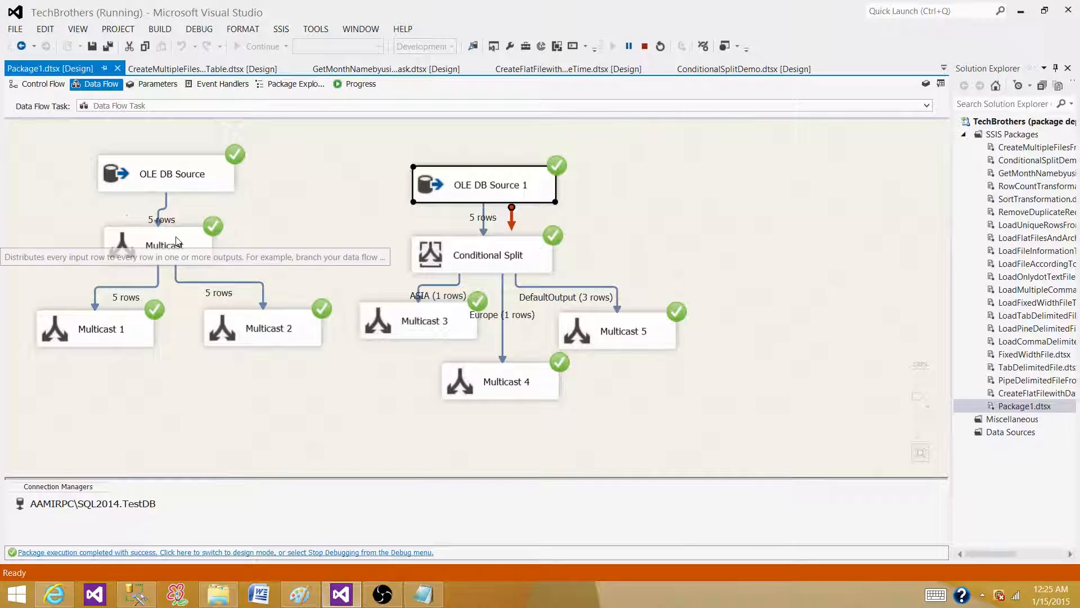
{"action": "mouse_move", "coordinate": [479, 282]}
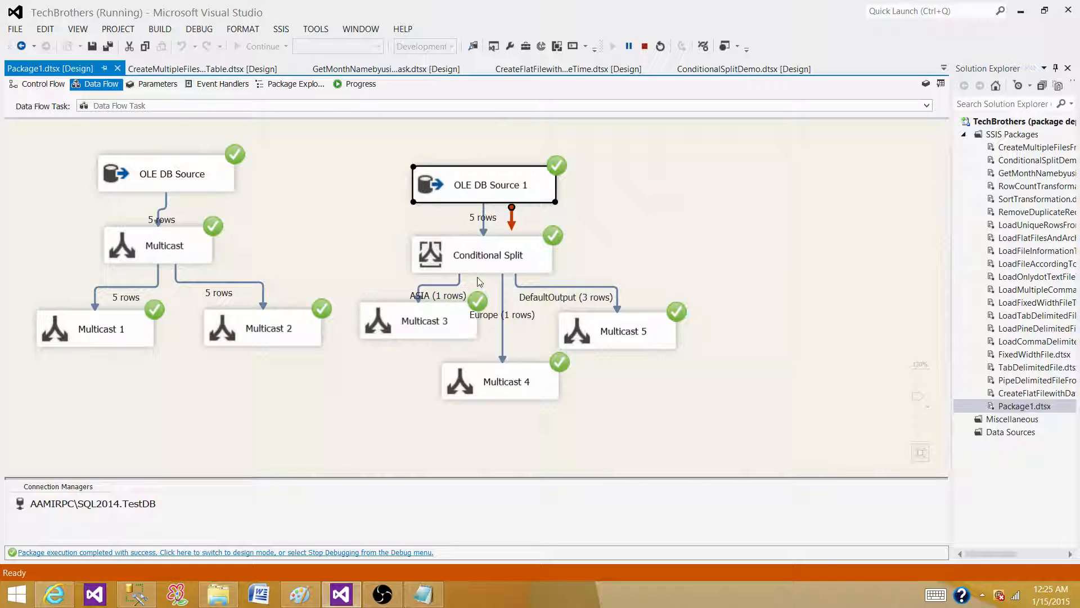
{"action": "mouse_move", "coordinate": [503, 267]}
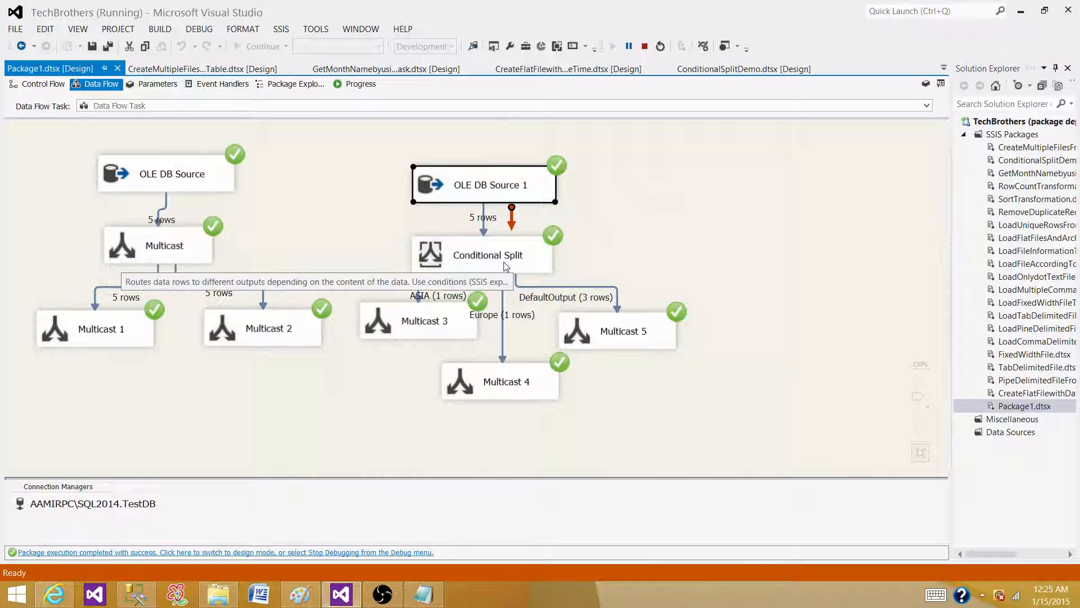
{"action": "mouse_move", "coordinate": [589, 264]}
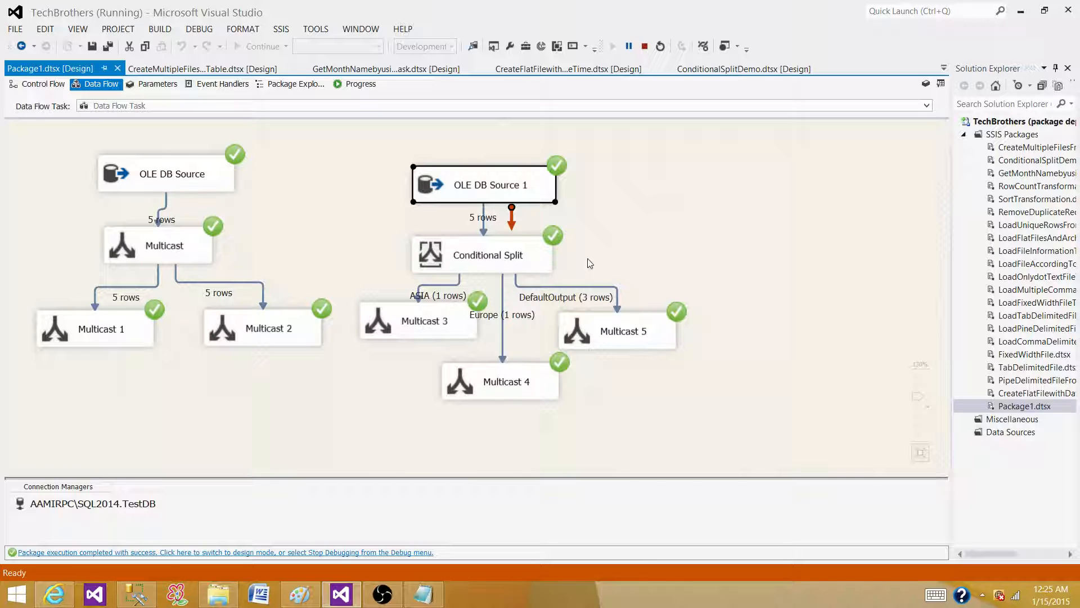
{"action": "left_click", "coordinate": [647, 248]}
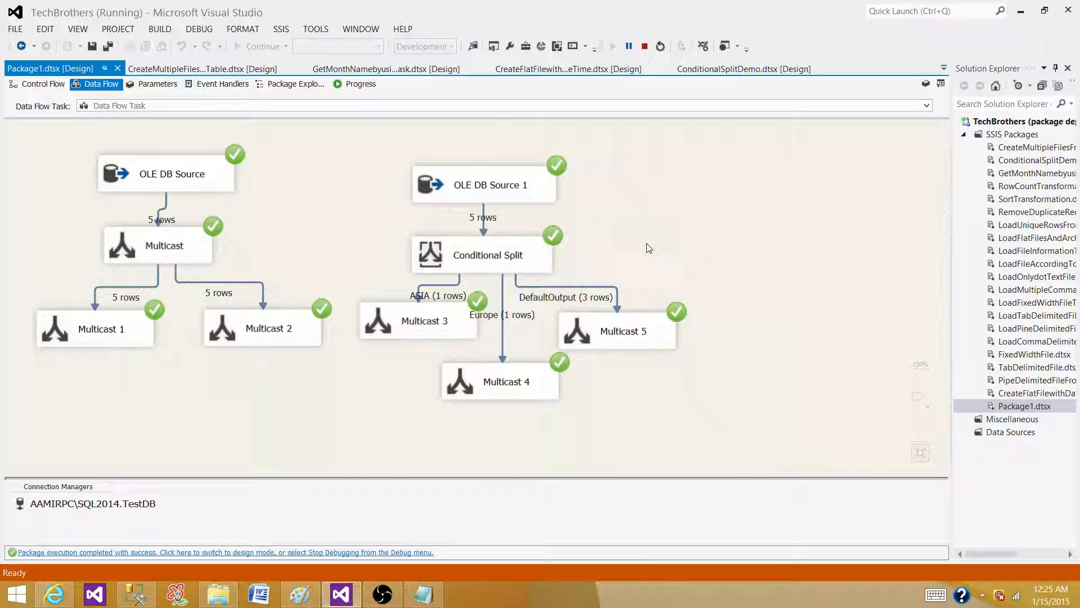